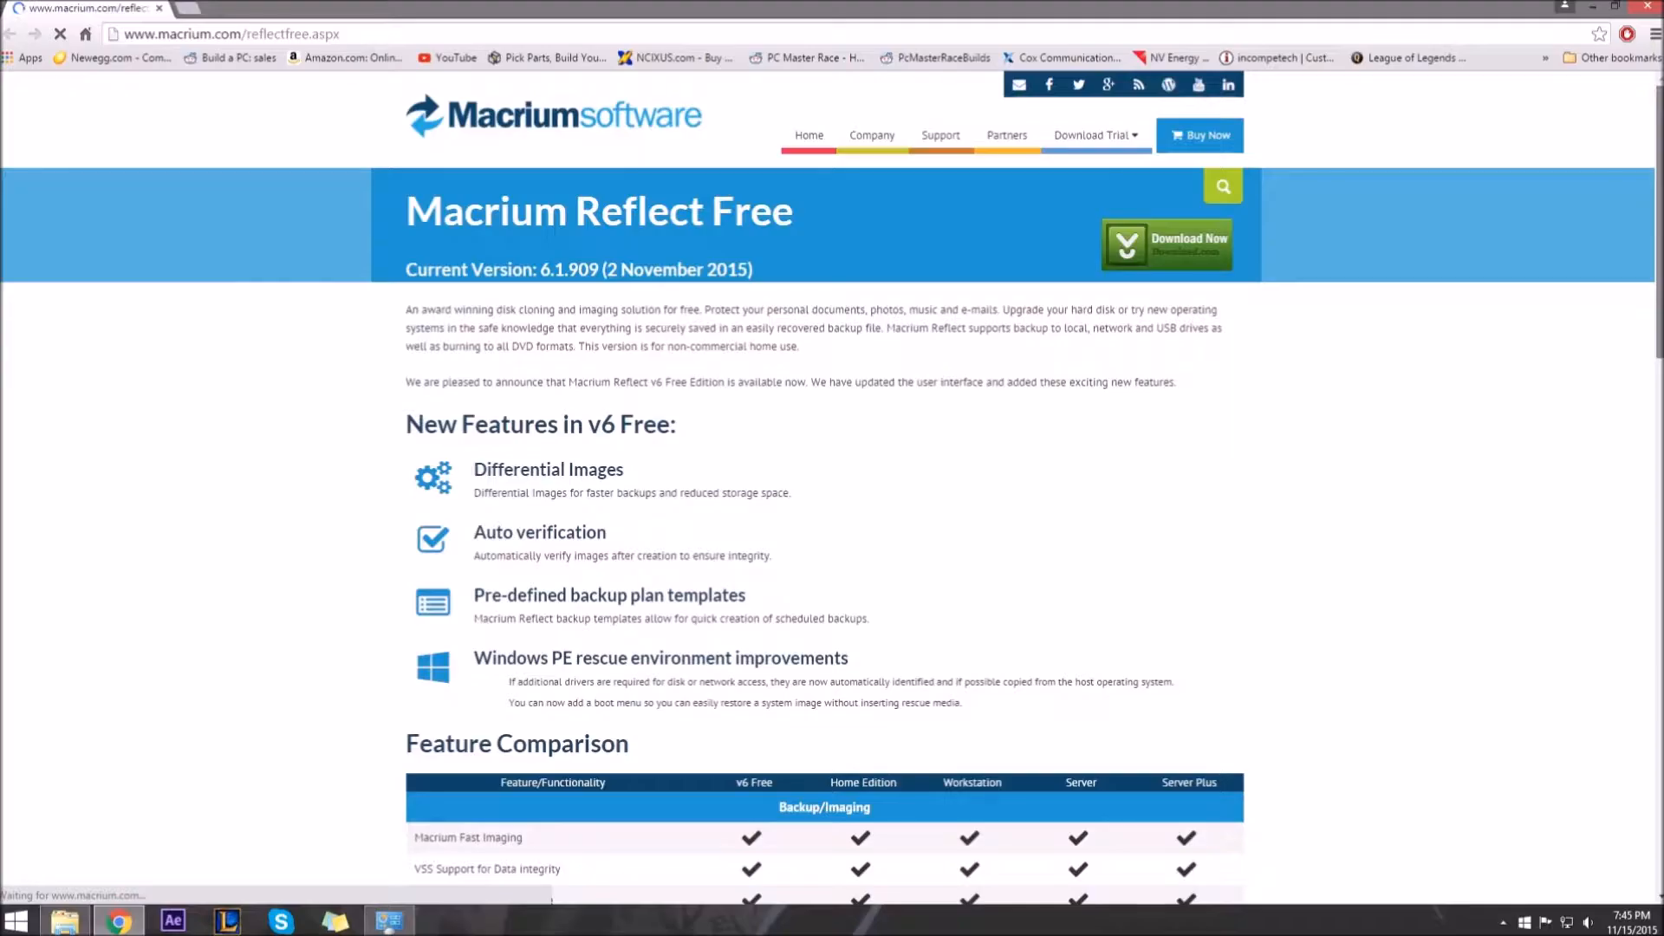
Scroll down the Macrium Reflect Free page toward the Download Now button
scroll("down", 3)
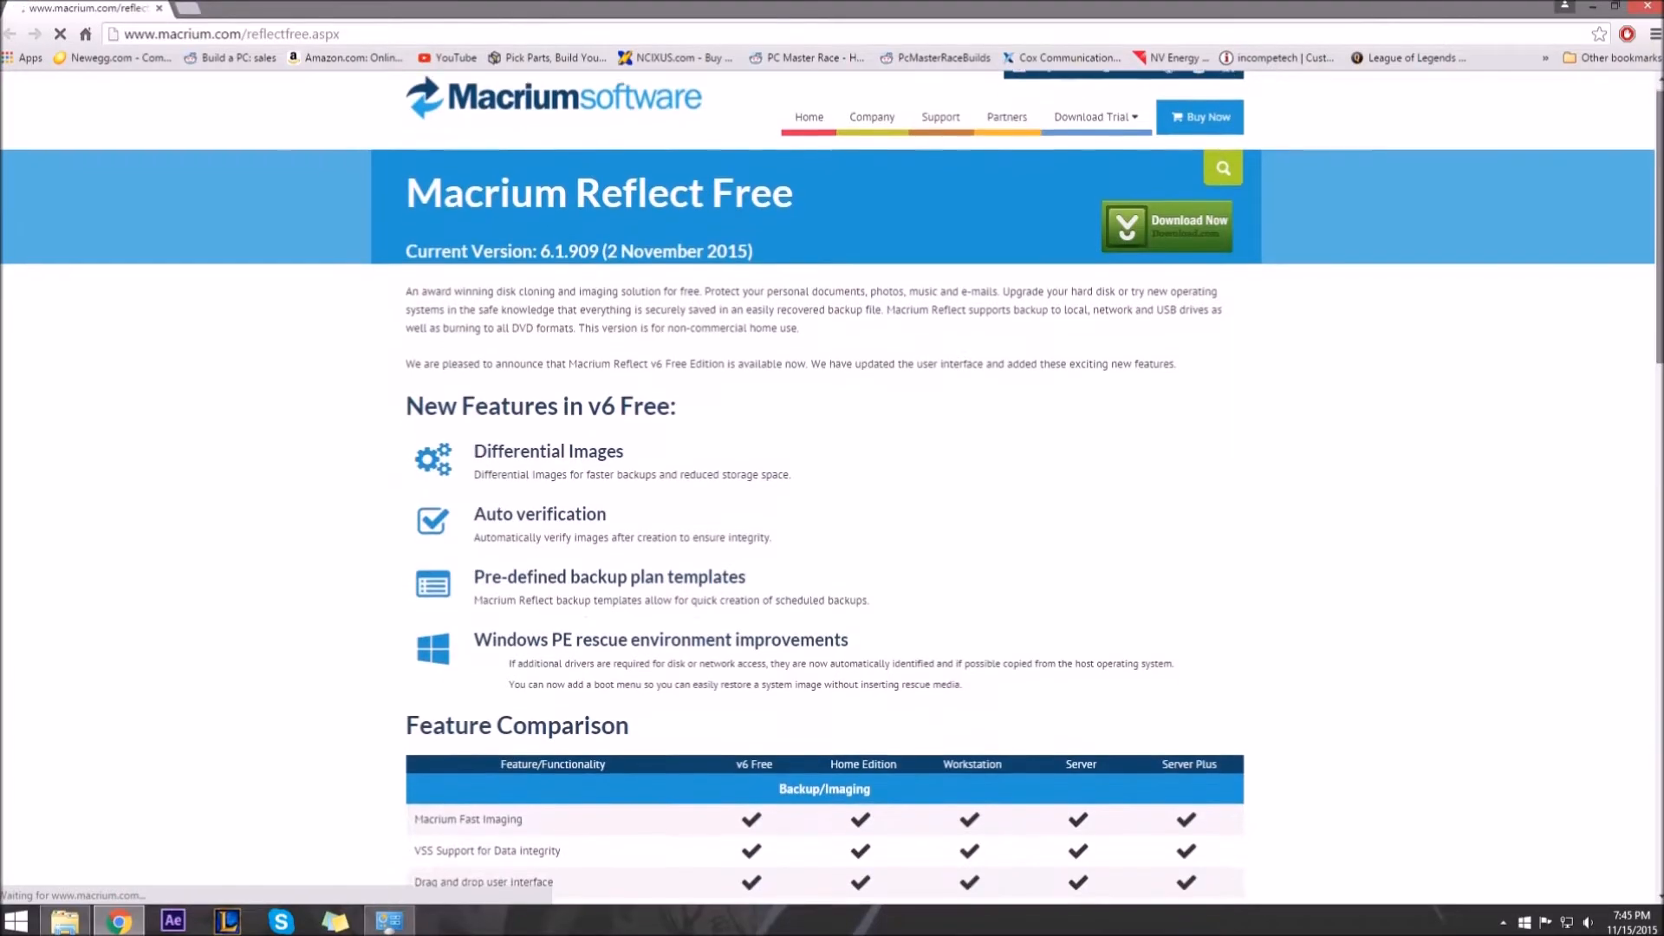
scroll("down", 3)
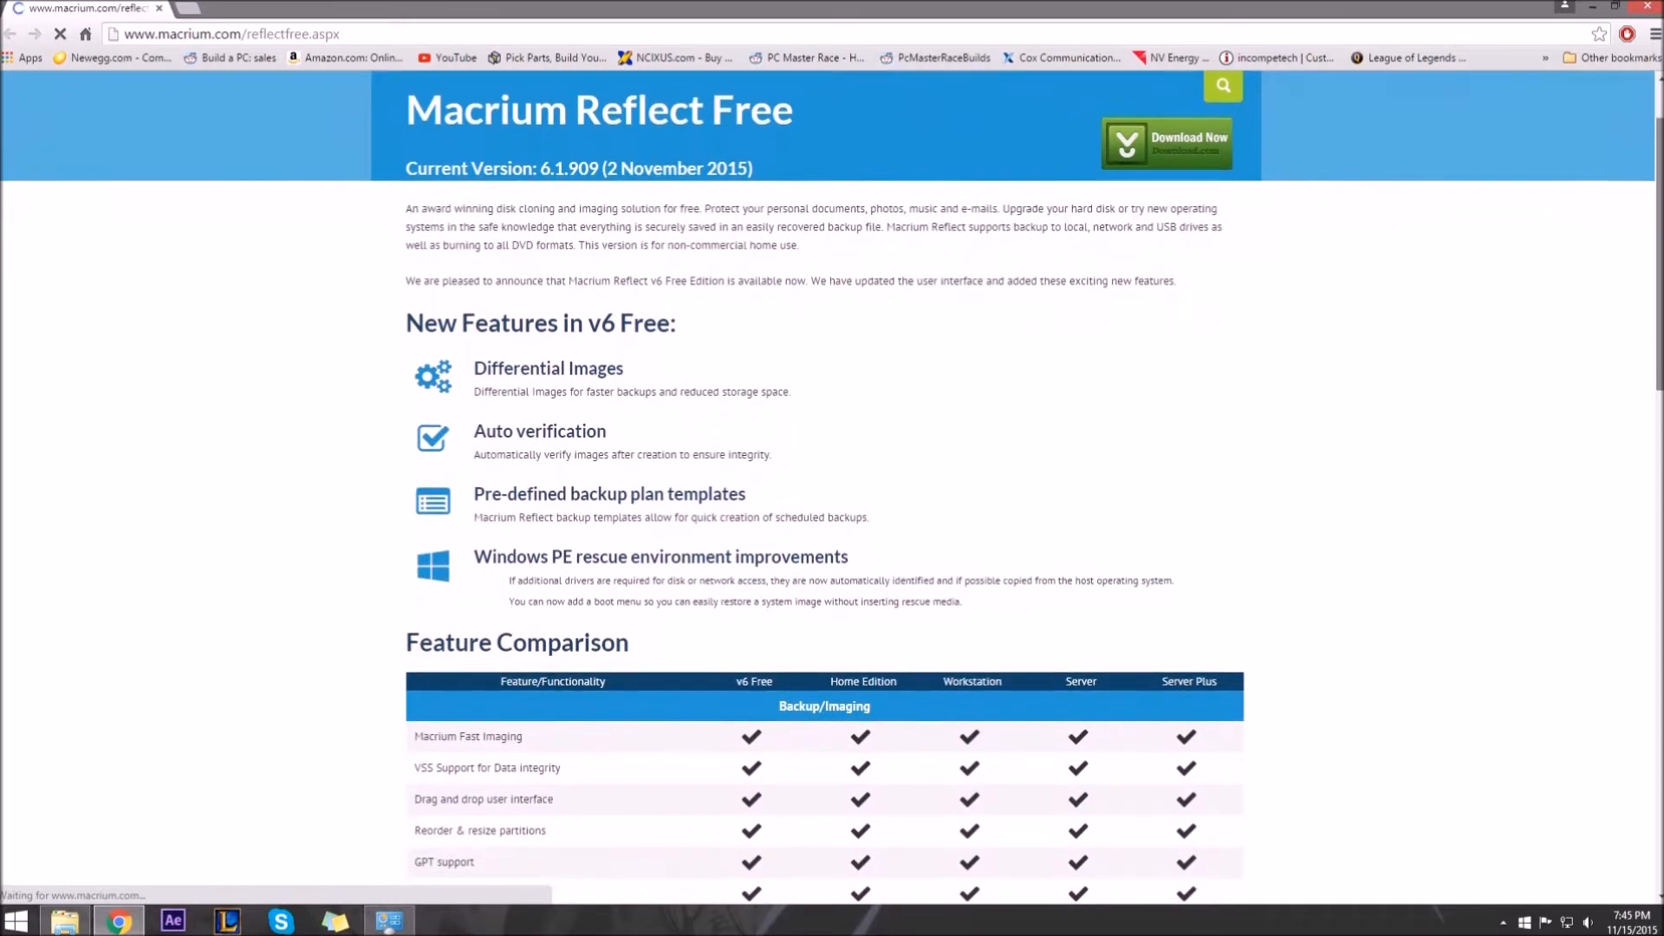
scroll("down", 3)
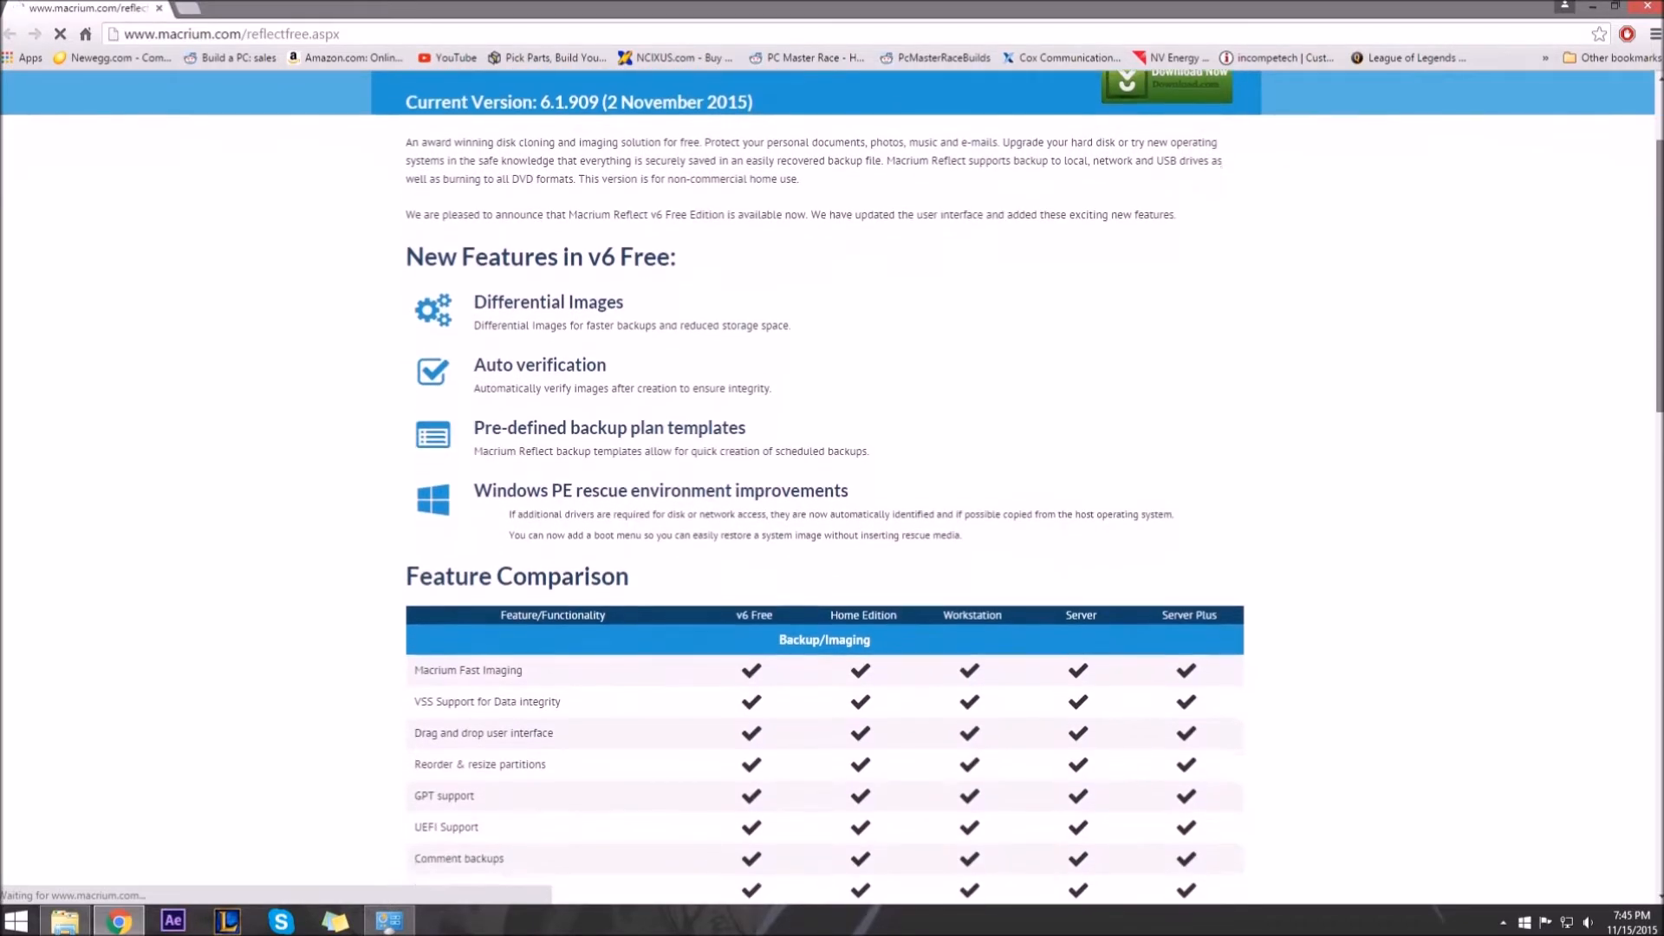
scroll("down", 3)
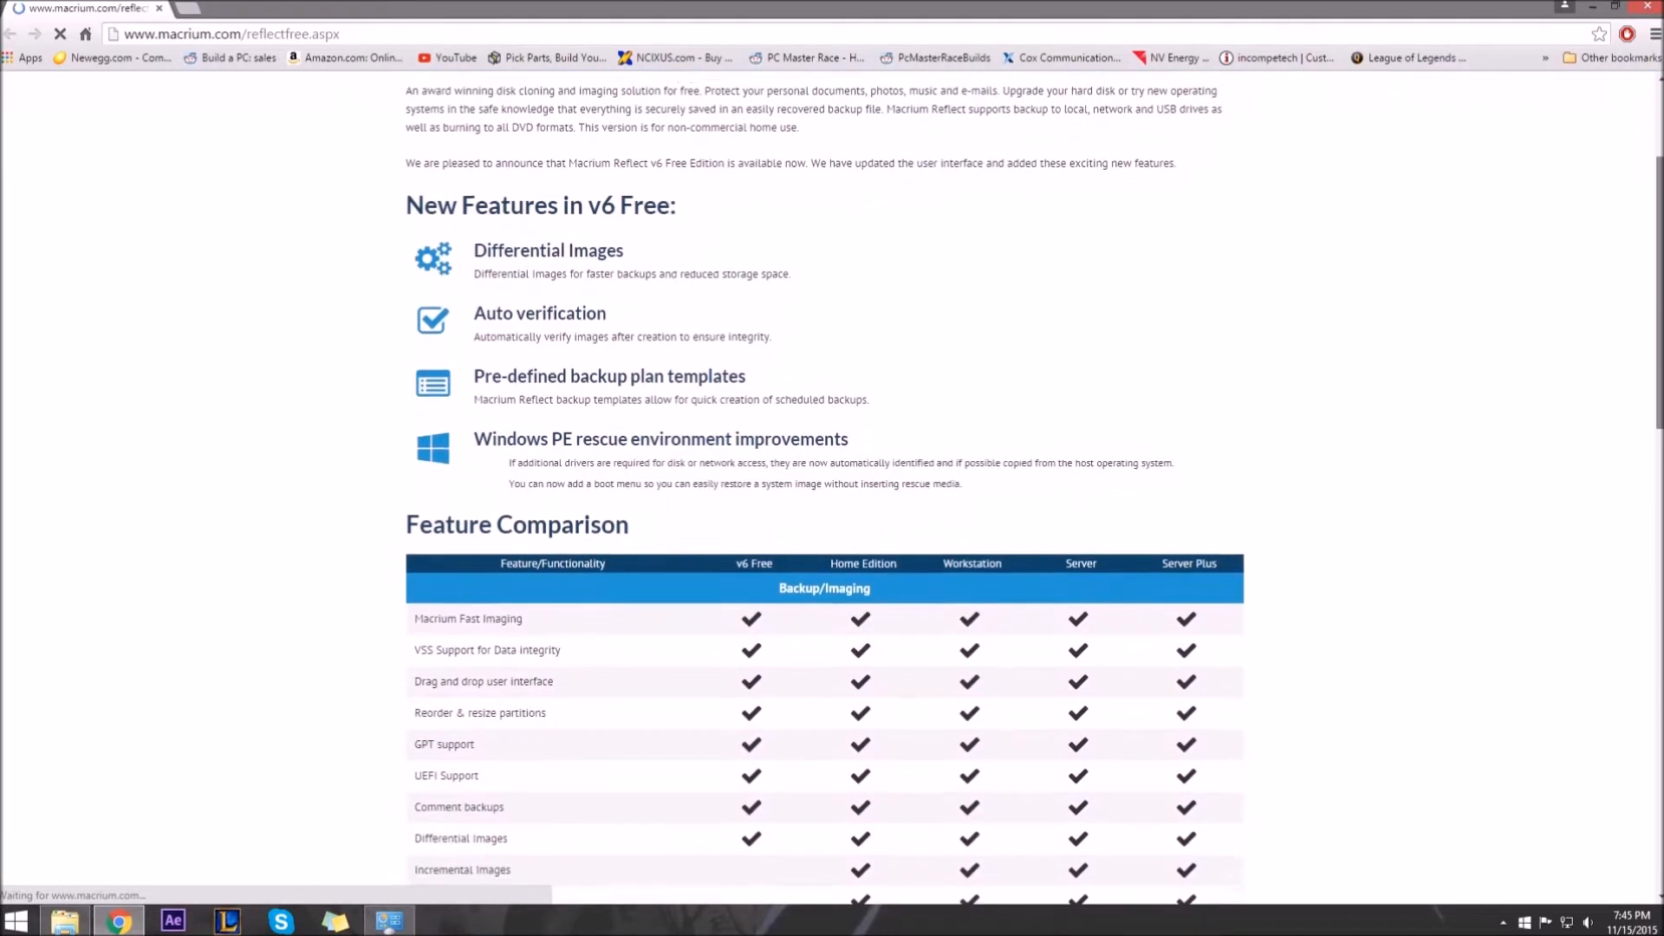
scroll("down", 3)
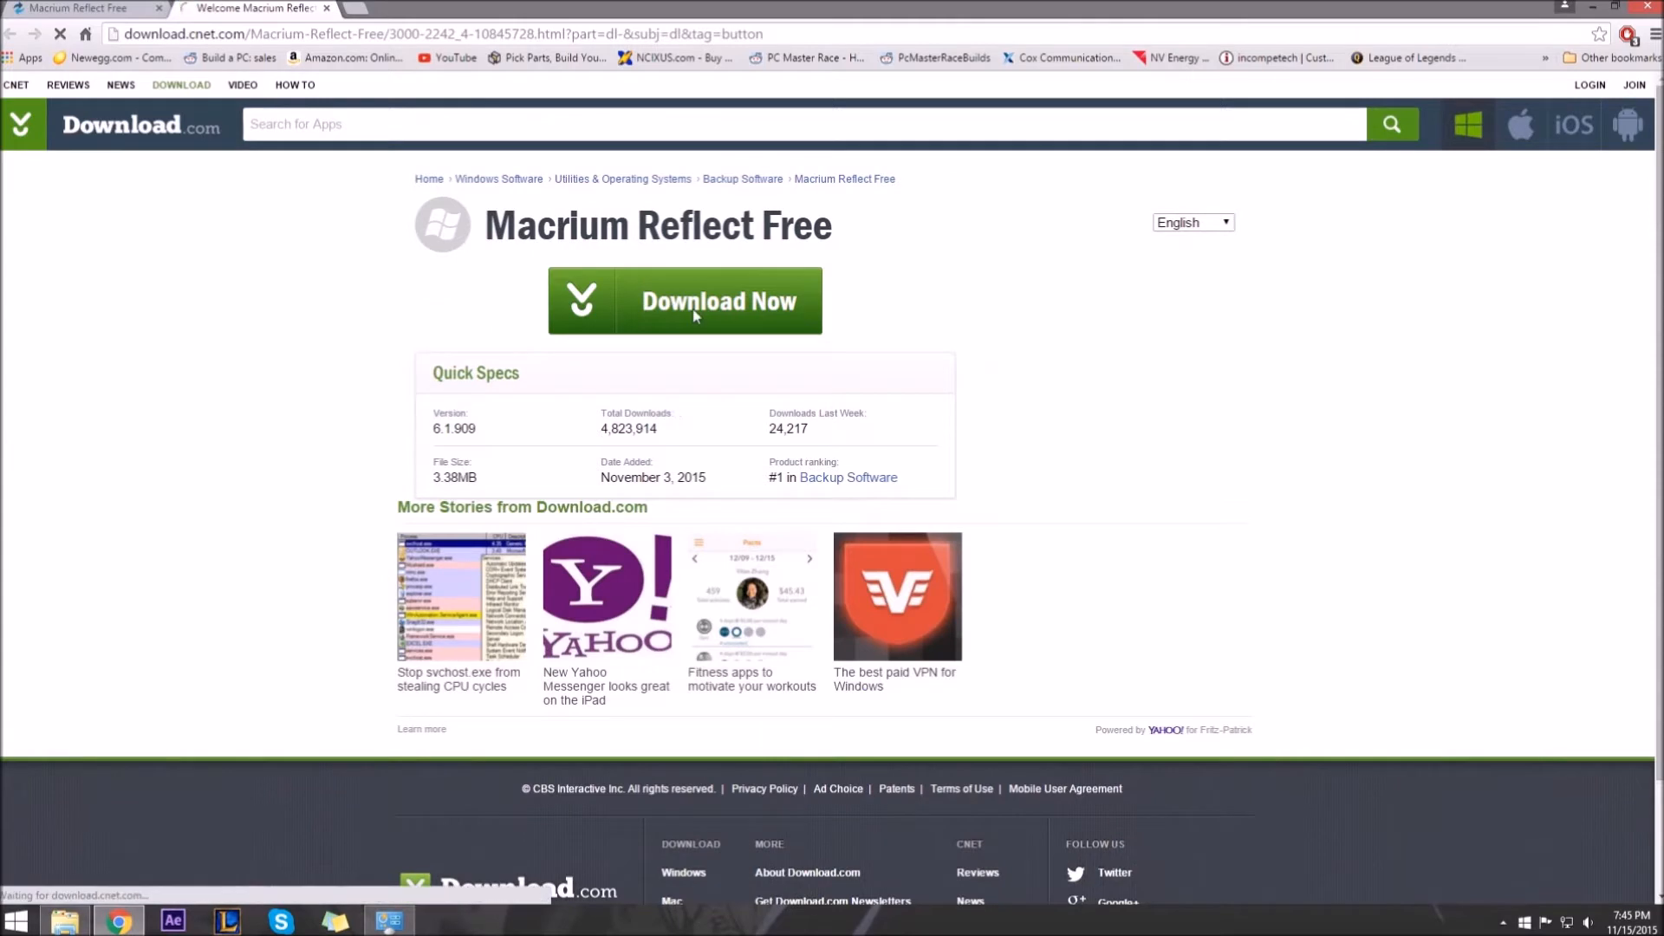
Start the Download.com download and fetch the Free package via the Macrium Download Agent
left_click(683, 300)
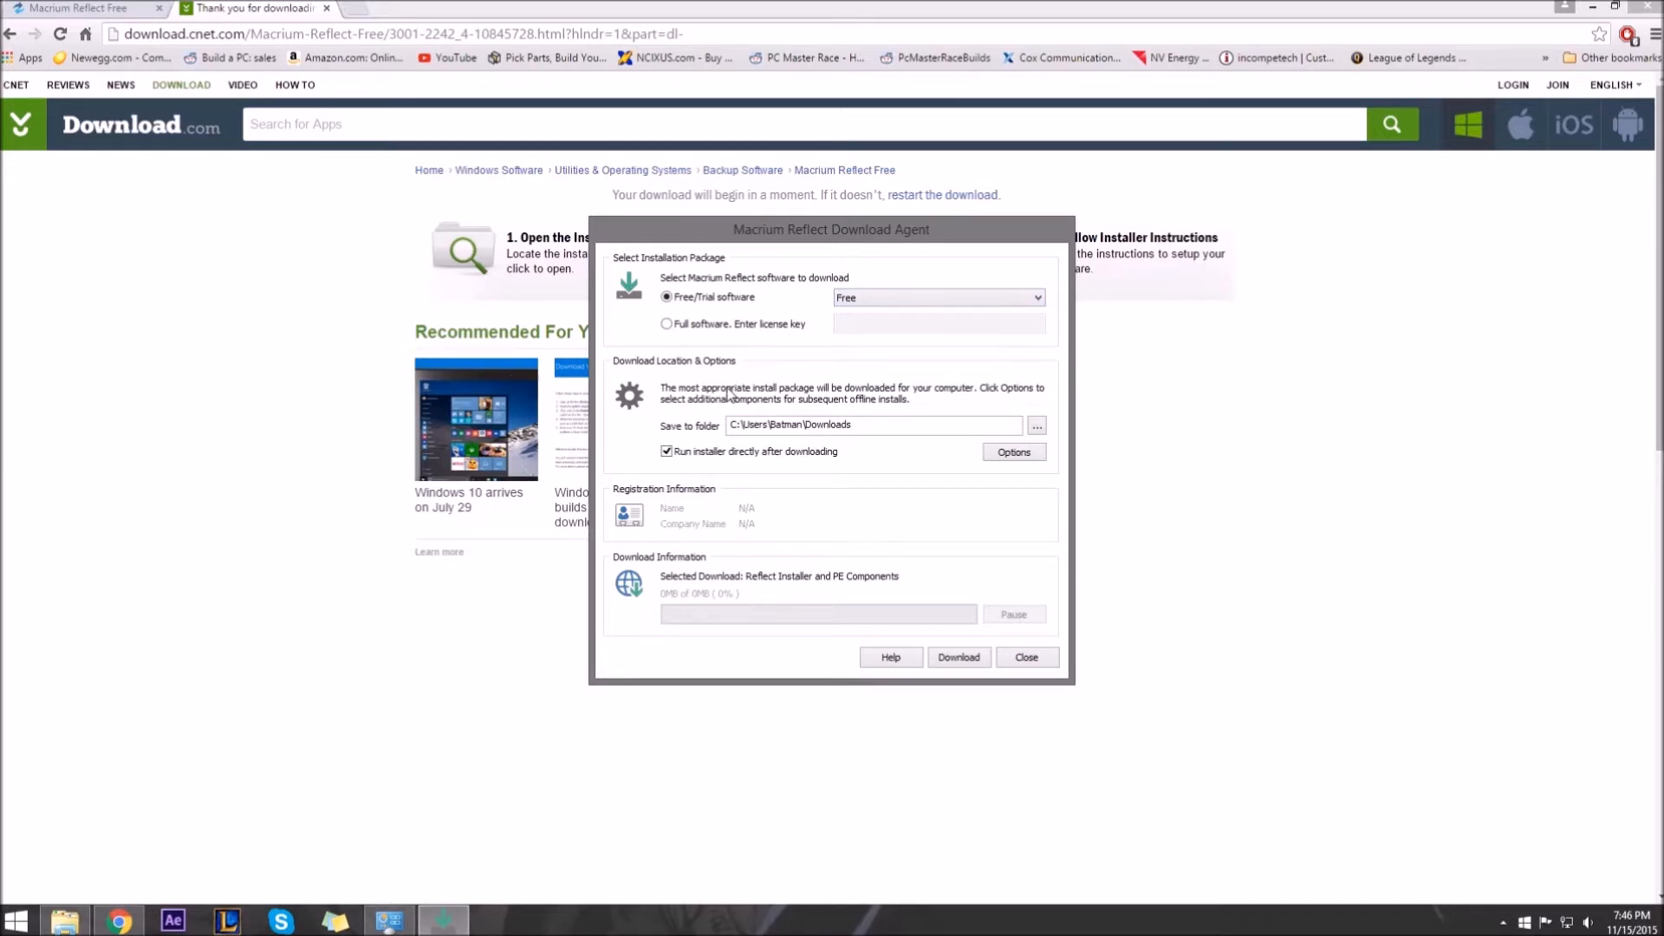
left_click(957, 657)
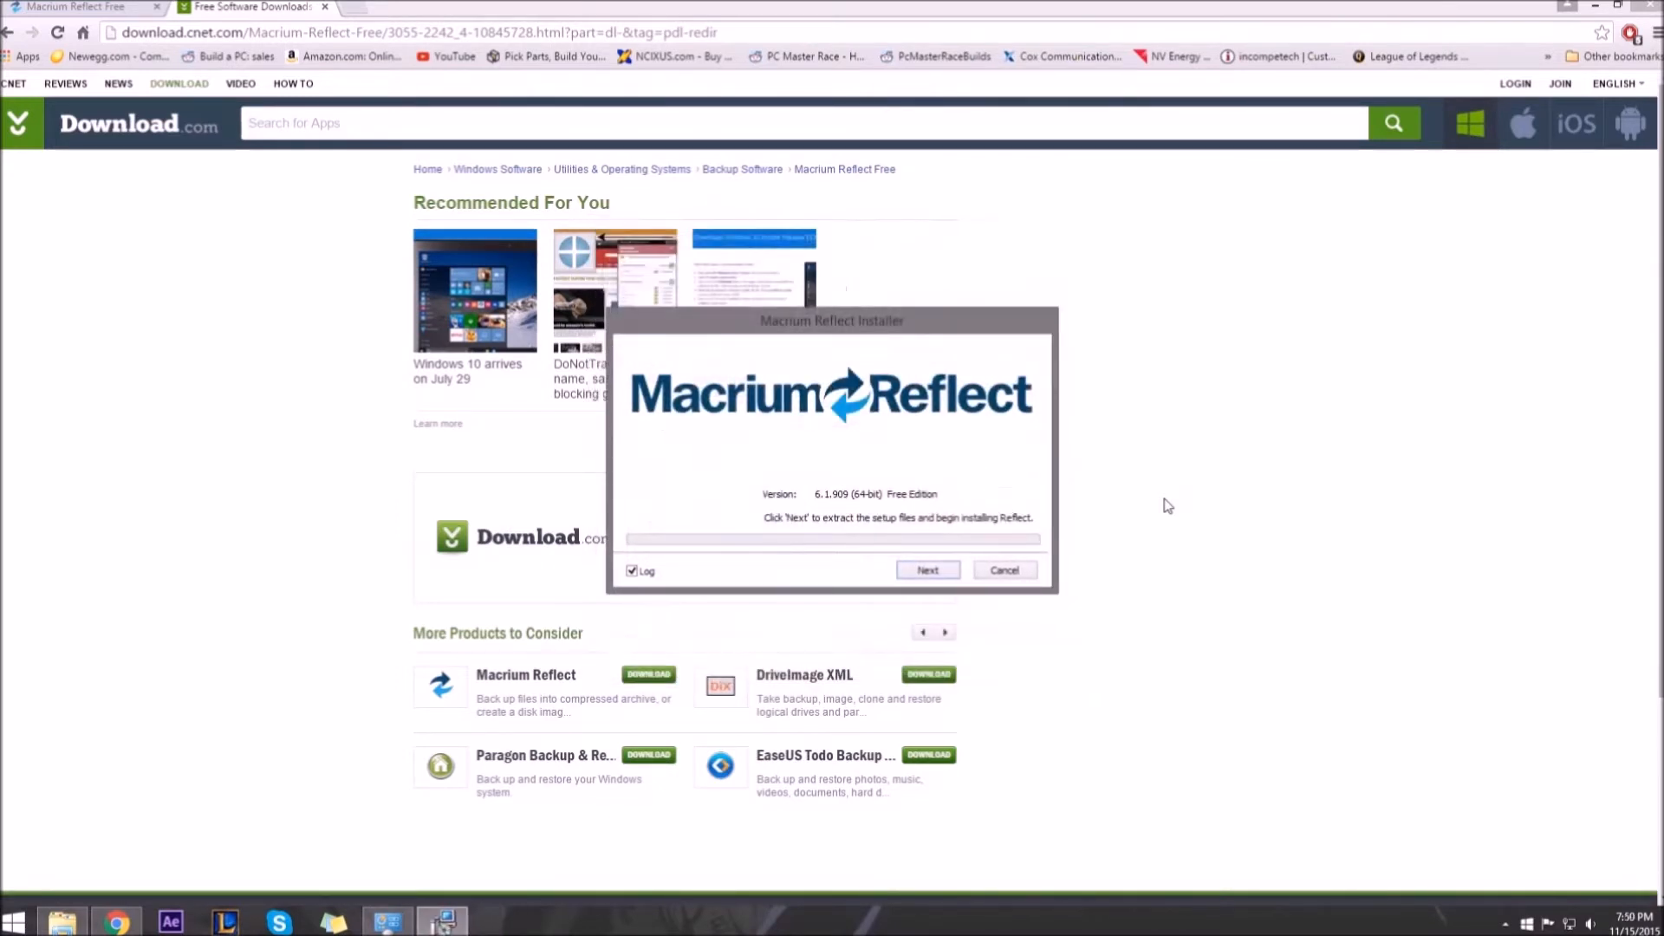
mouse_move(928, 558)
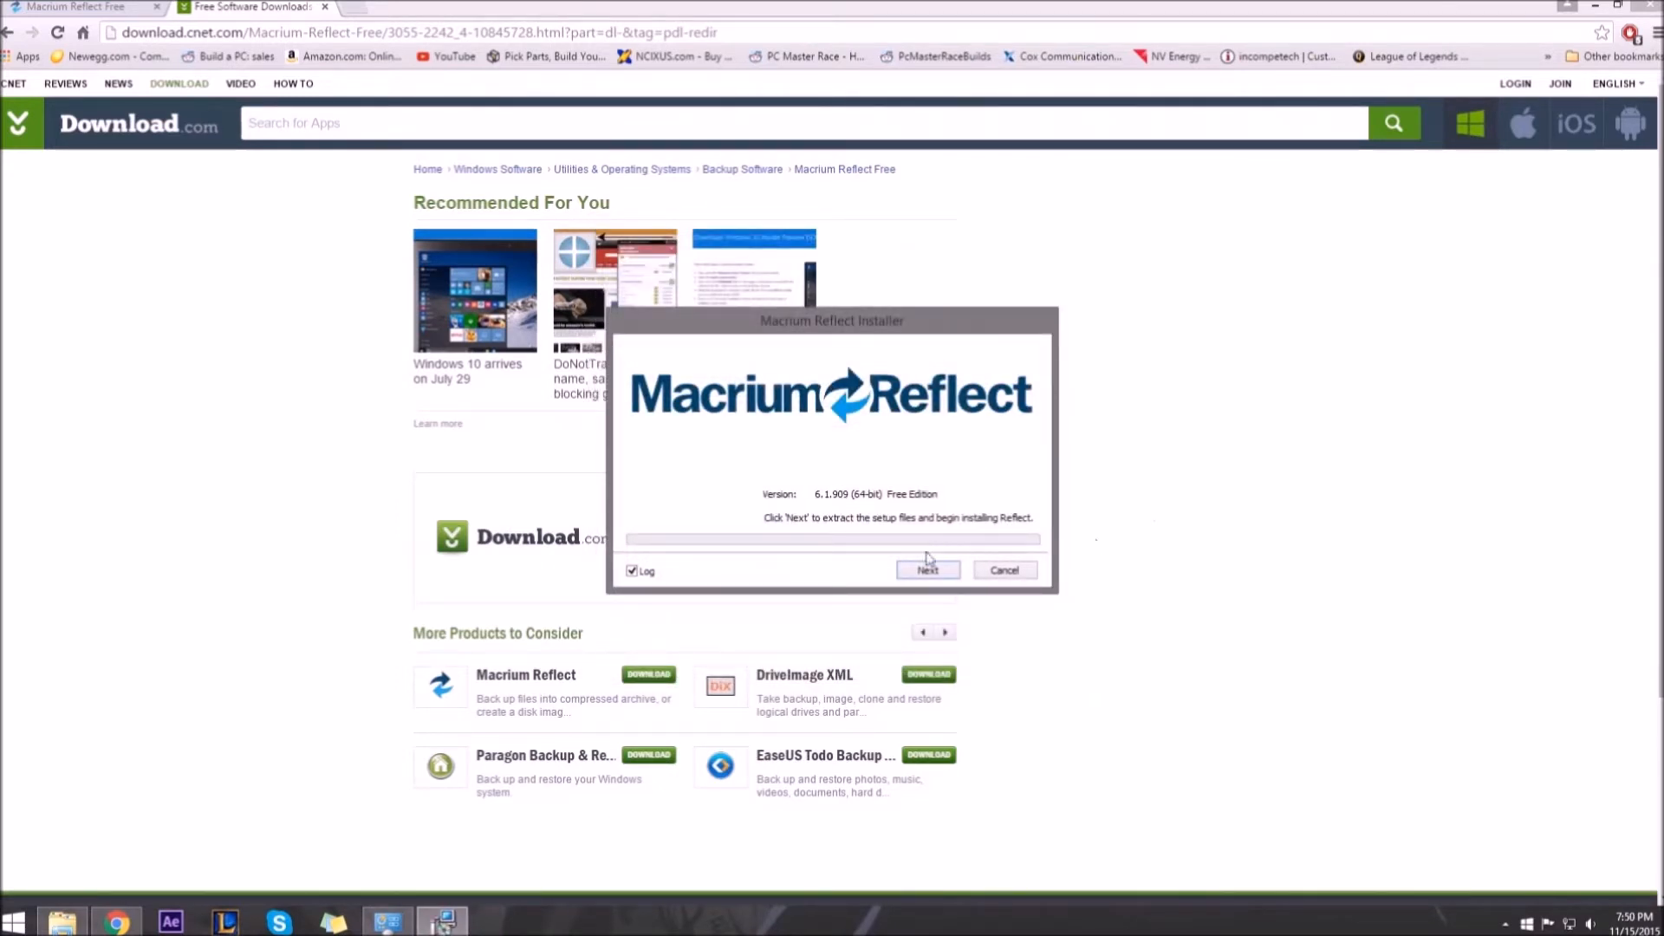
Extract the setup files and accept the licence agreement in the Reflect setup wizard
left_click(925, 570)
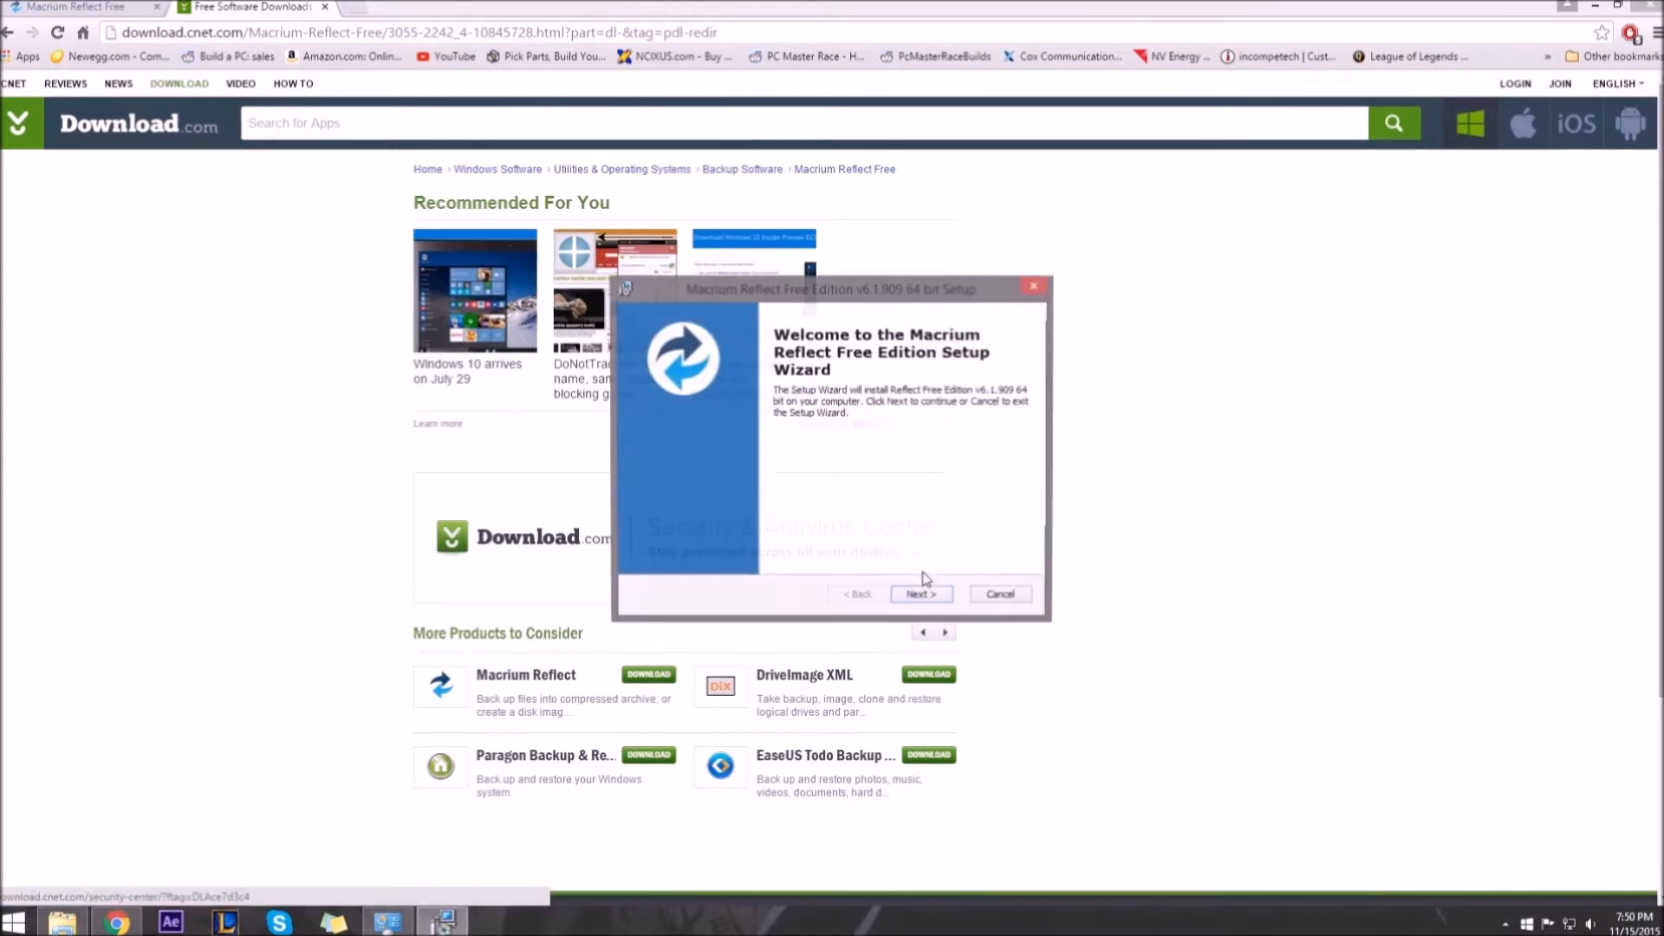
left_click(919, 594)
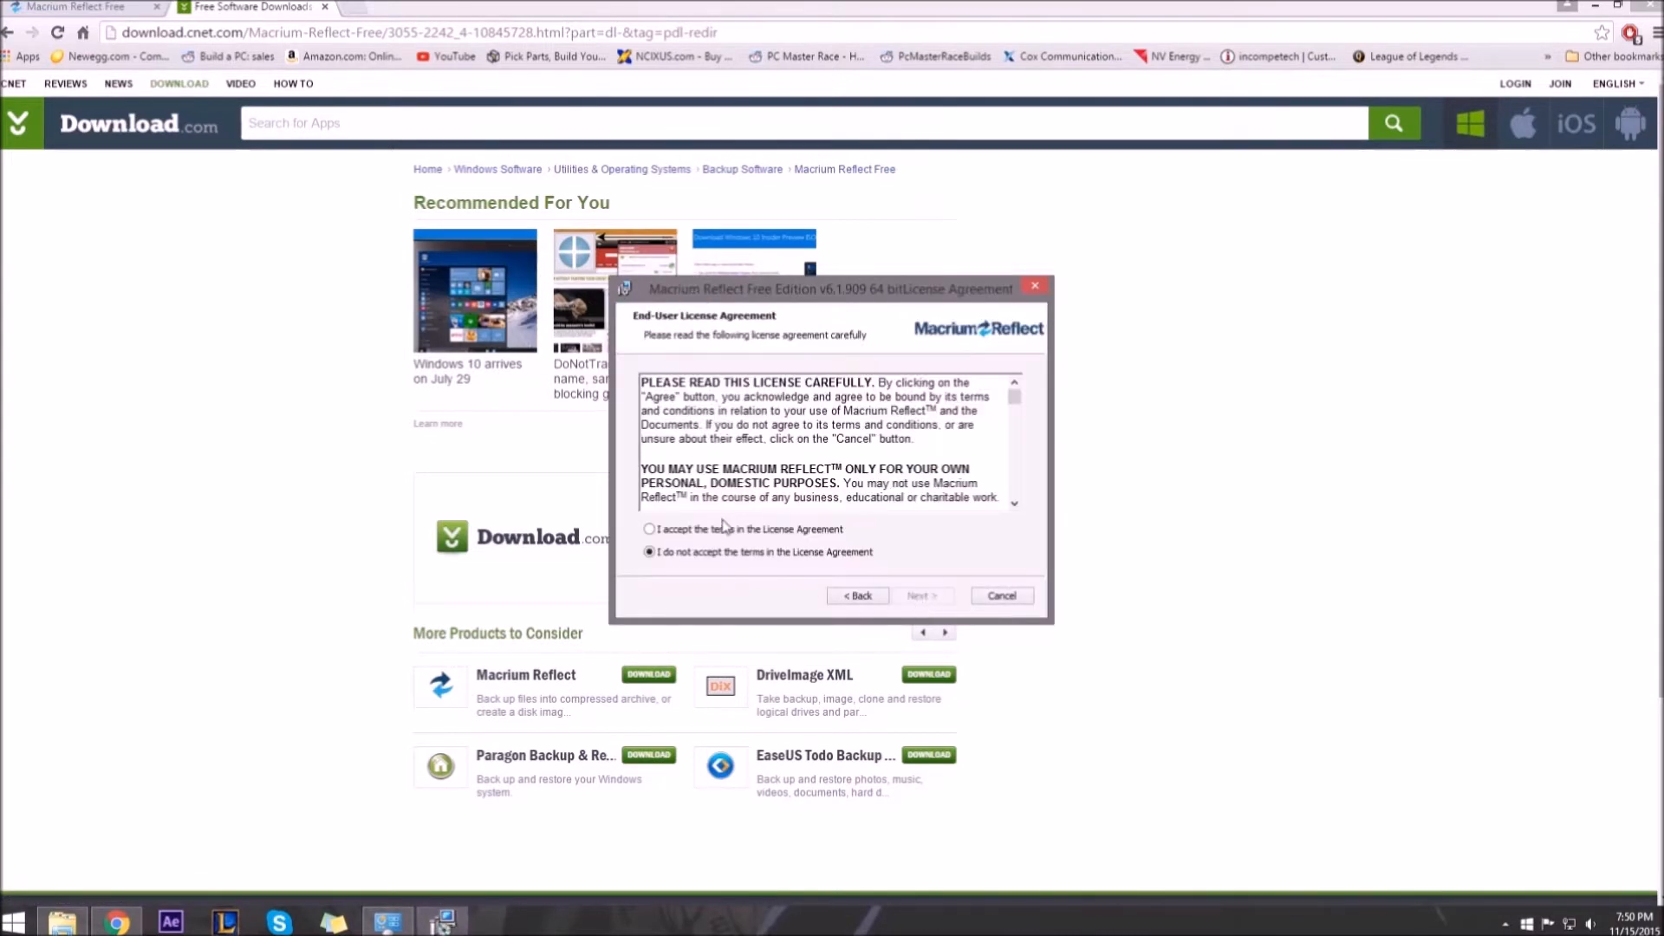
left_click(650, 531)
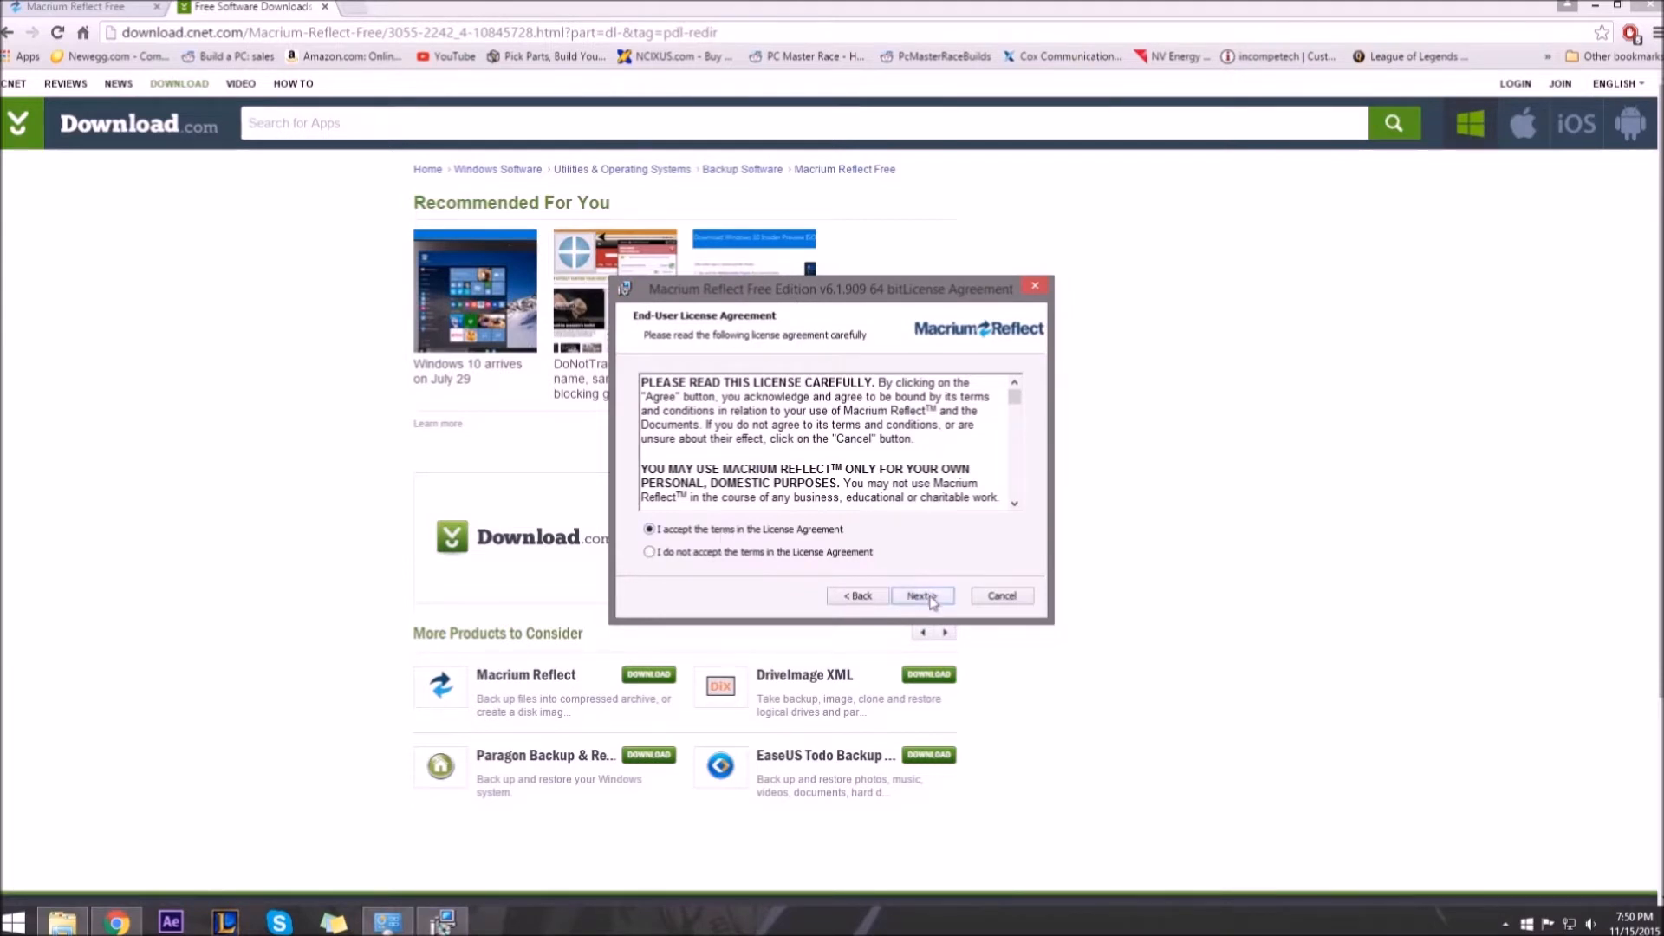
left_click(920, 594)
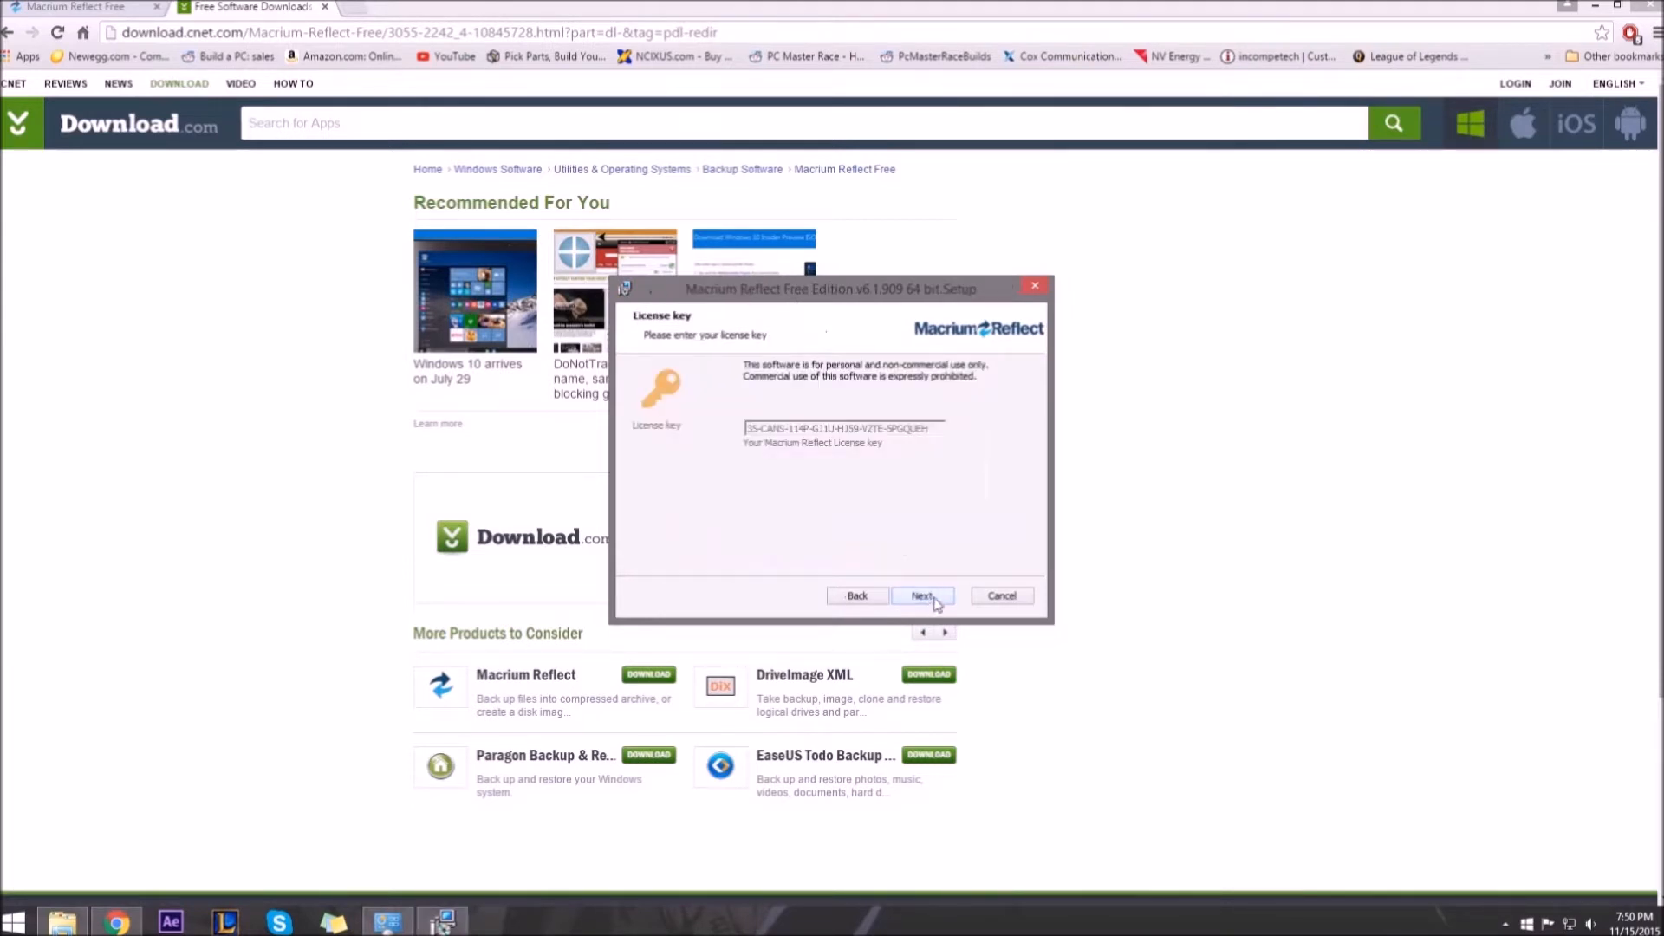
left_click(921, 595)
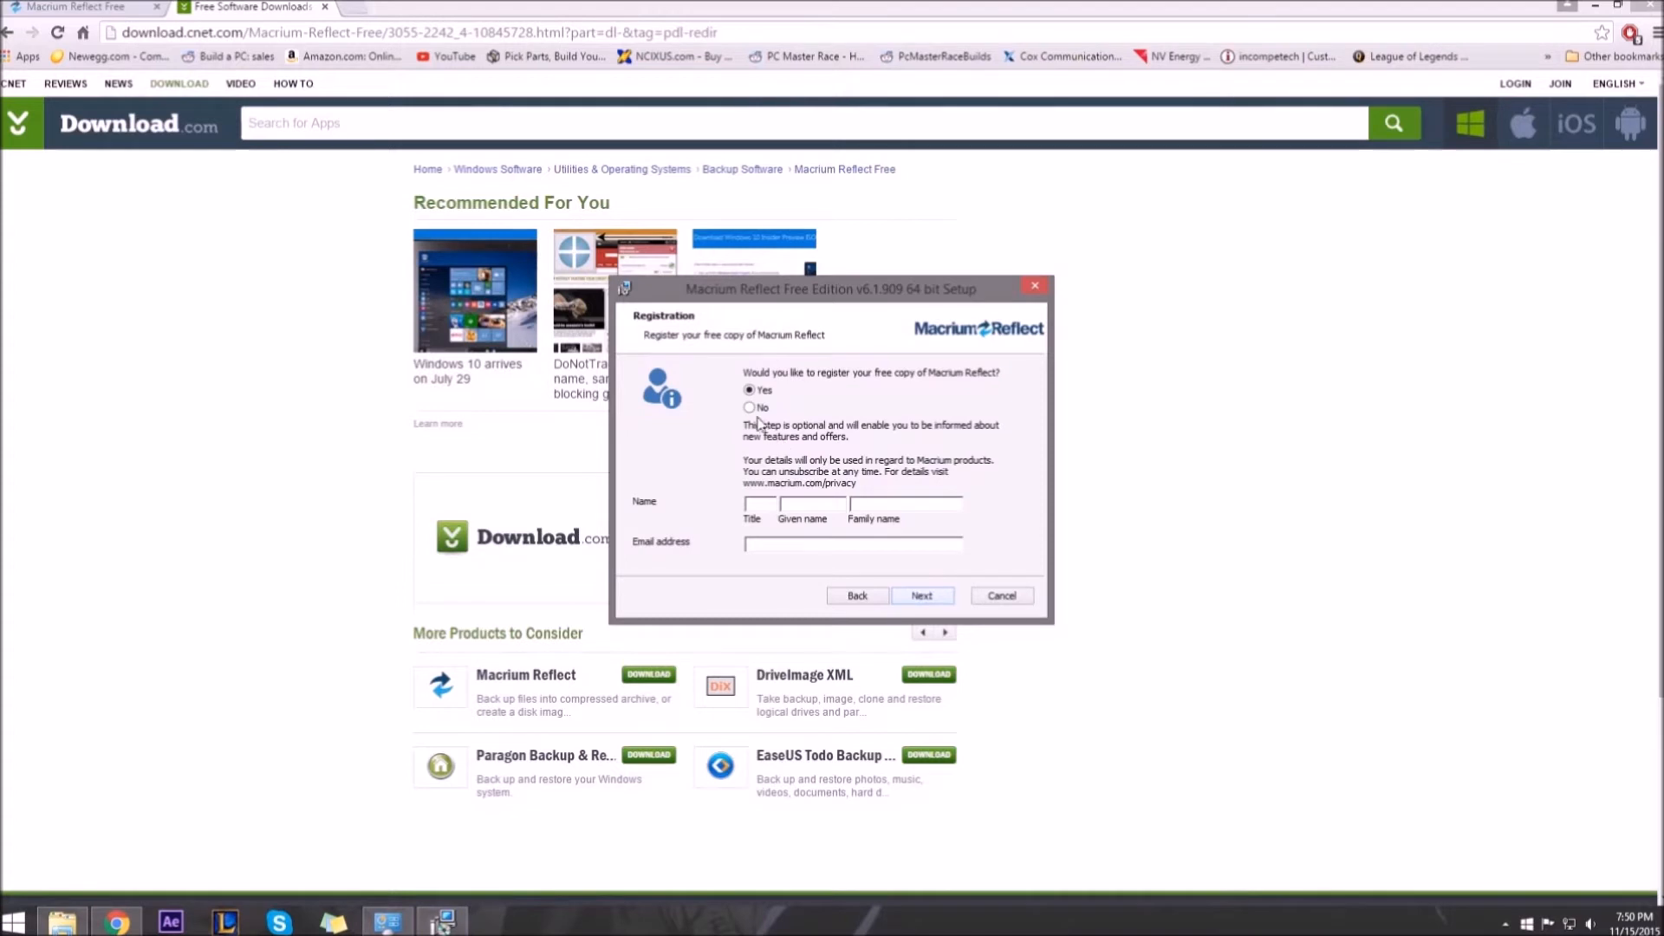
Decline registration, keep the default features and location, and install Reflect Free
left_click(749, 407)
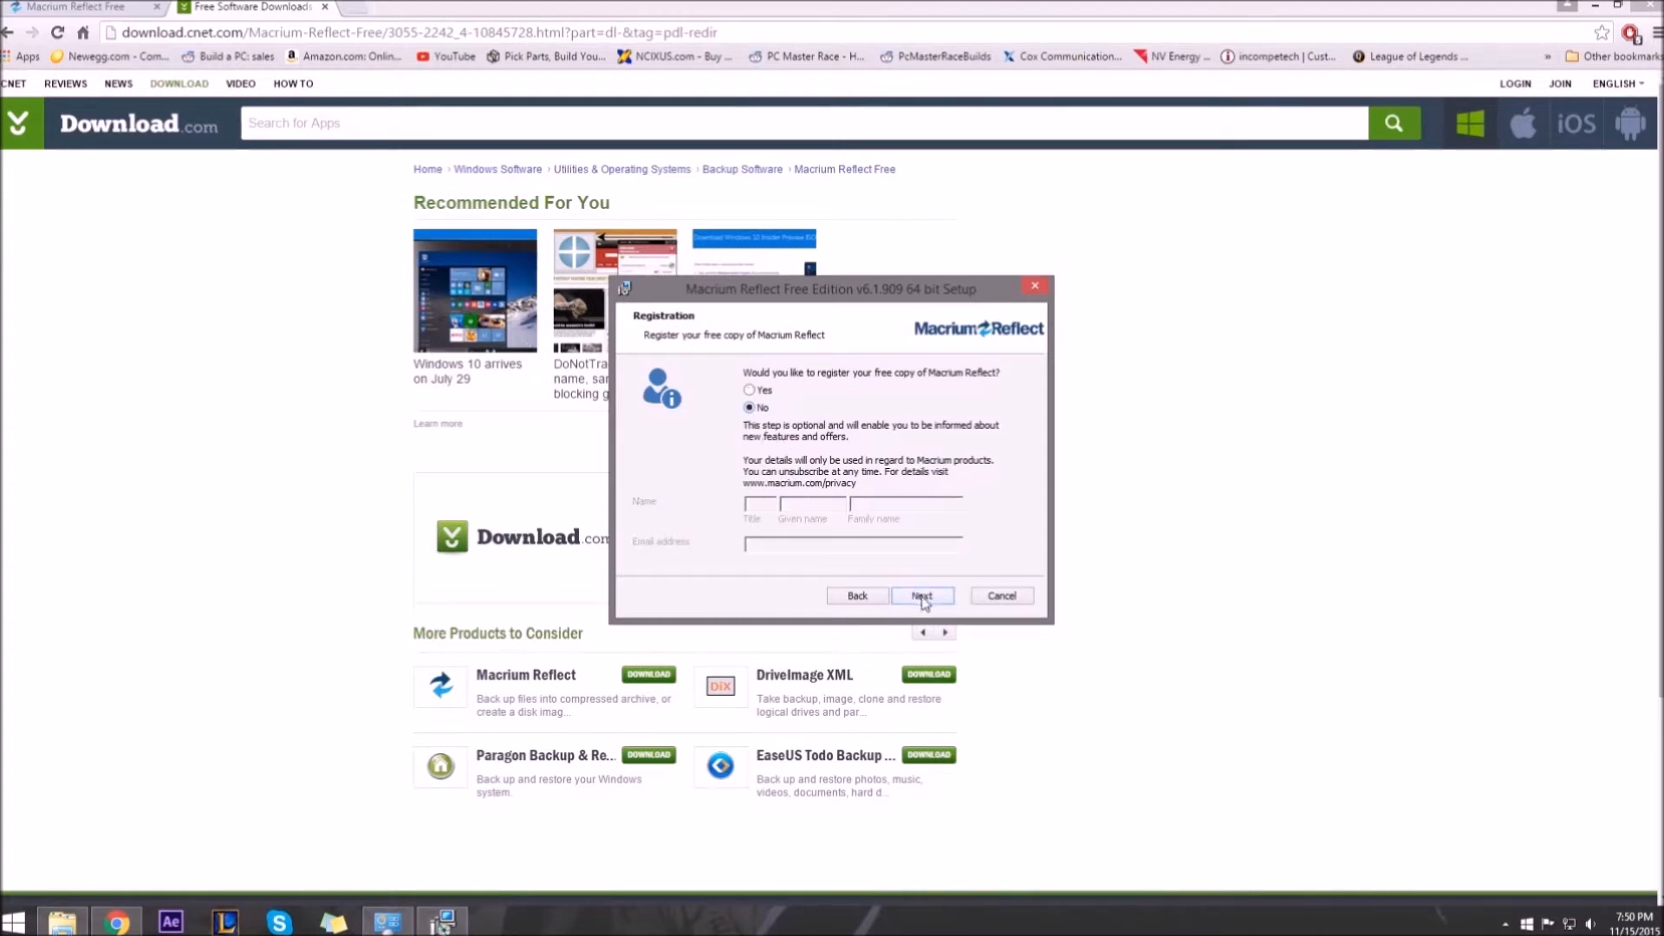
left_click(921, 595)
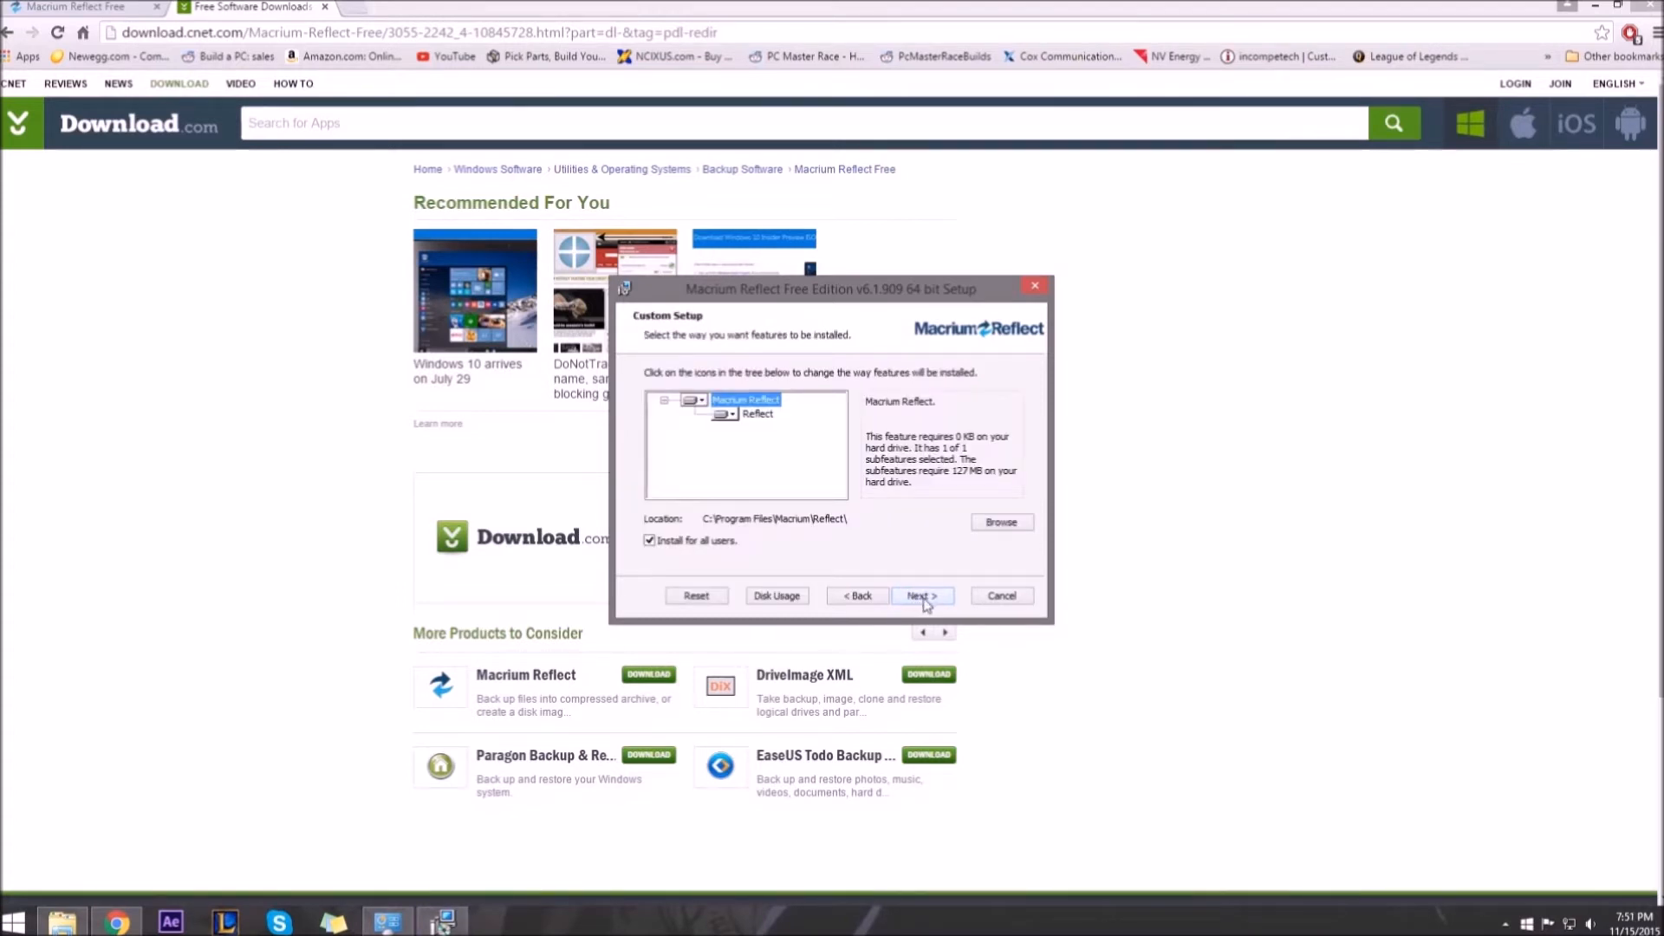
left_click(920, 594)
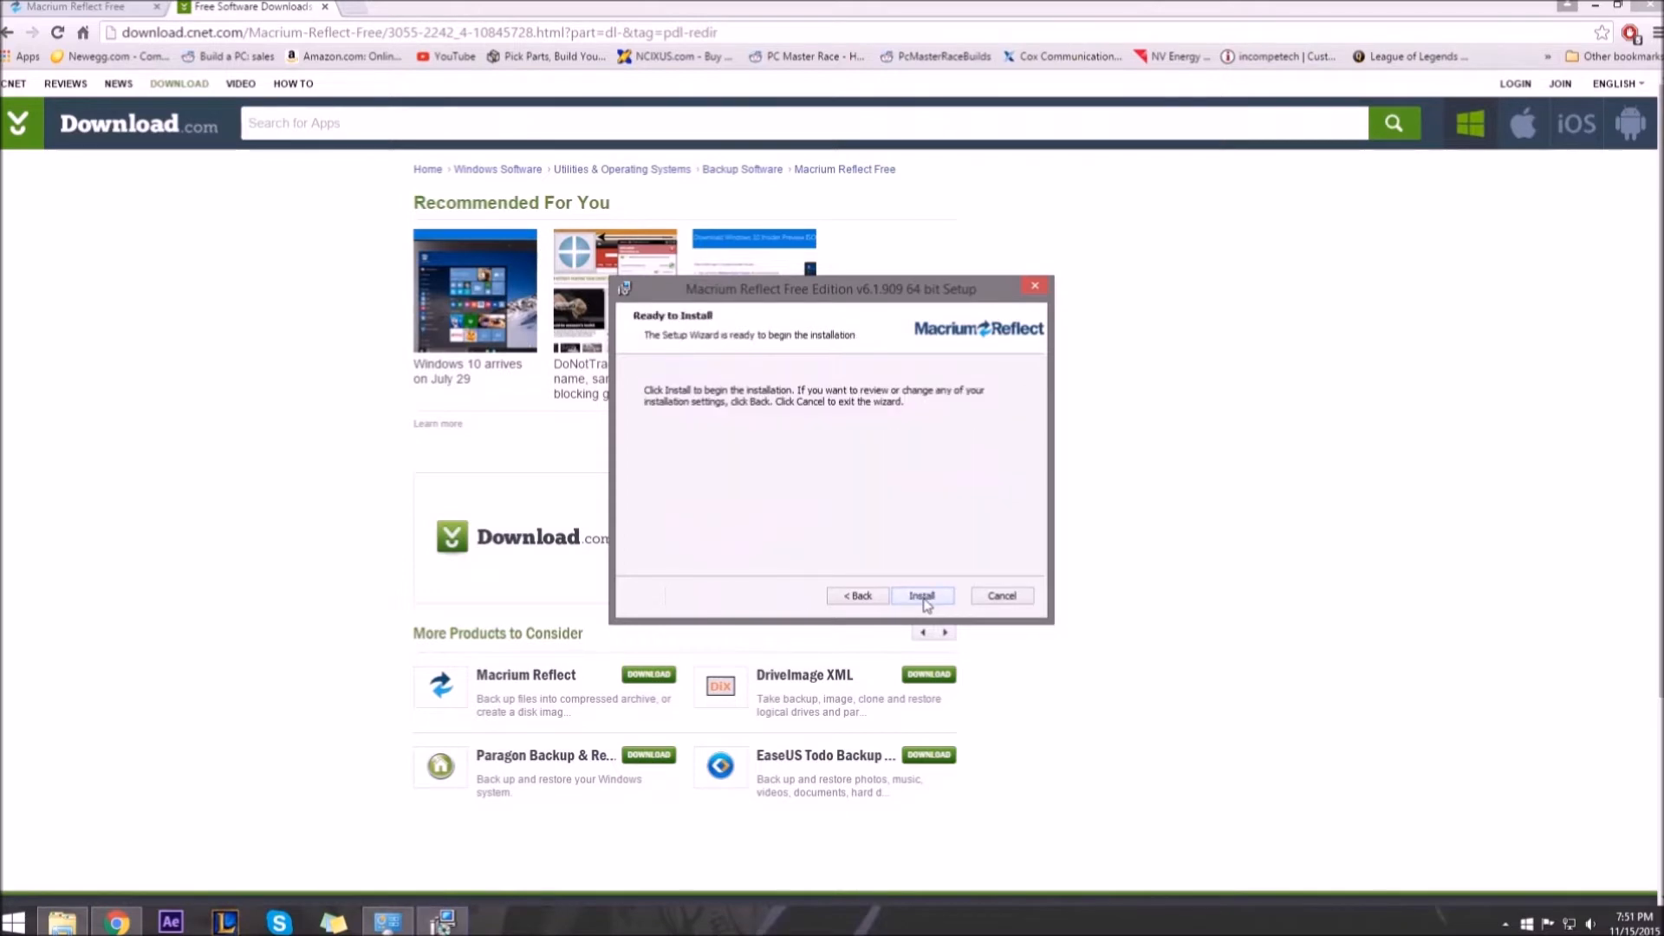
left_click(920, 595)
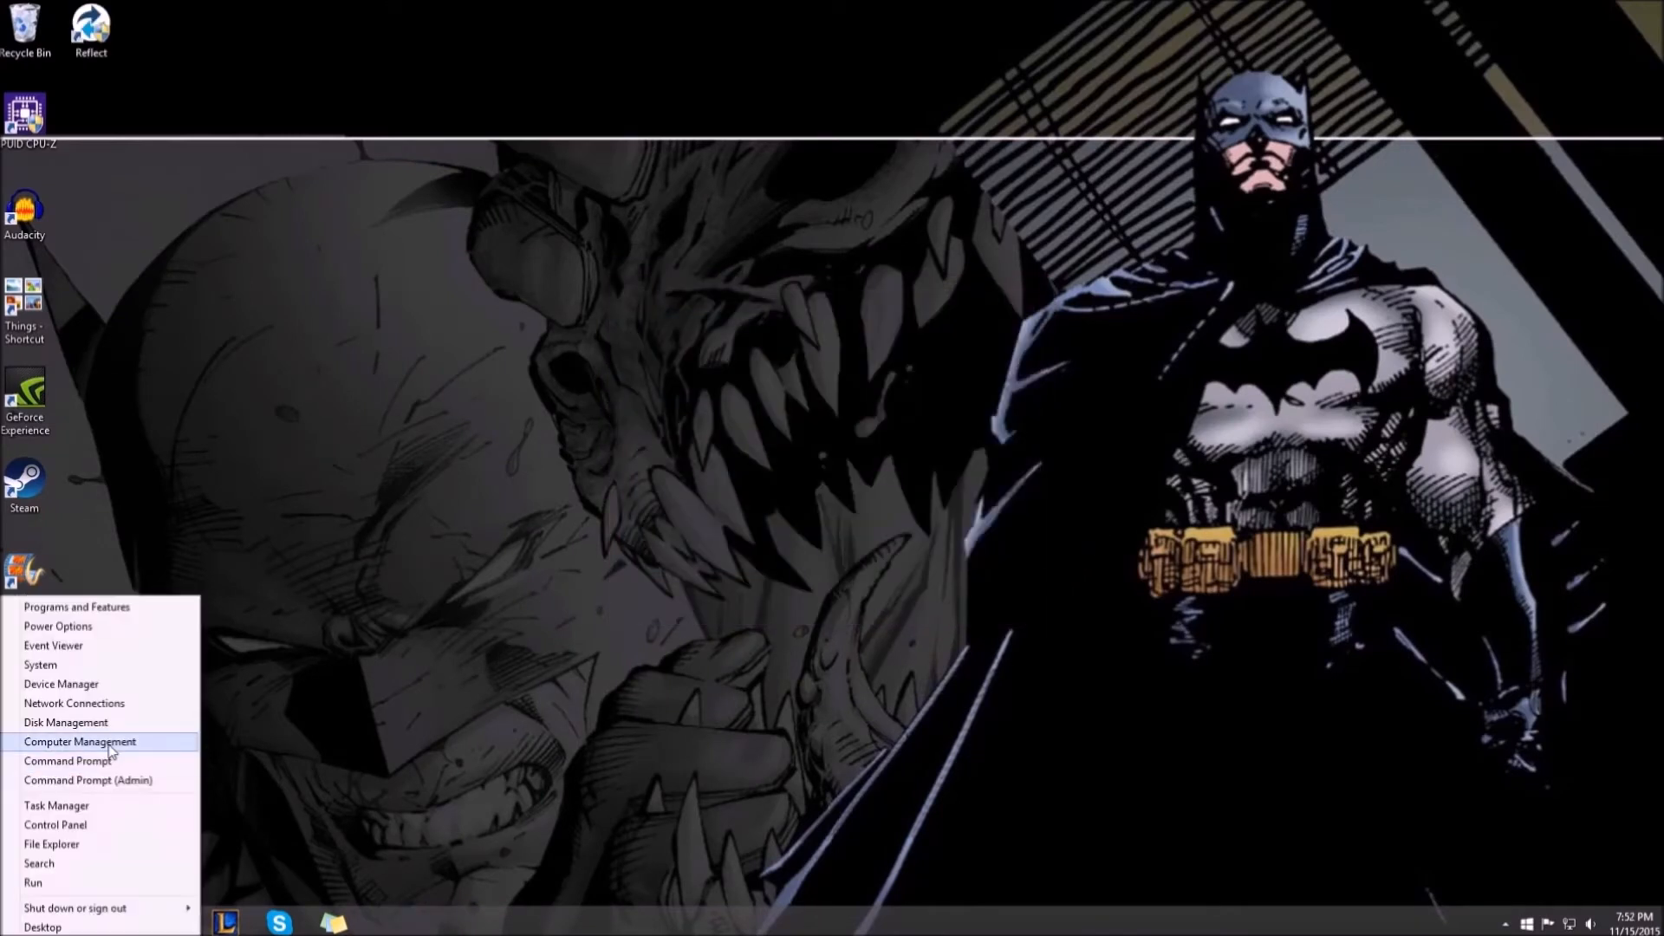
Initialize the new 931.51 GB Disk 2 as MBR in Computer Management and close it
left_click(80, 740)
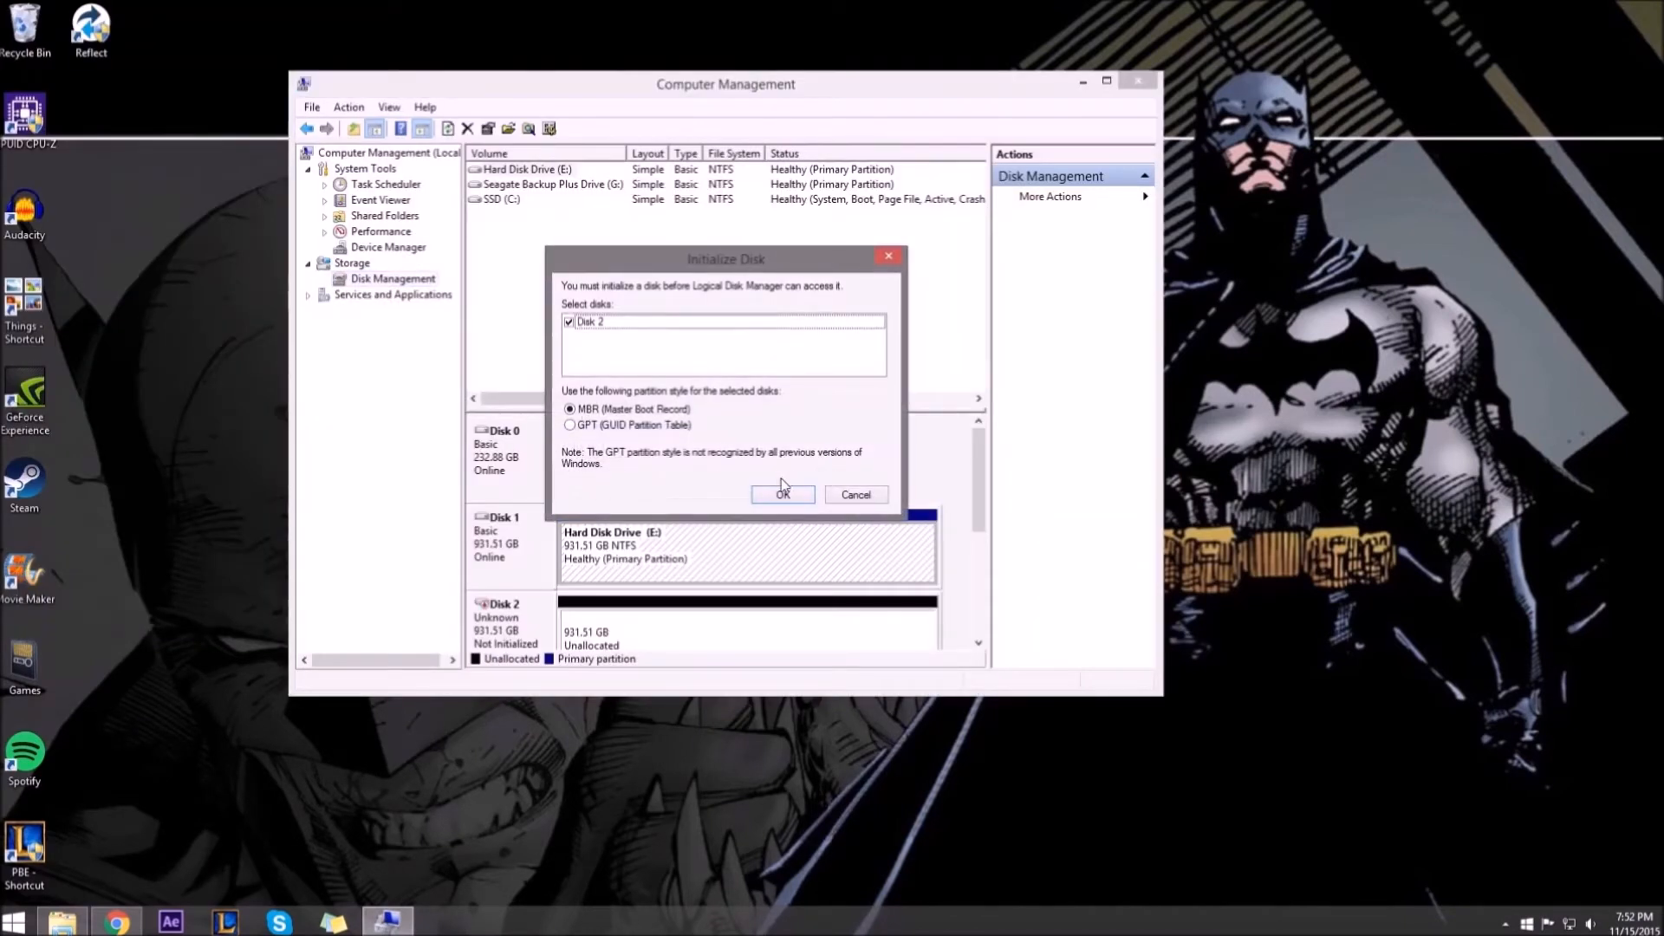
left_click(782, 494)
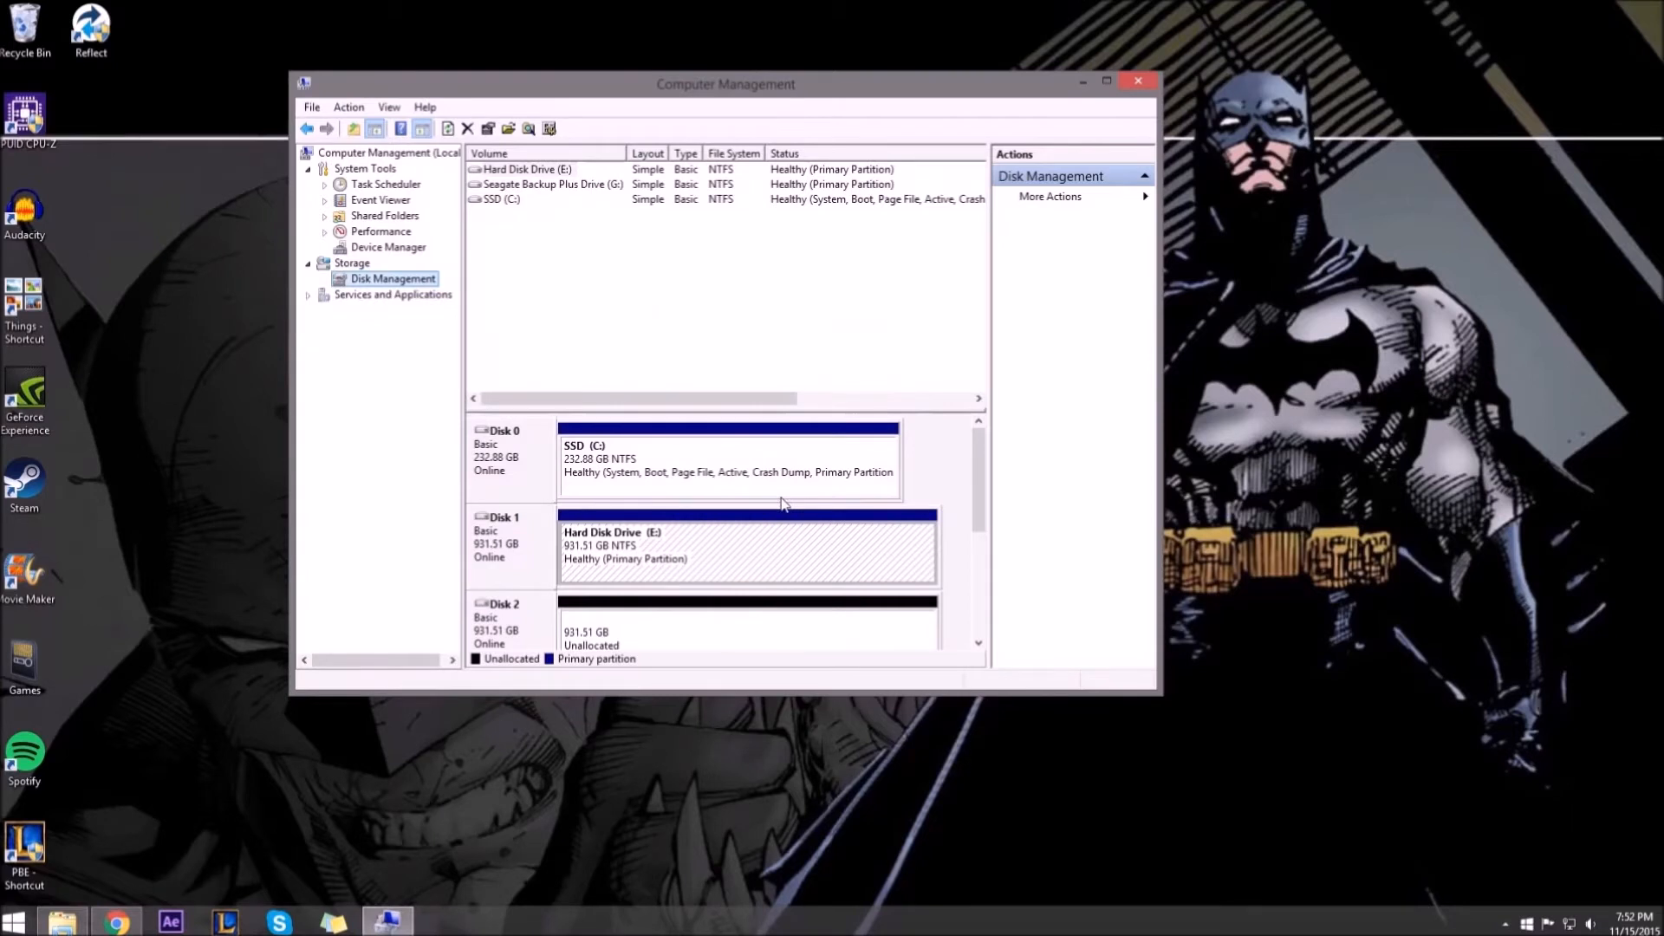
left_click(1137, 82)
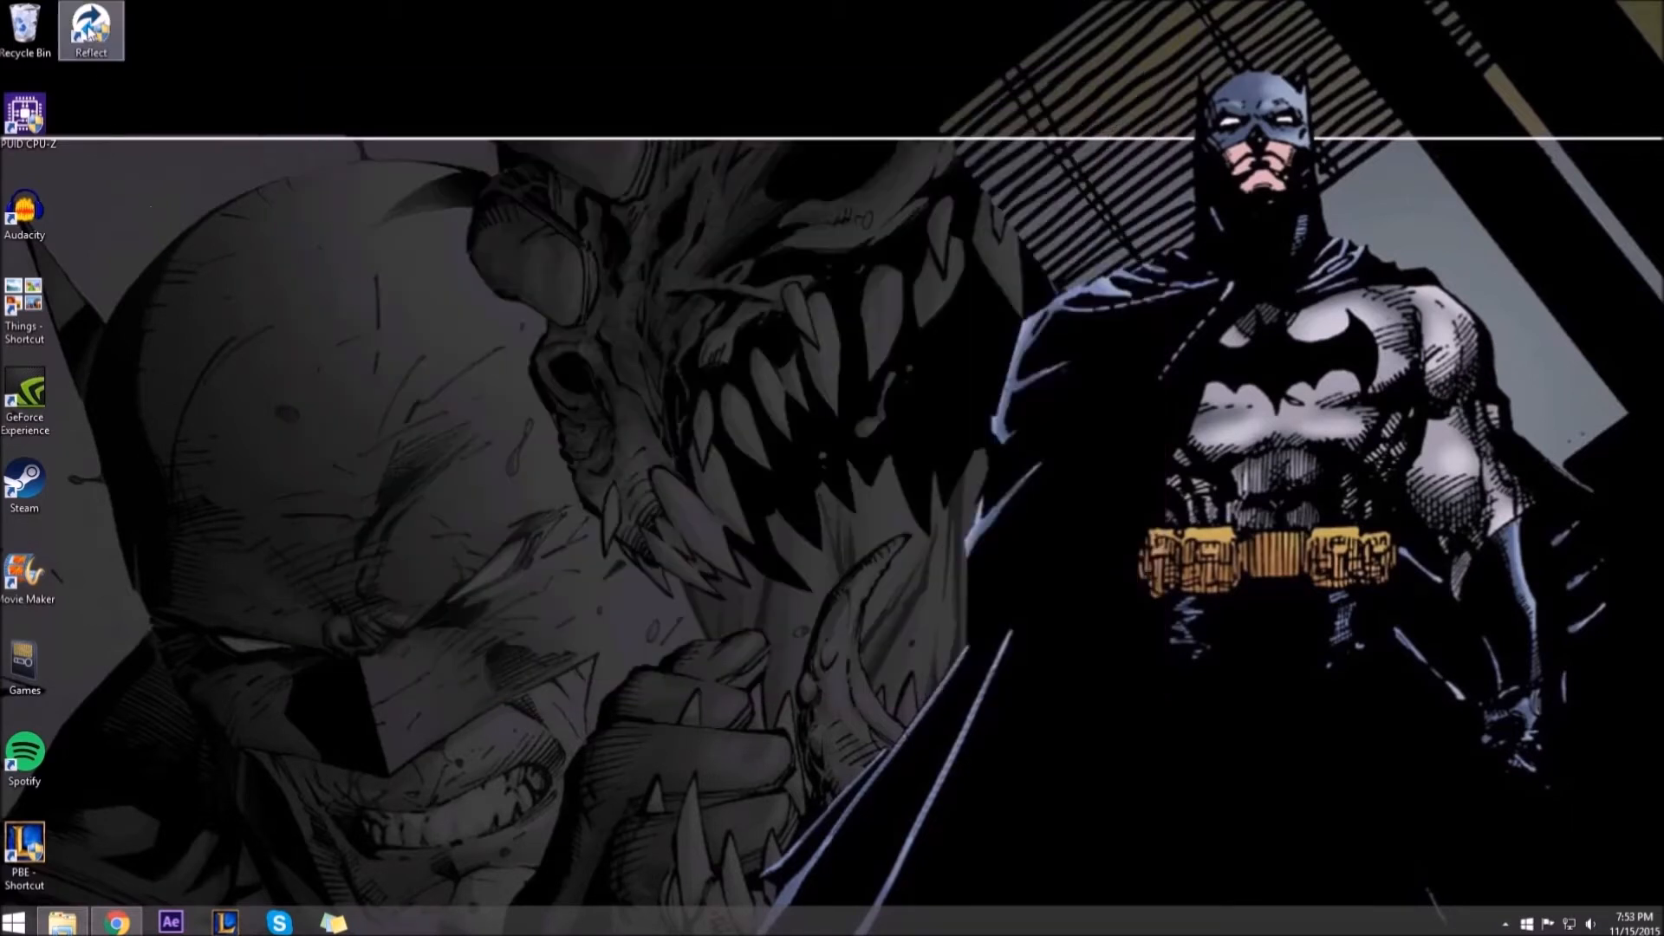
Launch Macrium Reflect and select MBR Disk 2, Hard Disk Drive (E:), as the source
double_click(90, 26)
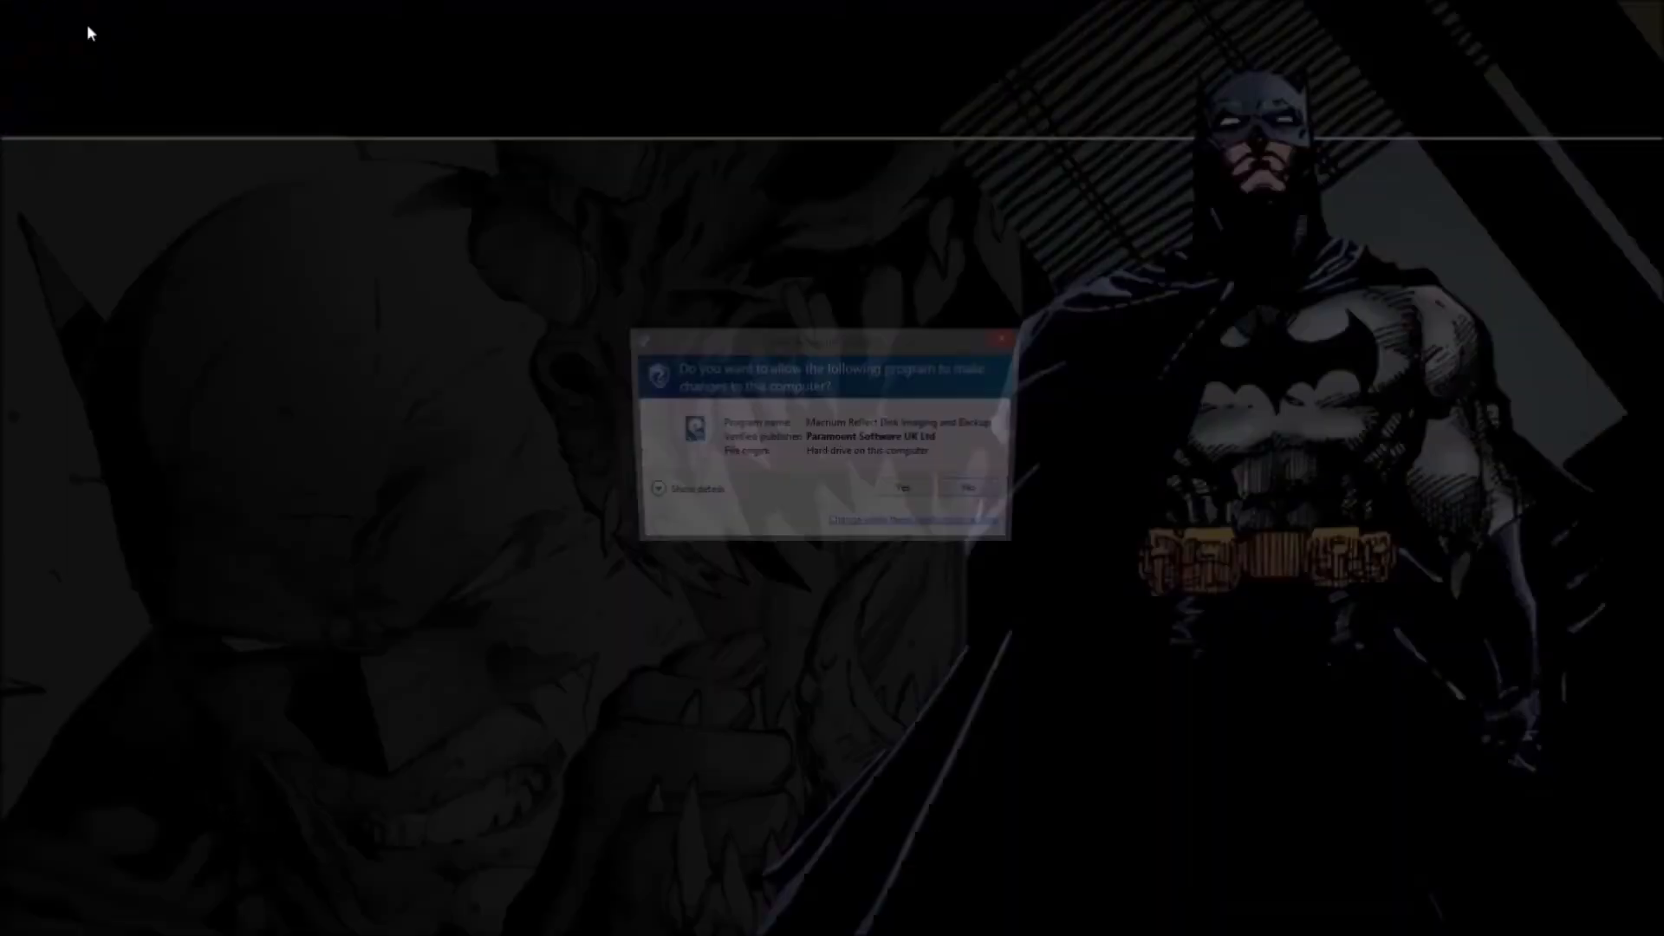
left_click(902, 487)
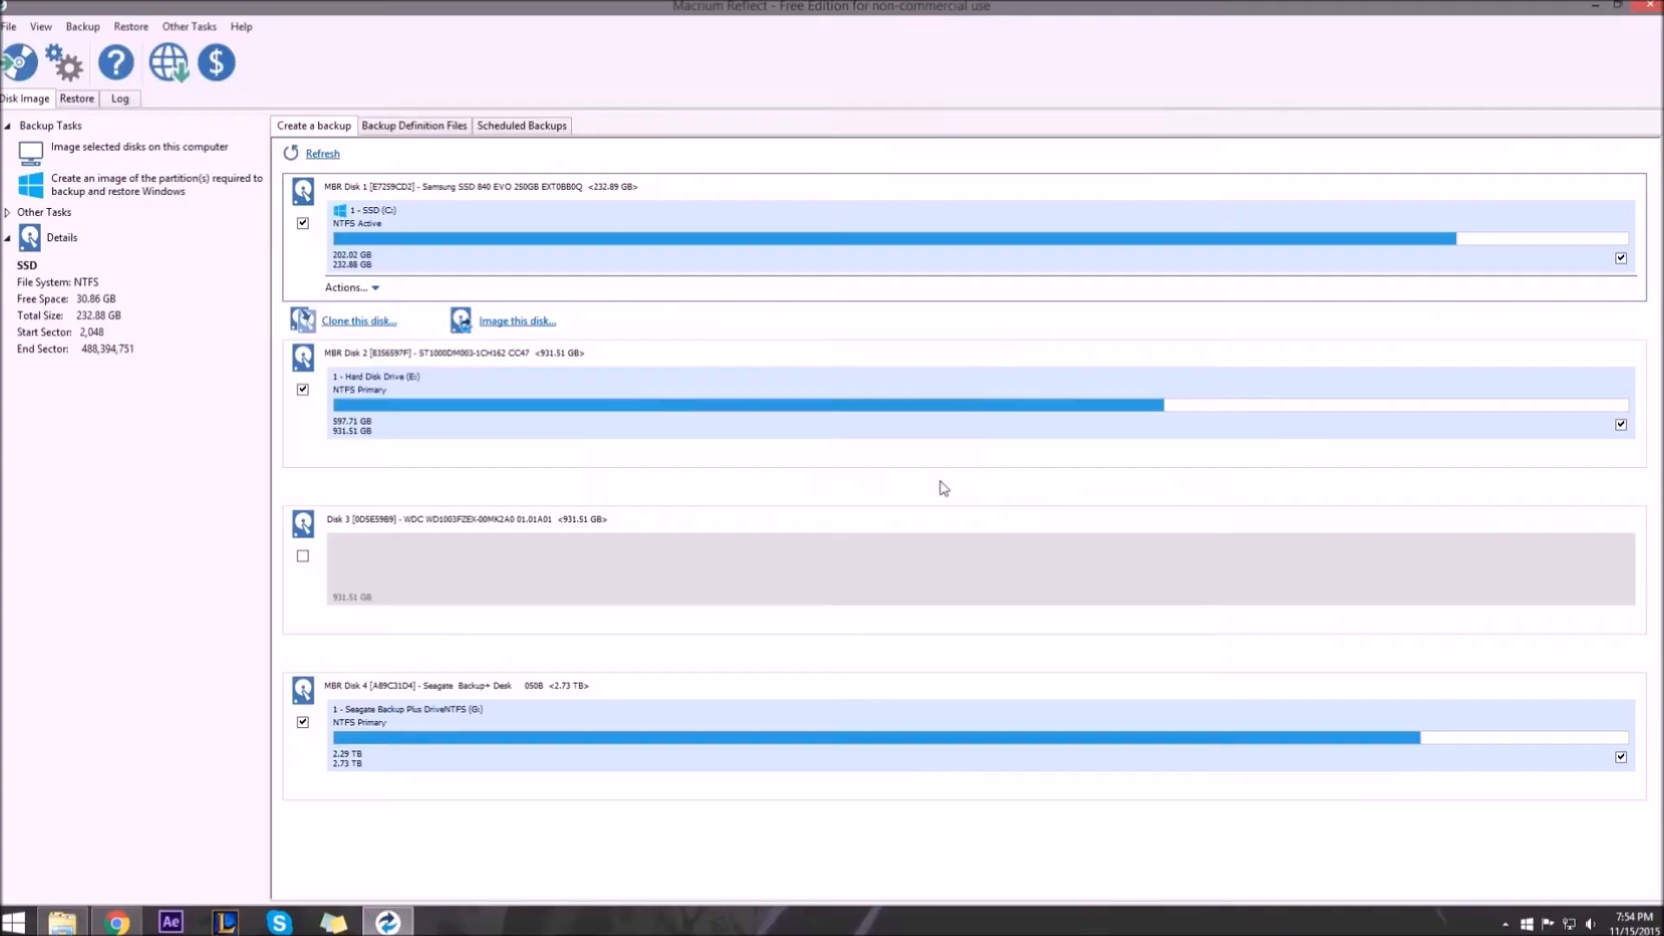
mouse_move(1024, 489)
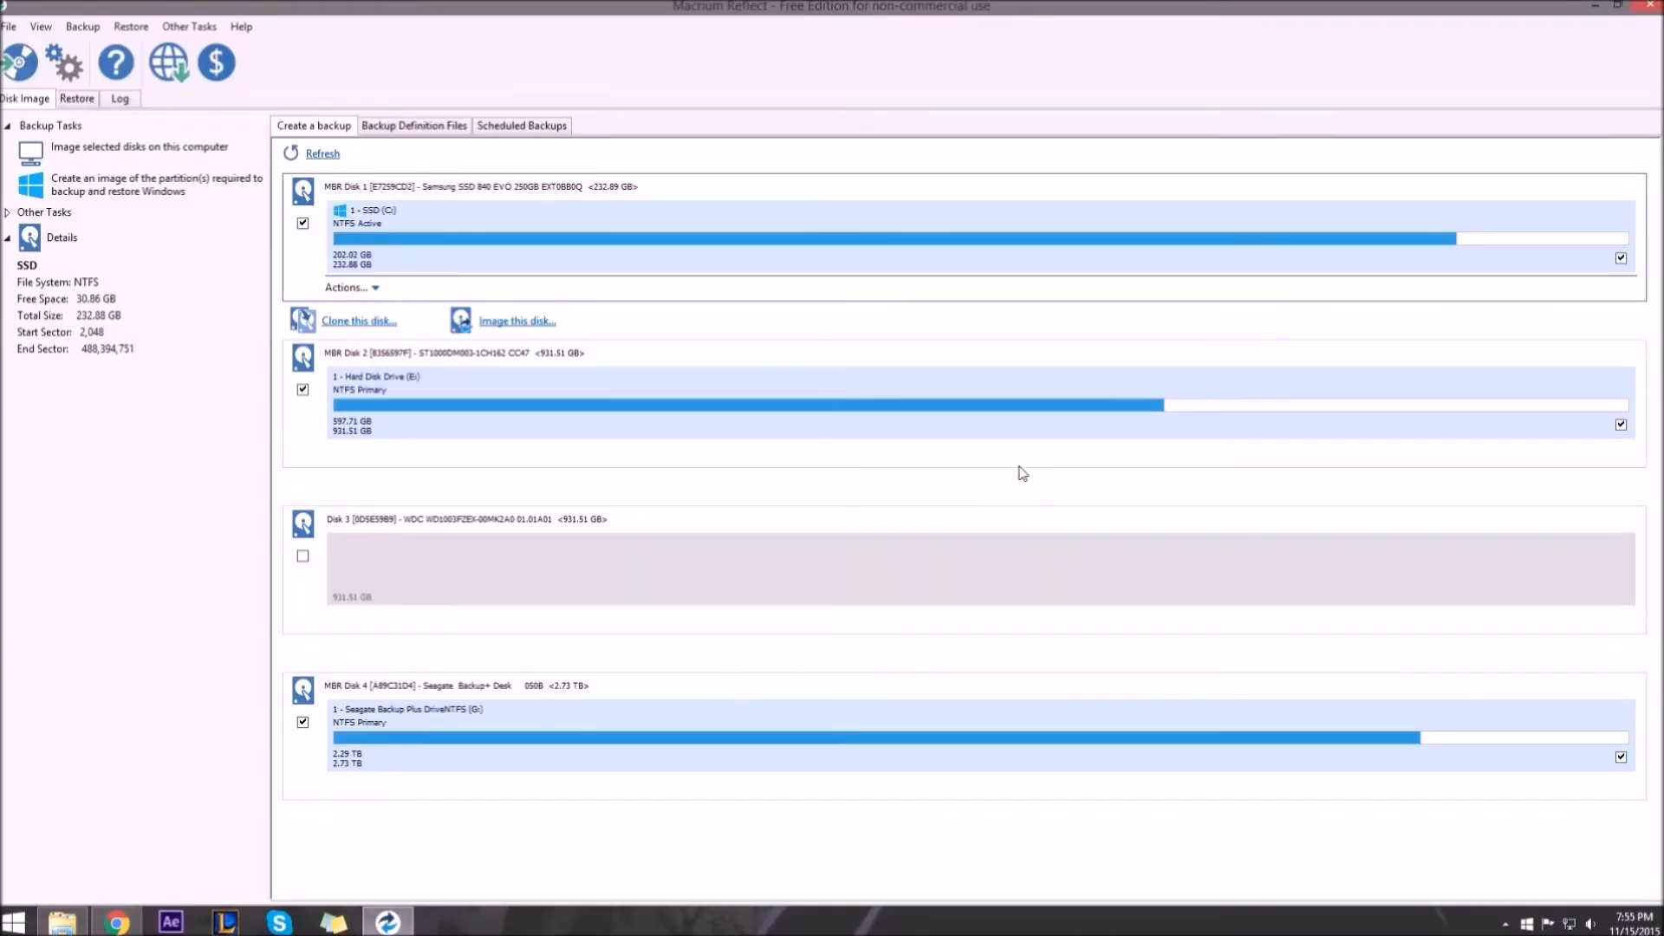
mouse_move(443, 201)
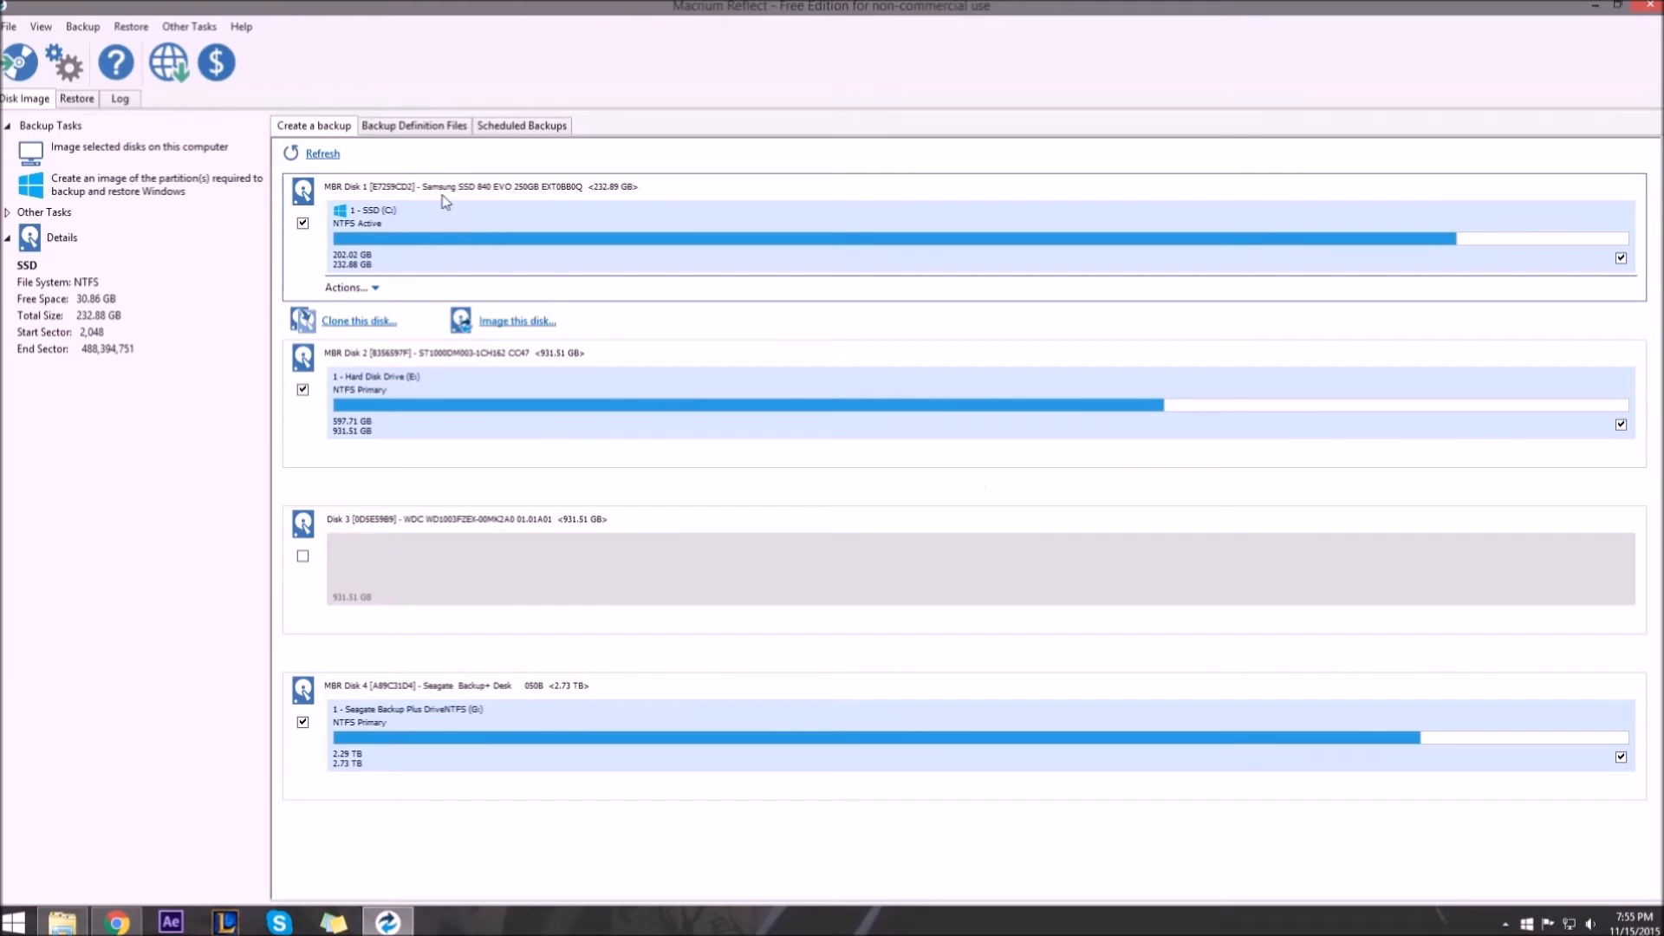
mouse_move(451, 196)
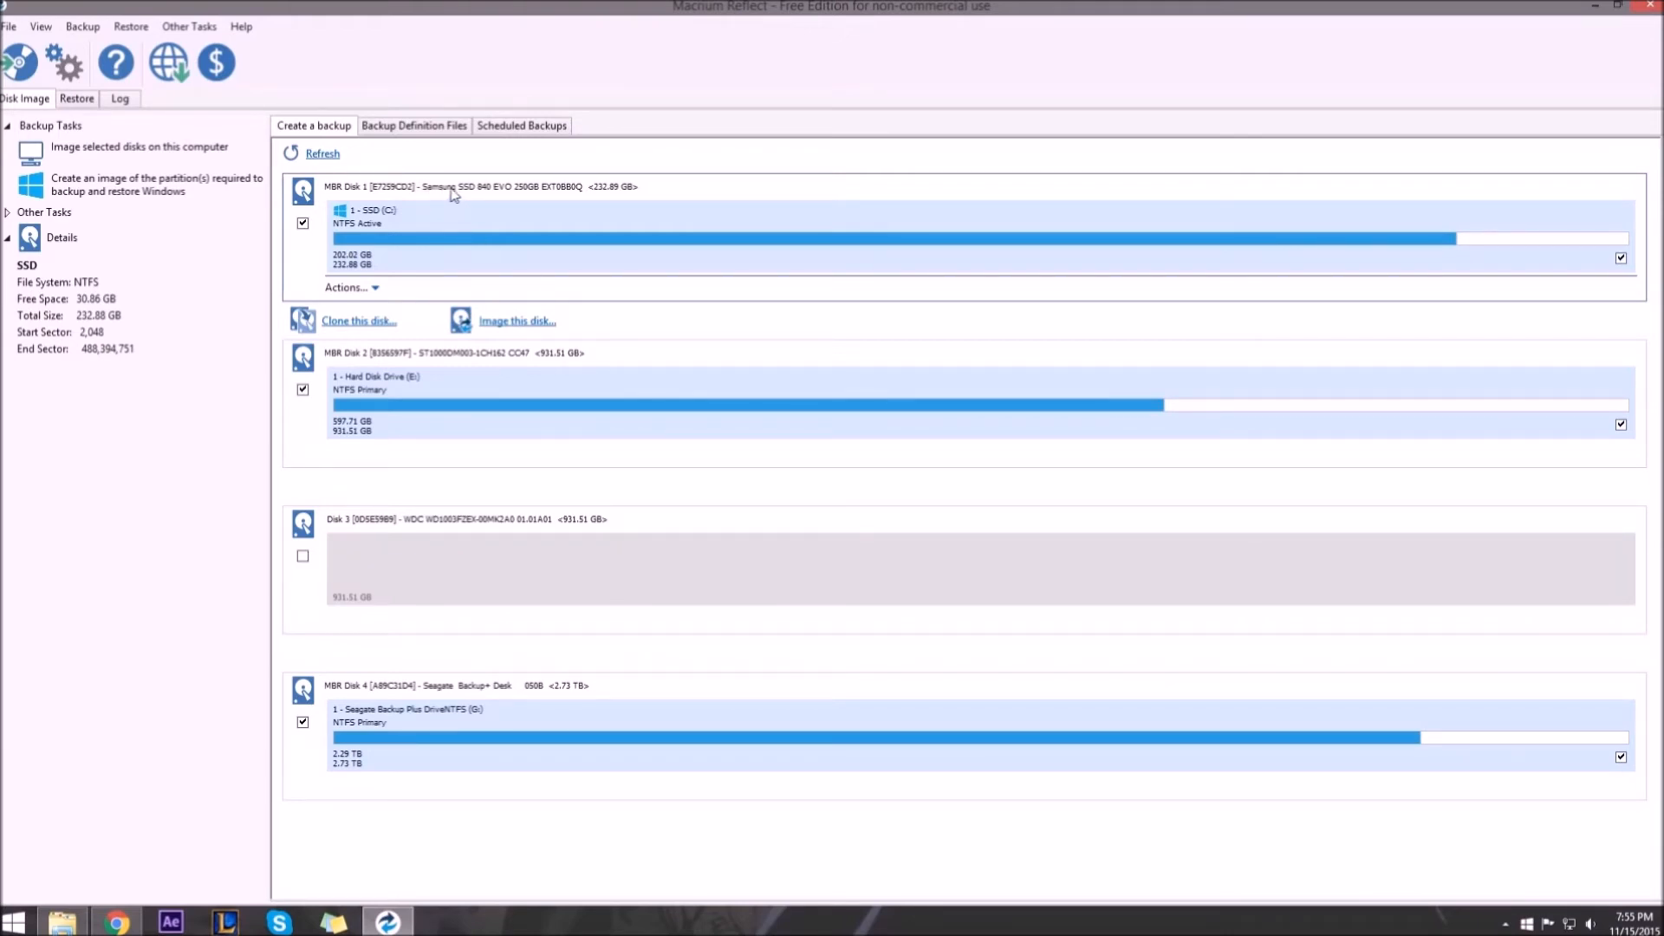
mouse_move(513, 197)
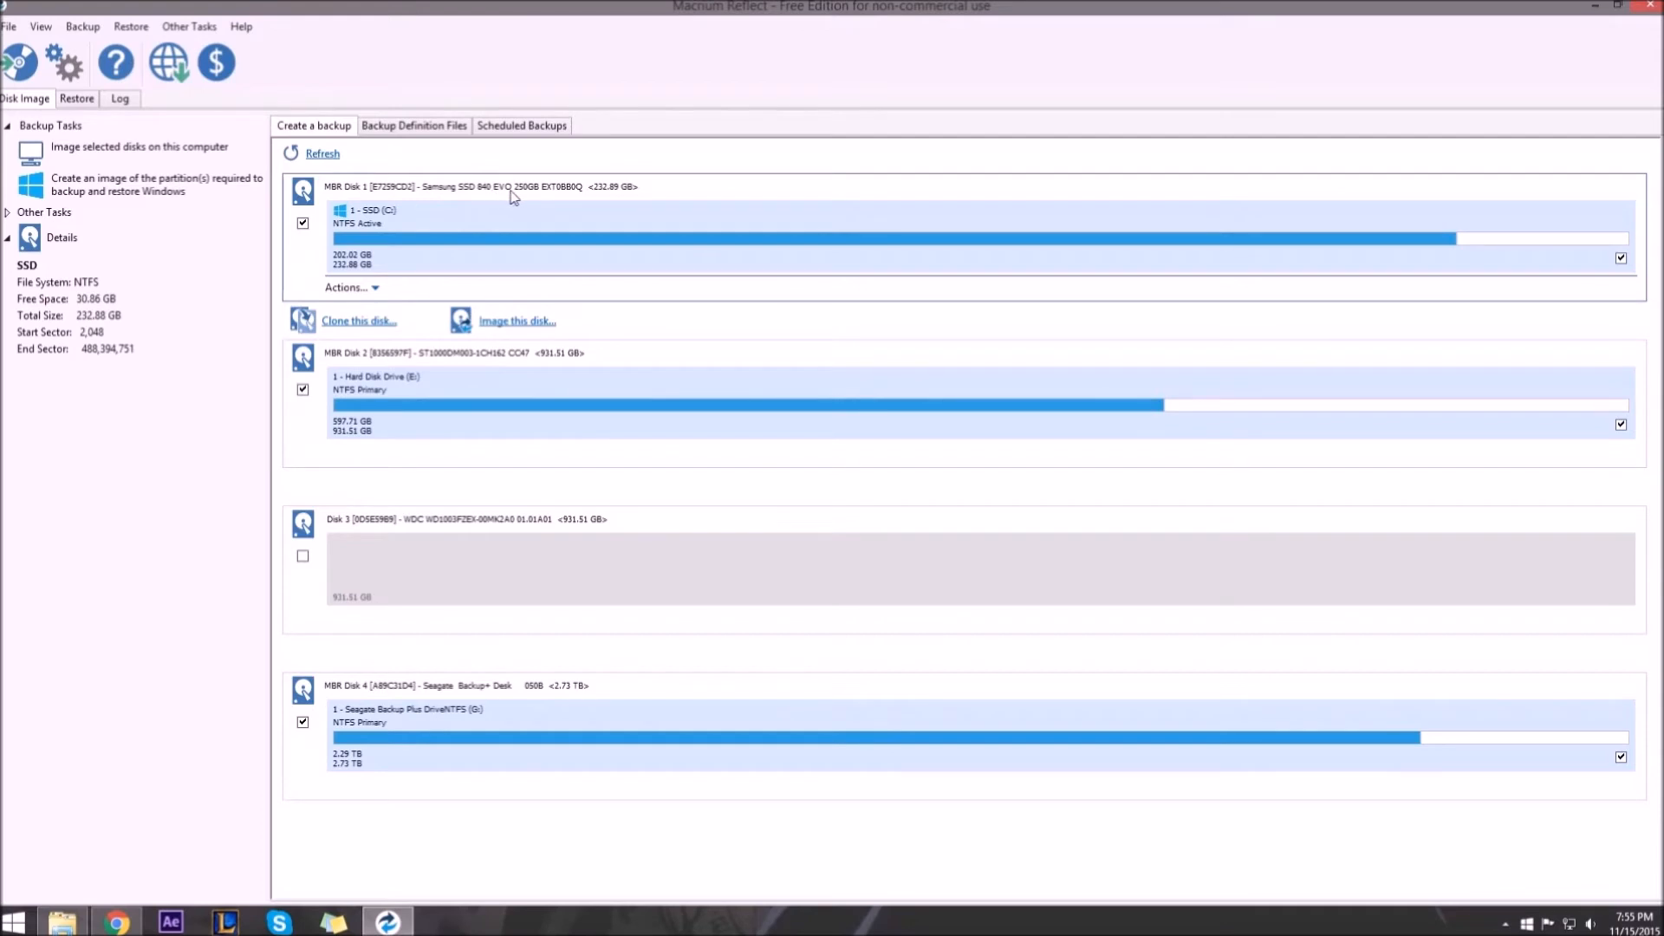
mouse_move(500, 369)
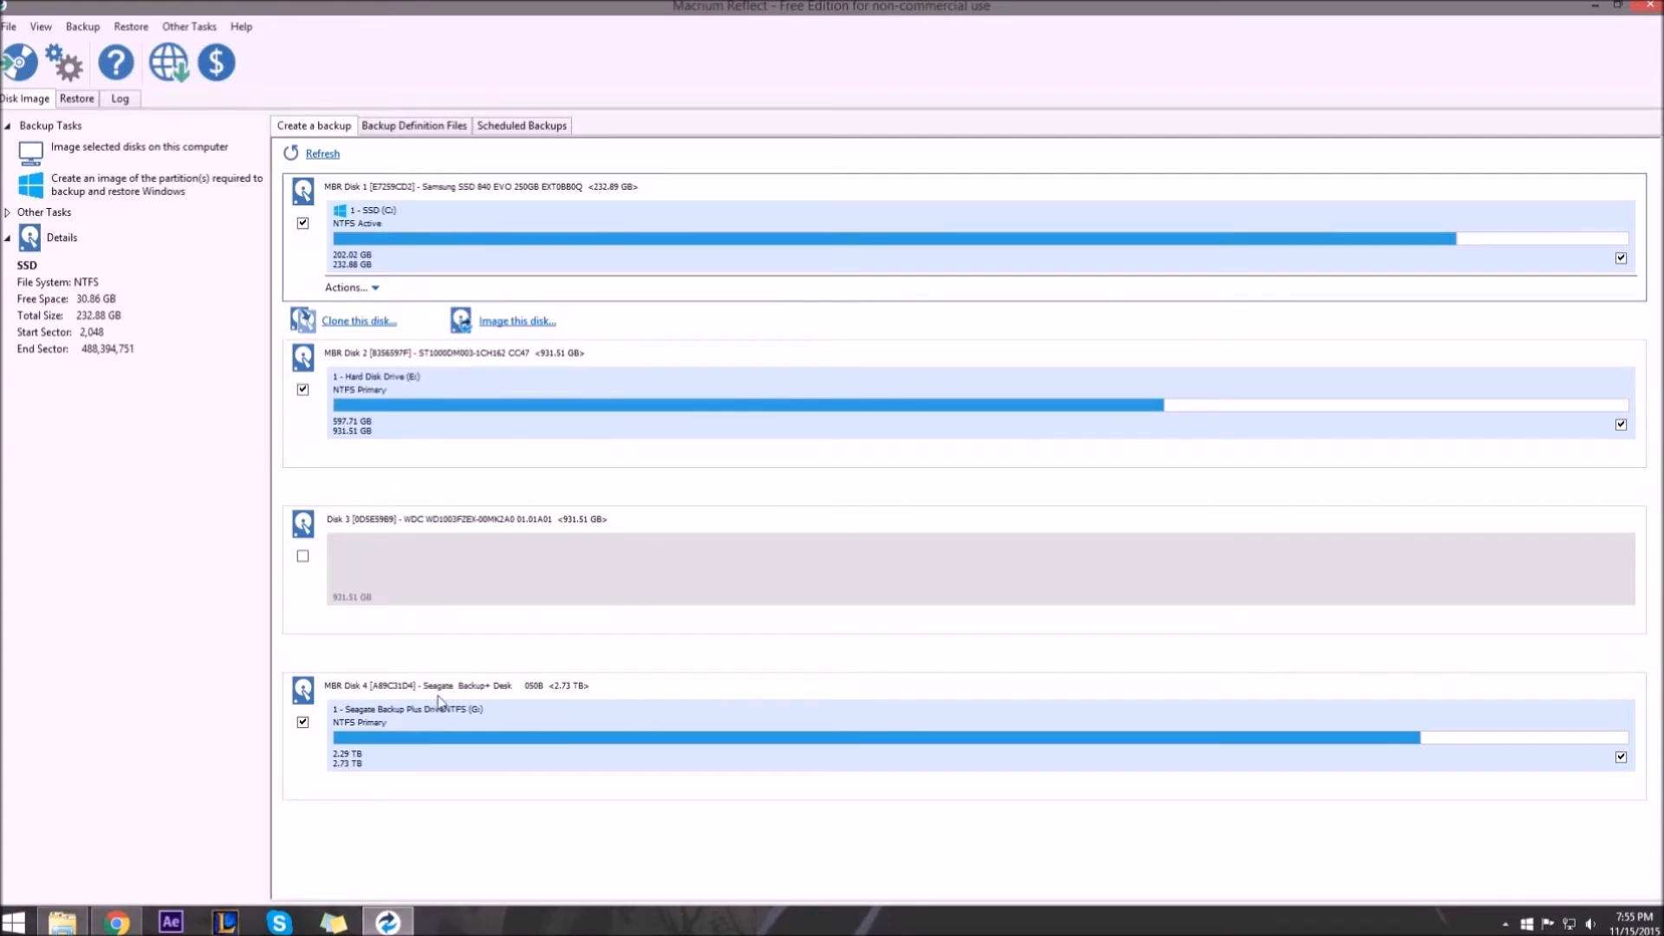
mouse_move(580, 706)
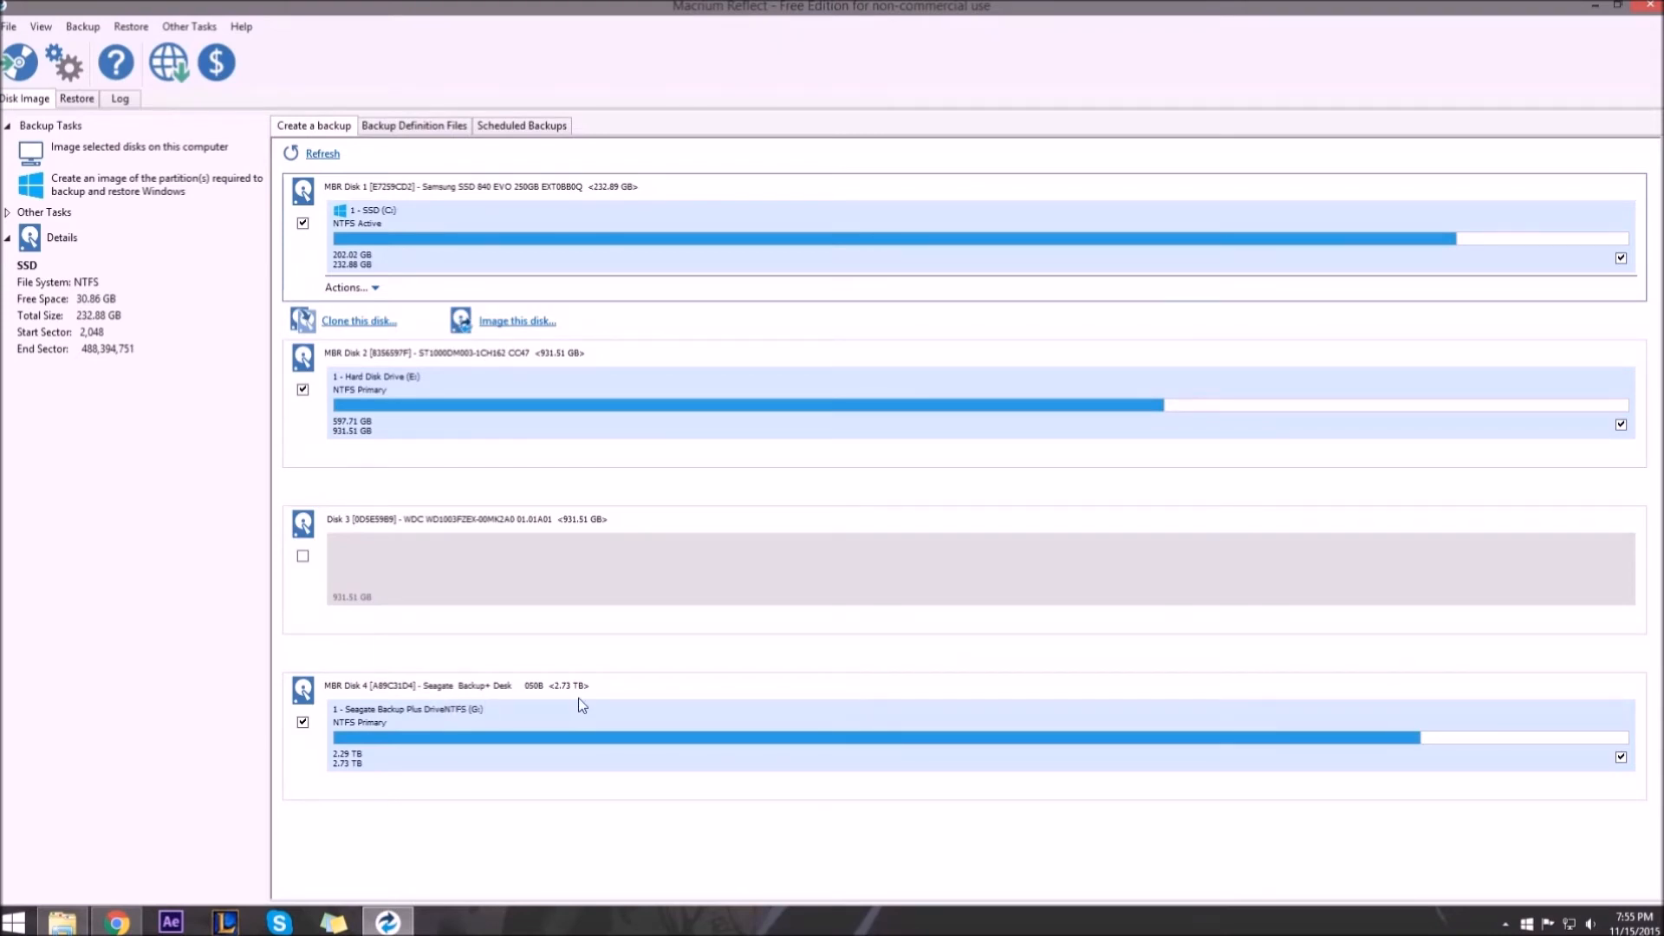
left_click(870, 360)
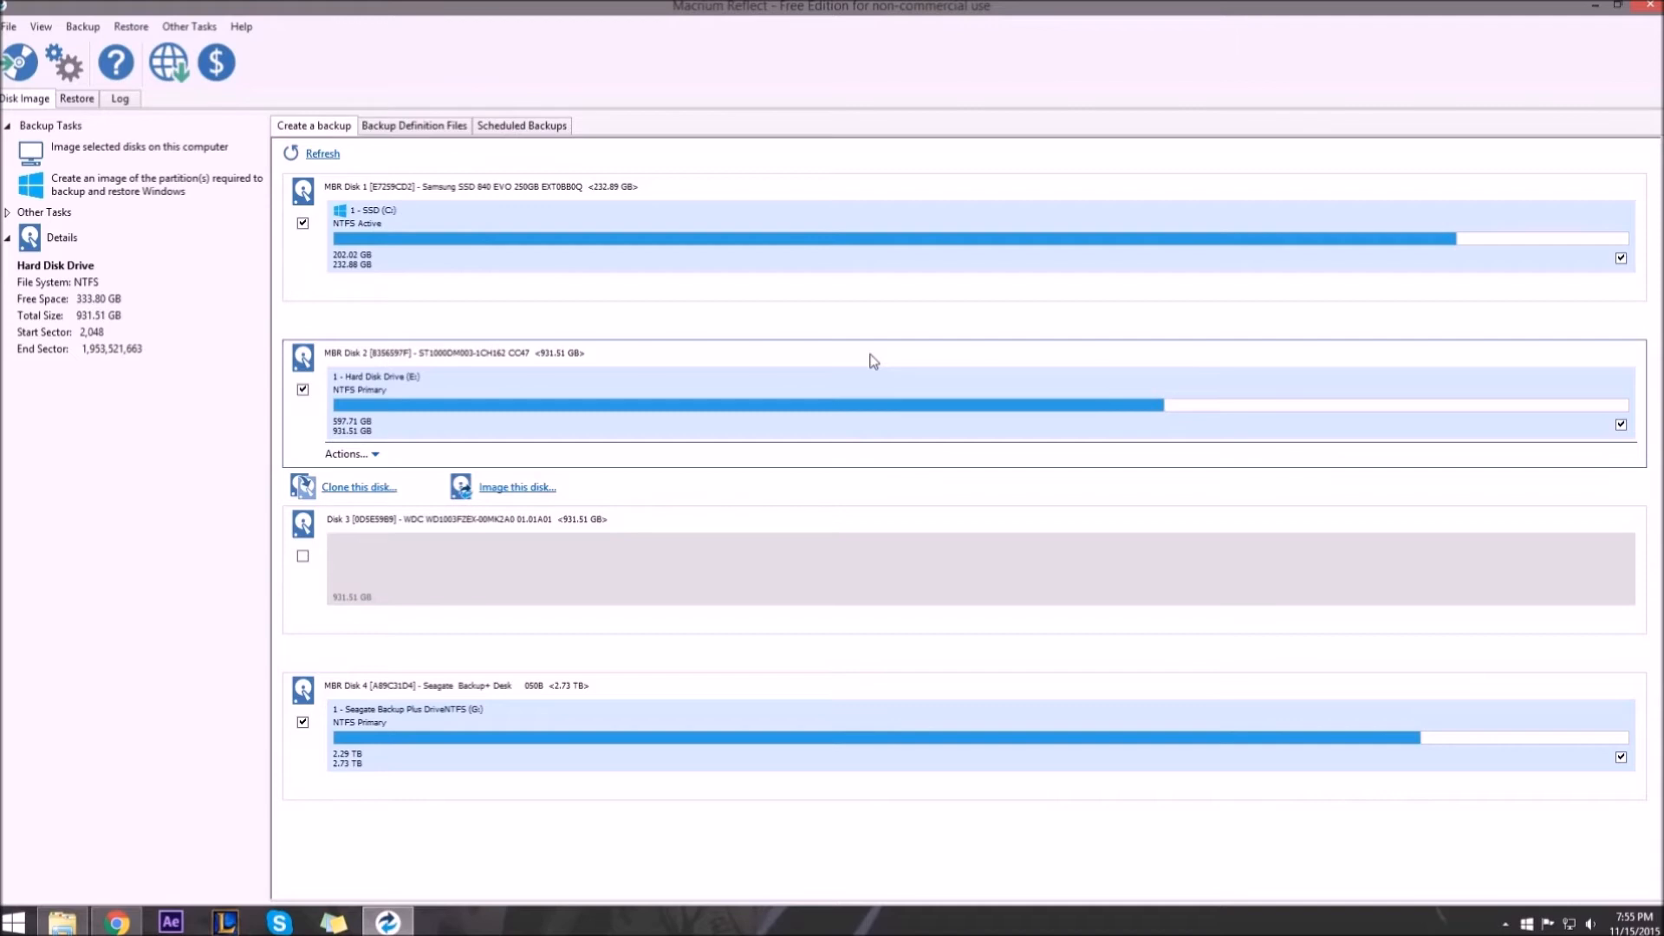
Create a clone of drive E: onto WD Disk 3, skip scheduling and finish as 'My Clone'
left_click(359, 485)
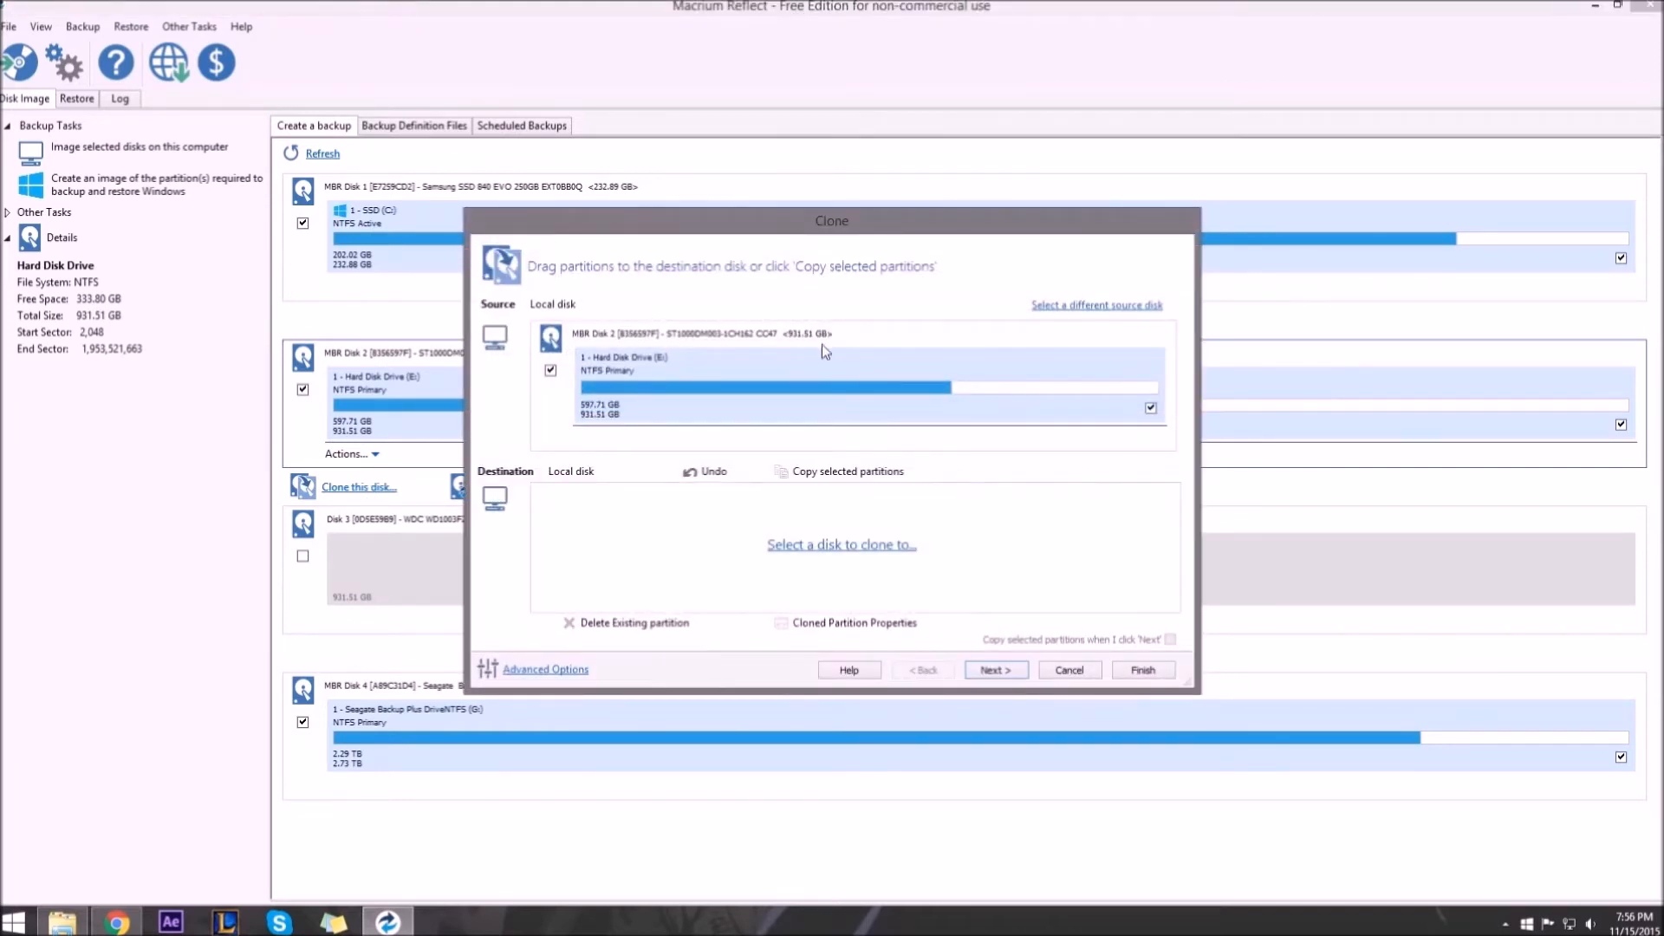
mouse_move(880, 354)
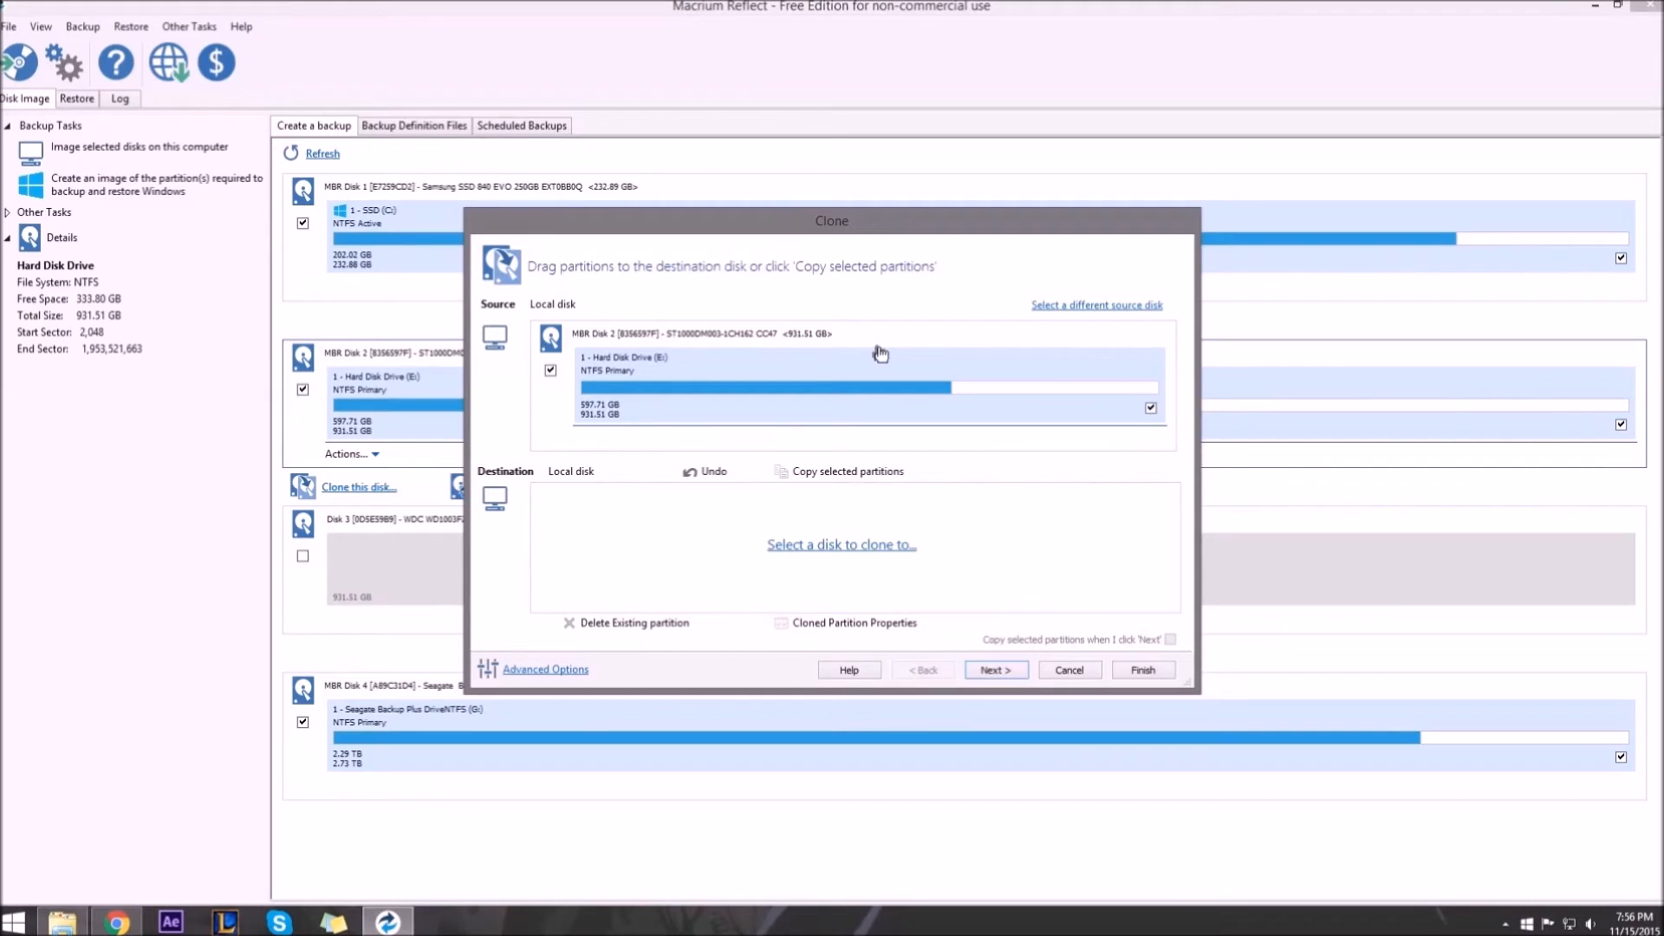
mouse_move(707, 484)
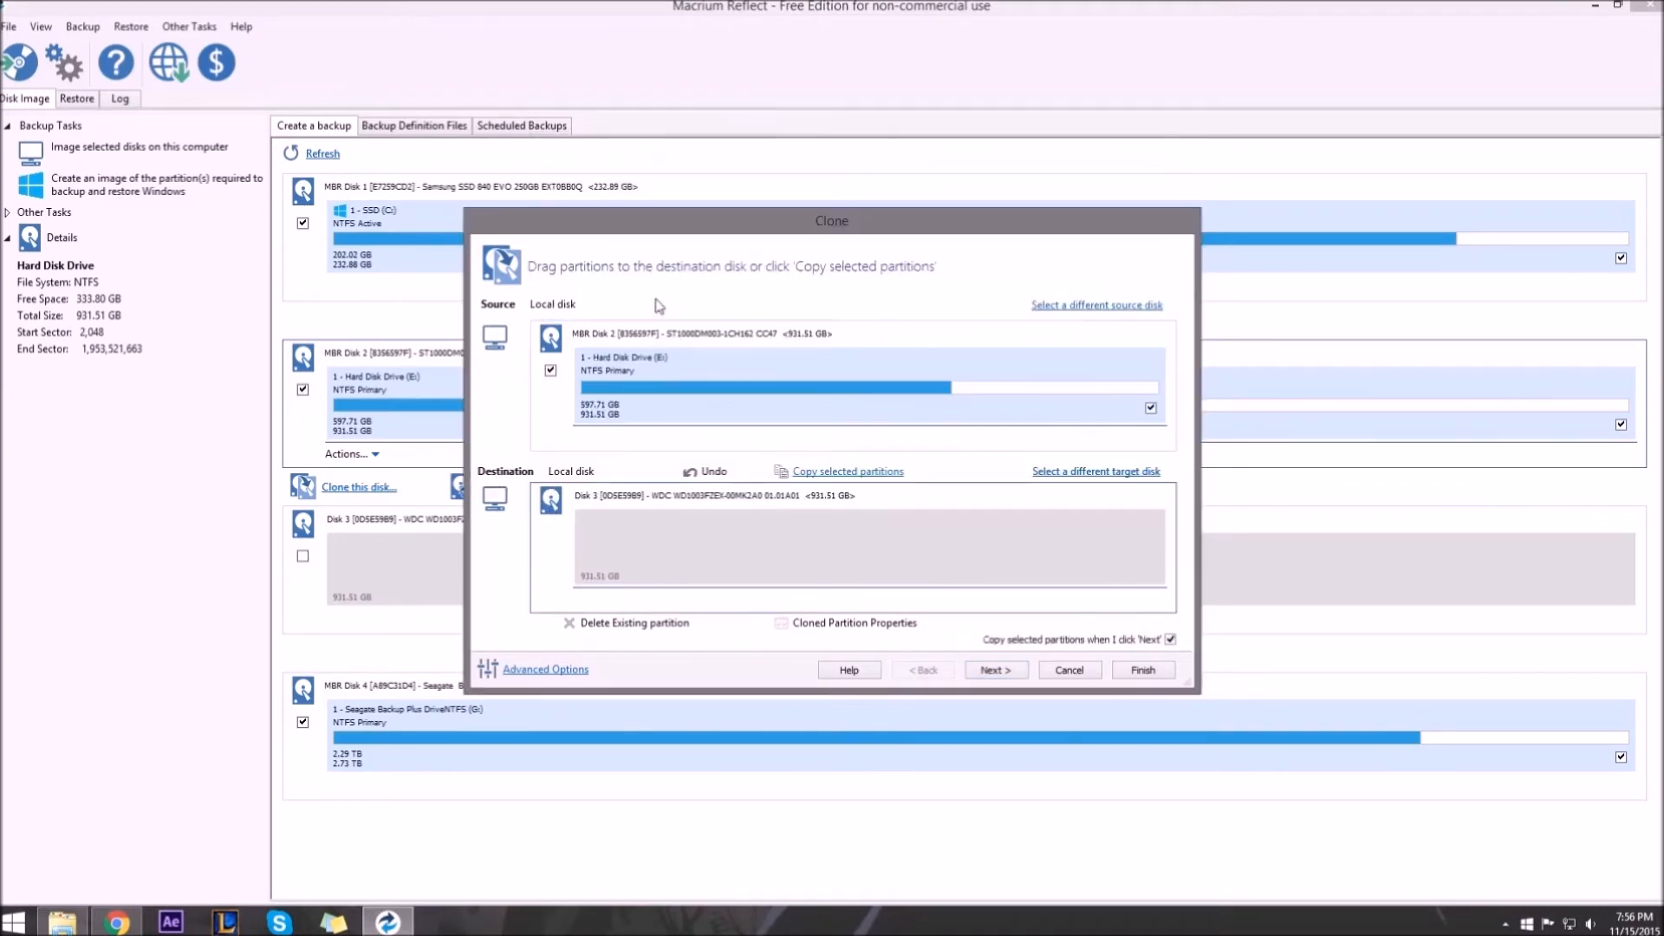
mouse_move(743, 365)
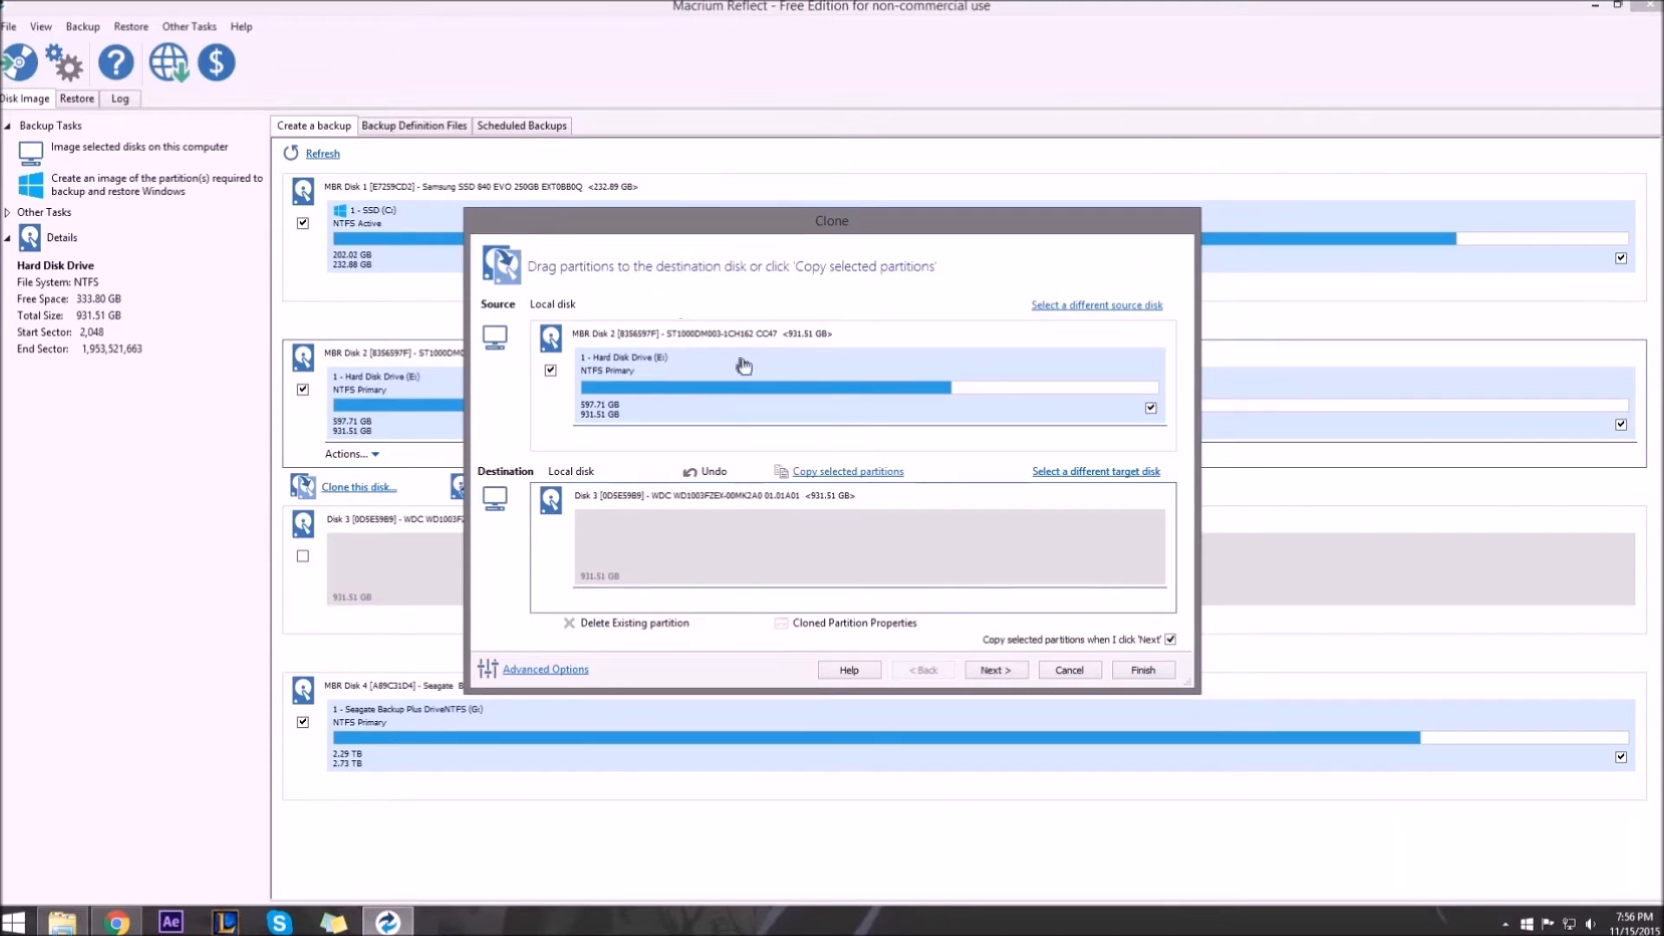
left_click(993, 669)
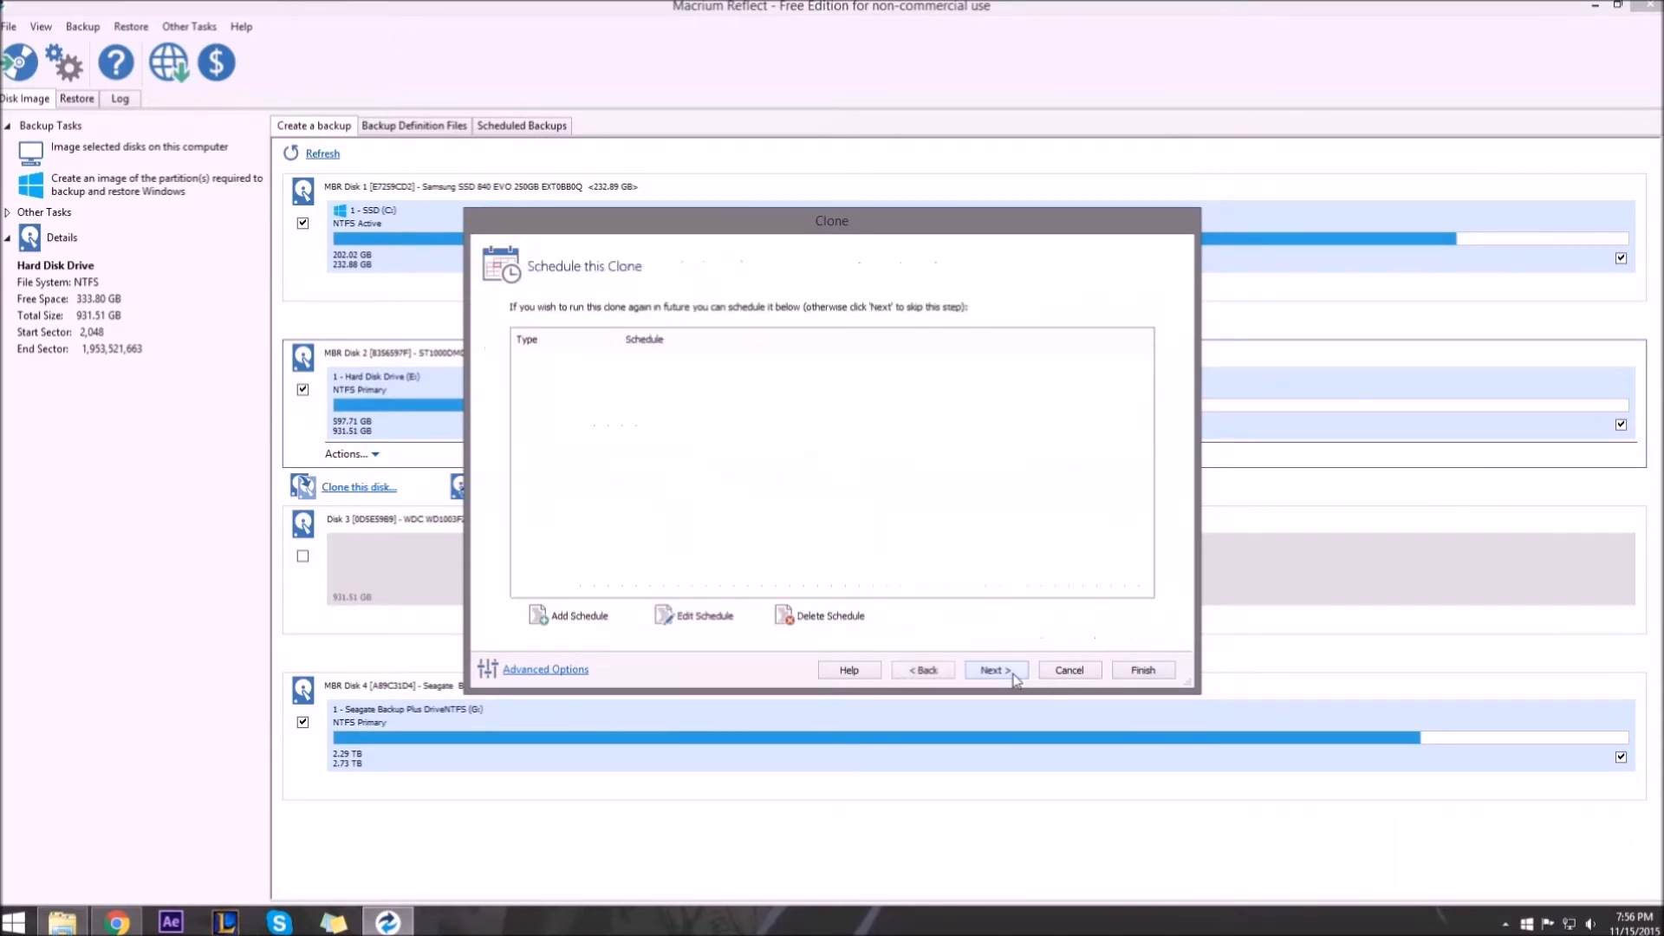
left_click(993, 669)
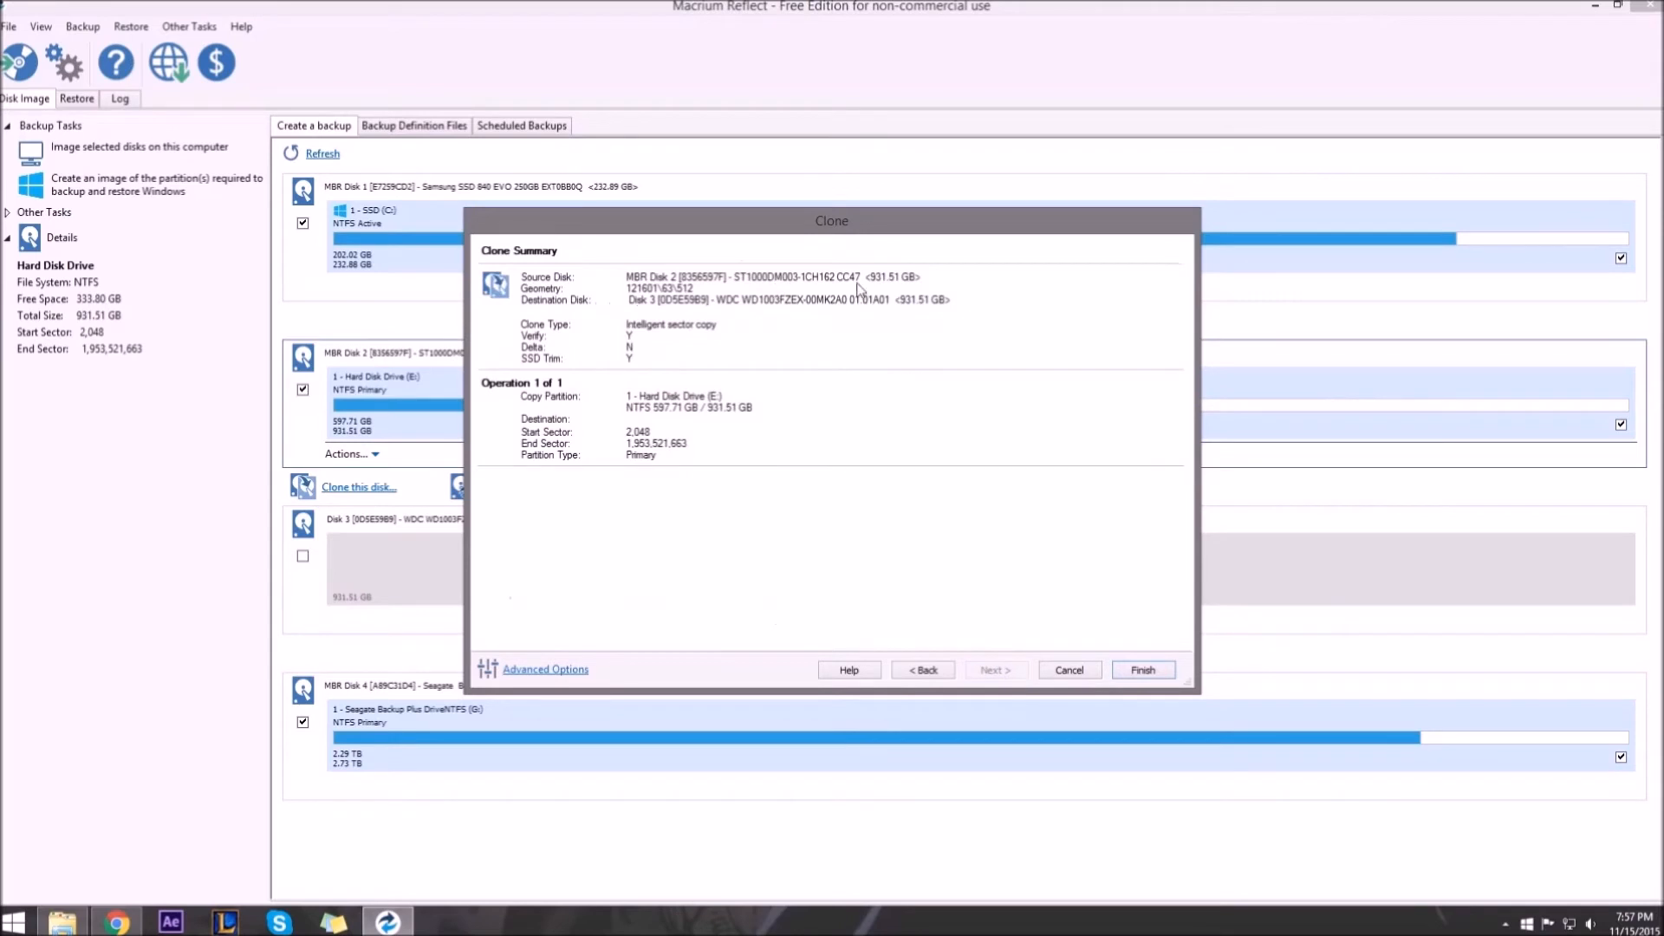
mouse_move(929, 314)
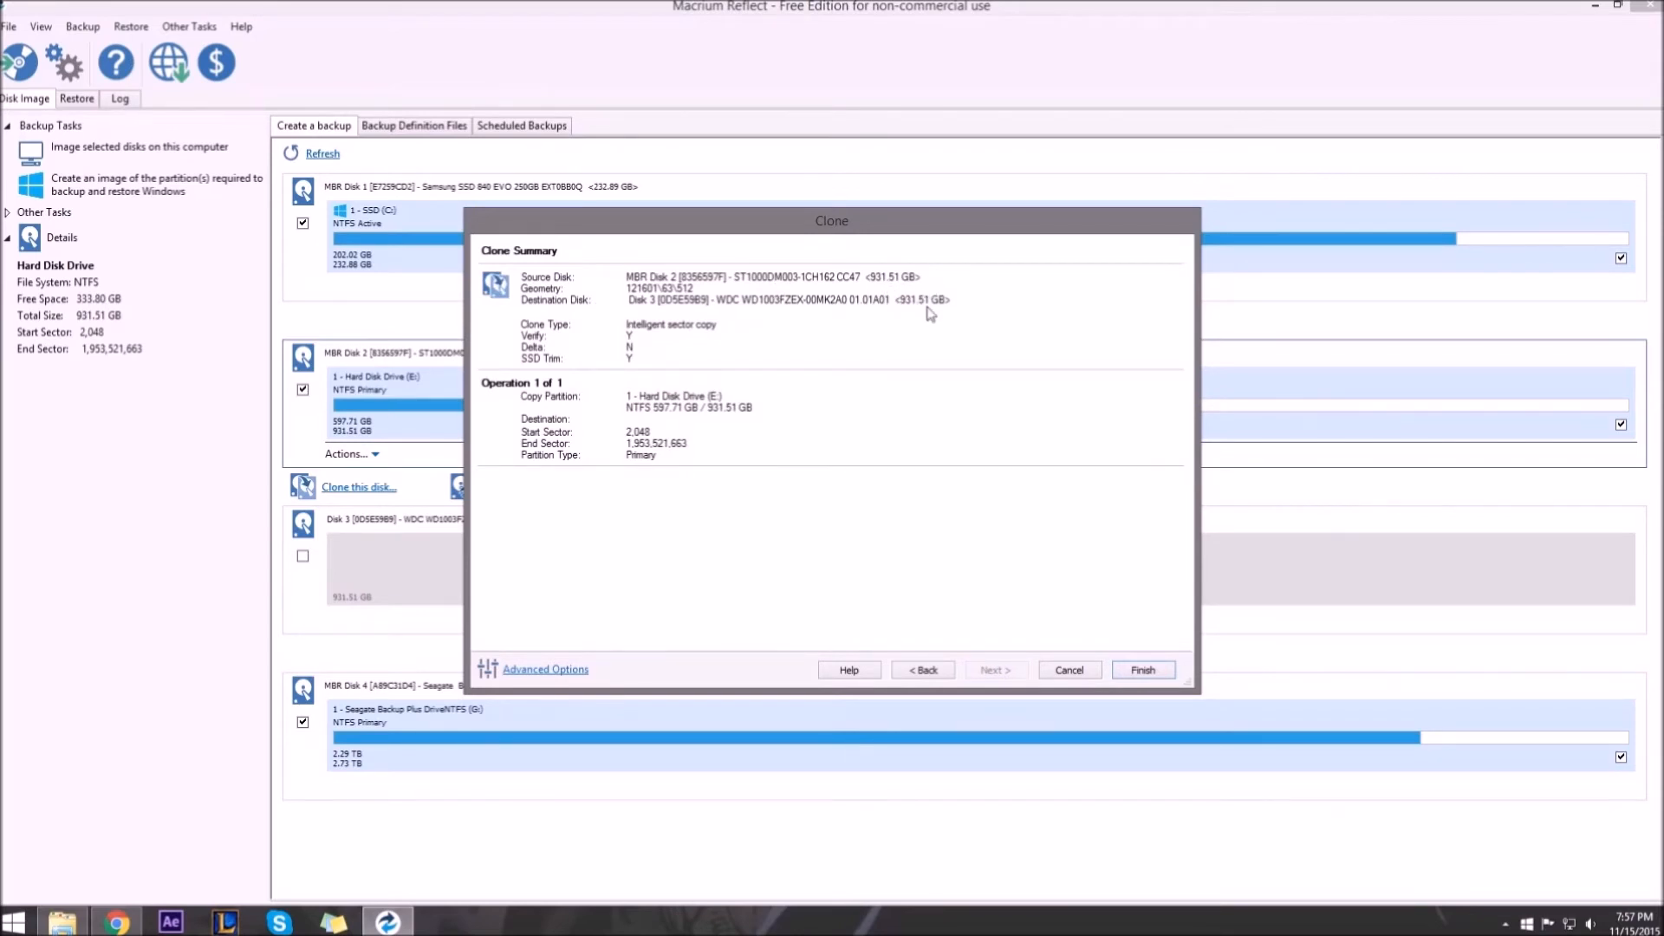
left_click(1143, 669)
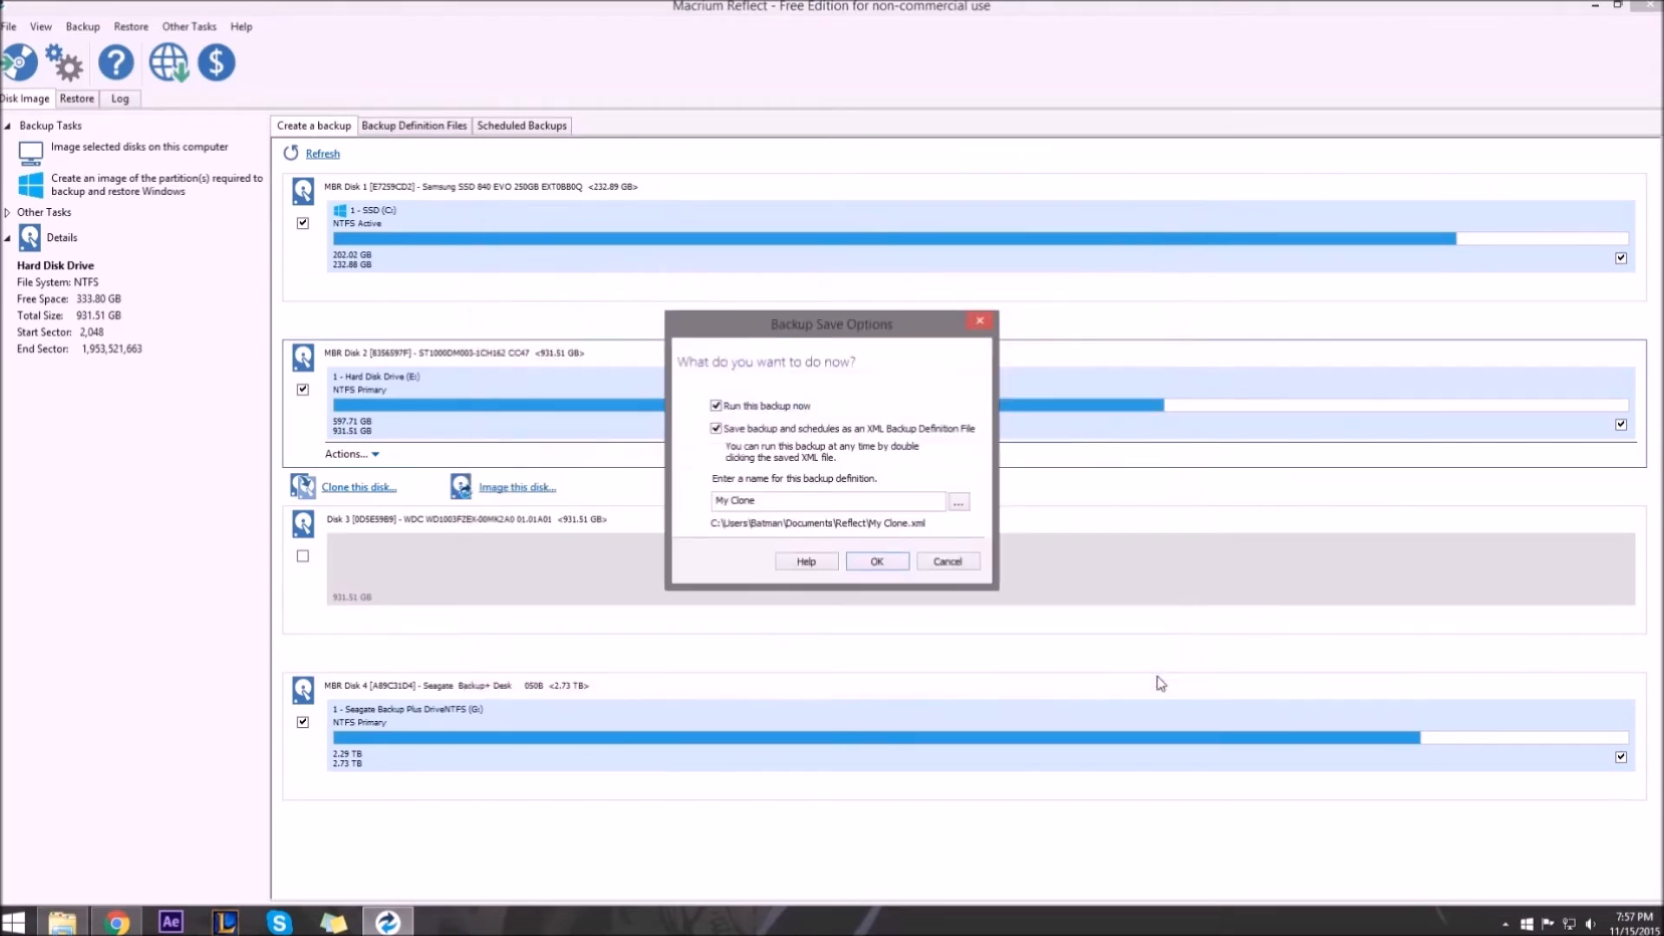
Run the clone now, acknowledge 'Clone Completed' and close the progress report
left_click(875, 560)
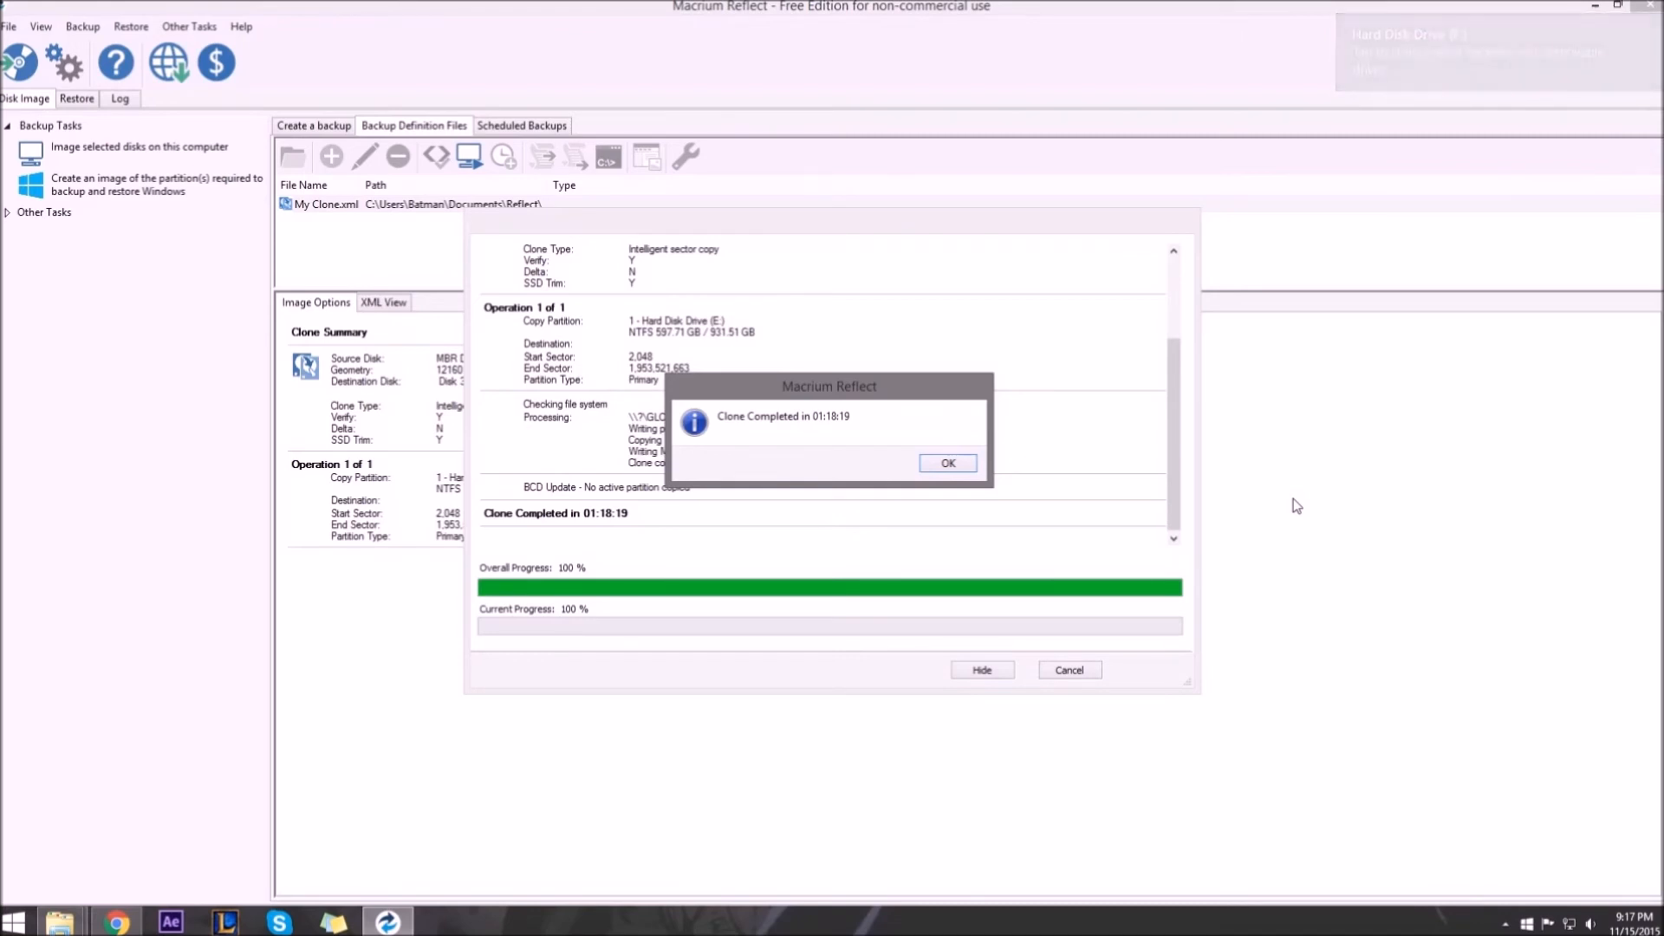
left_click(946, 463)
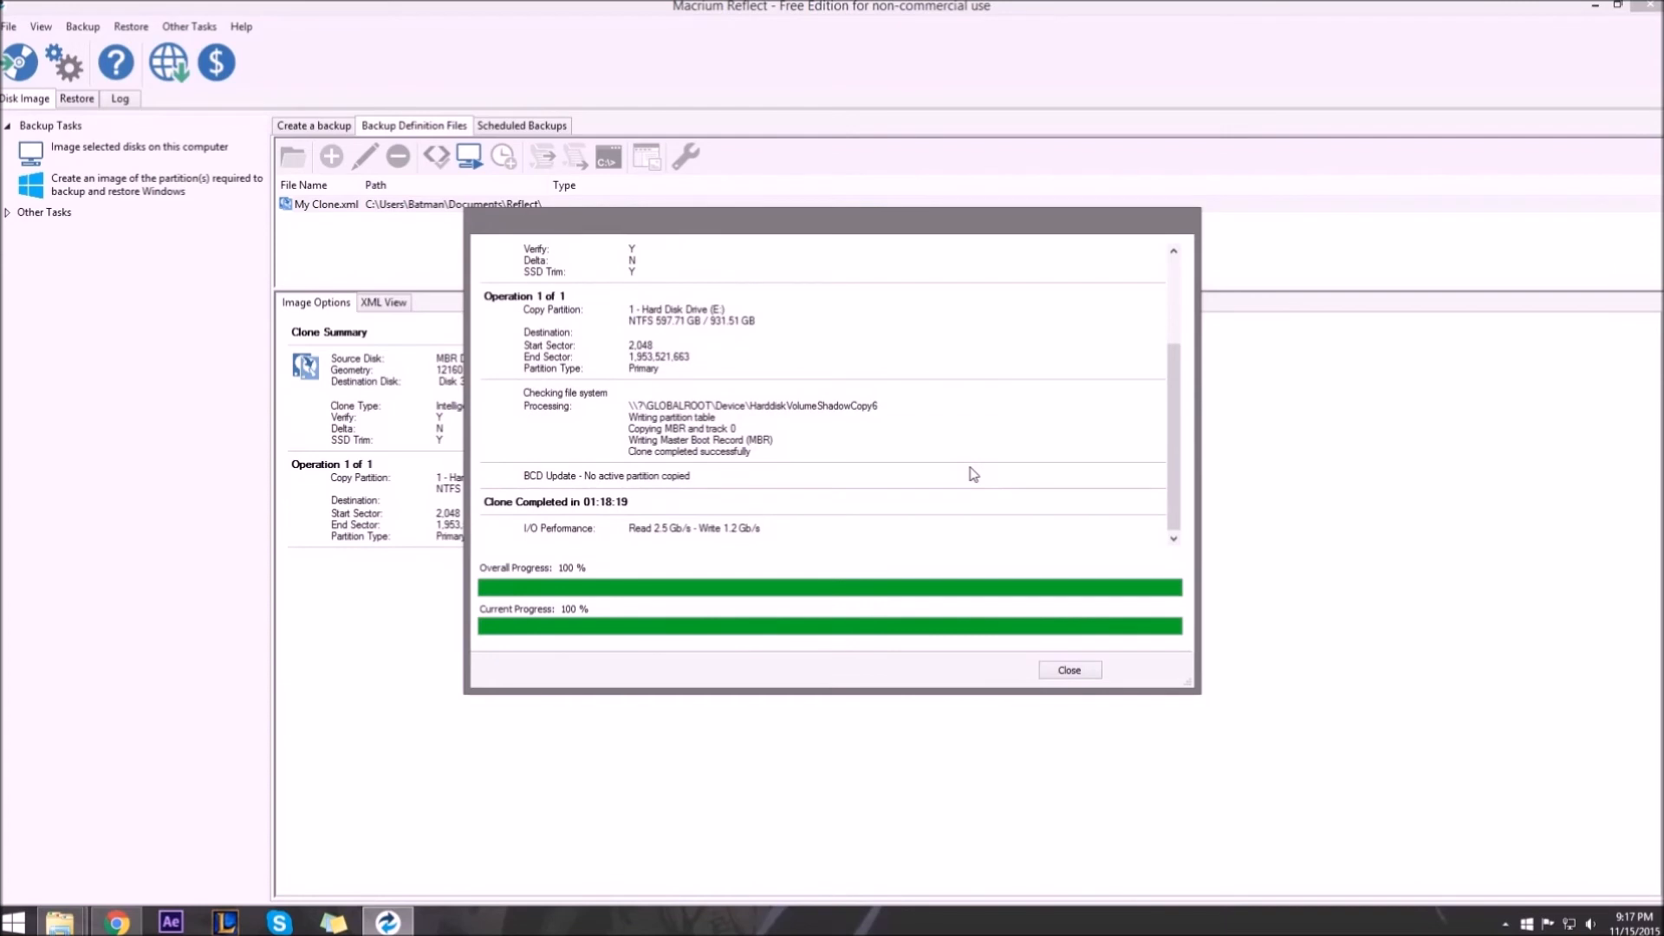
left_click(1070, 669)
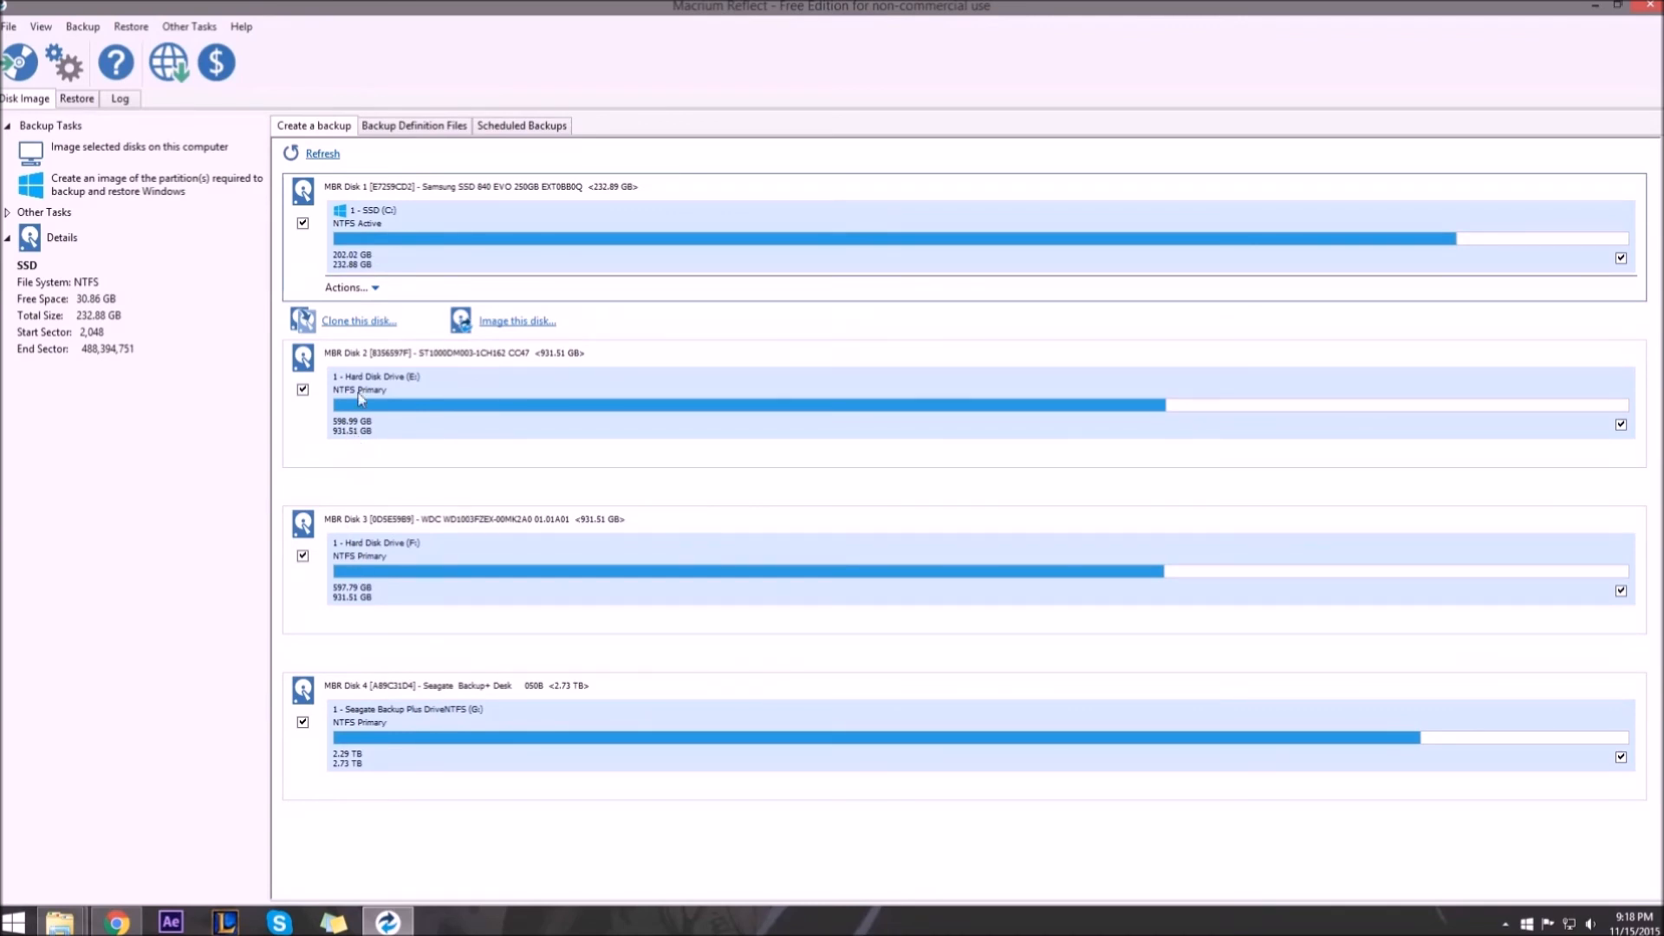
mouse_move(385, 471)
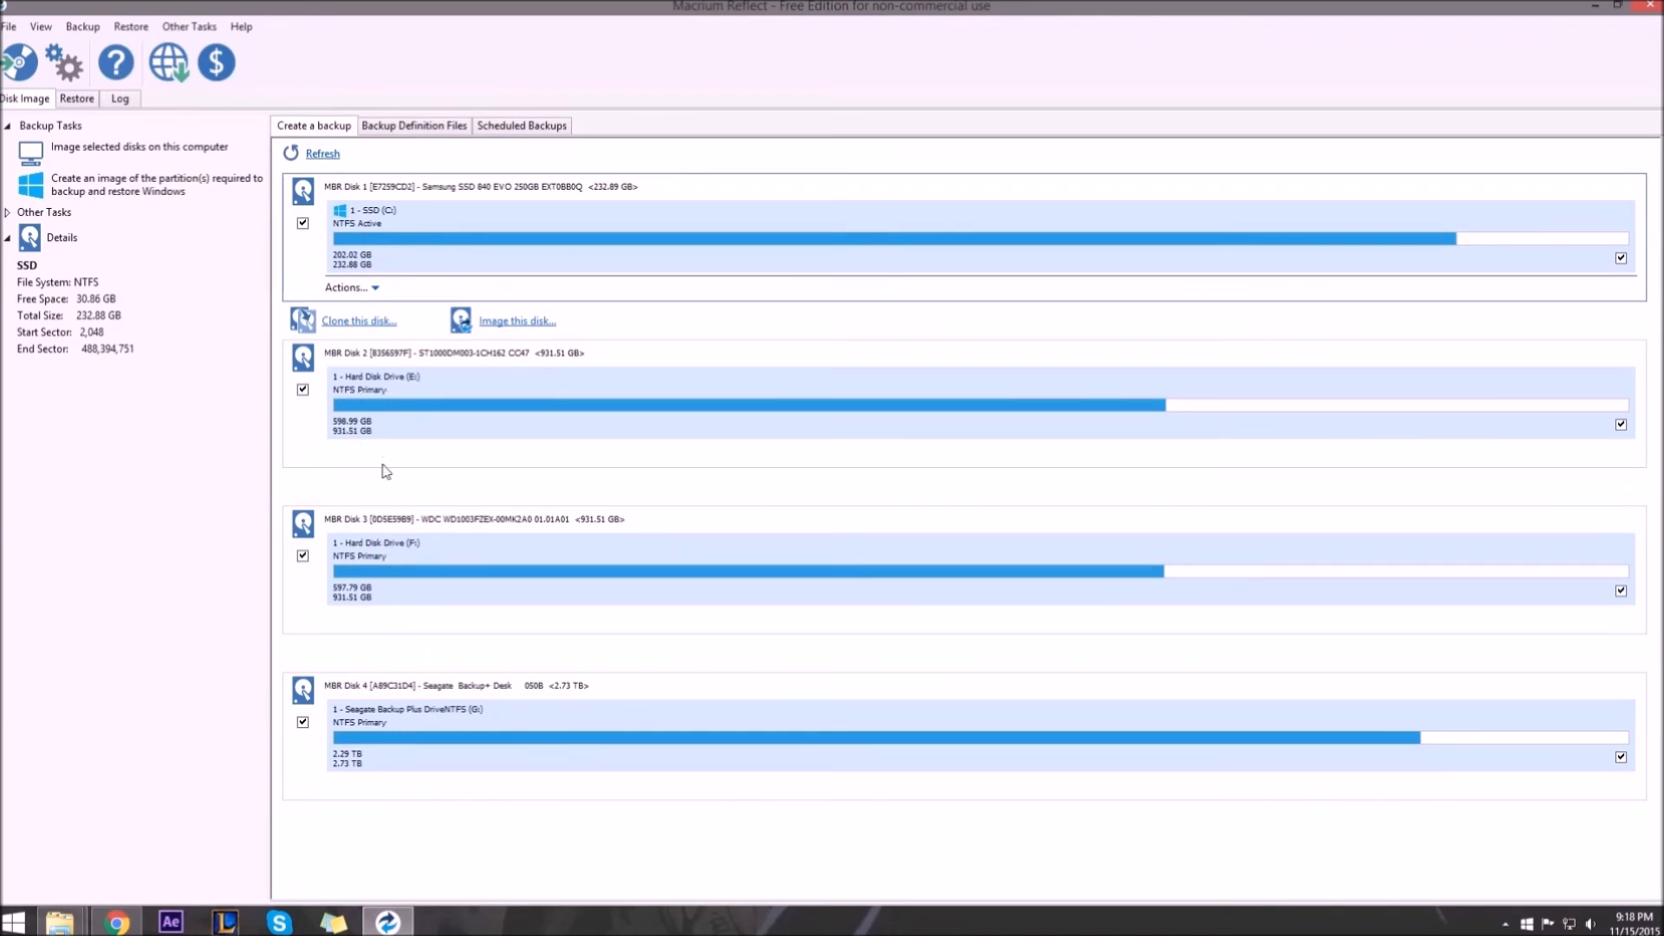
mouse_move(389, 560)
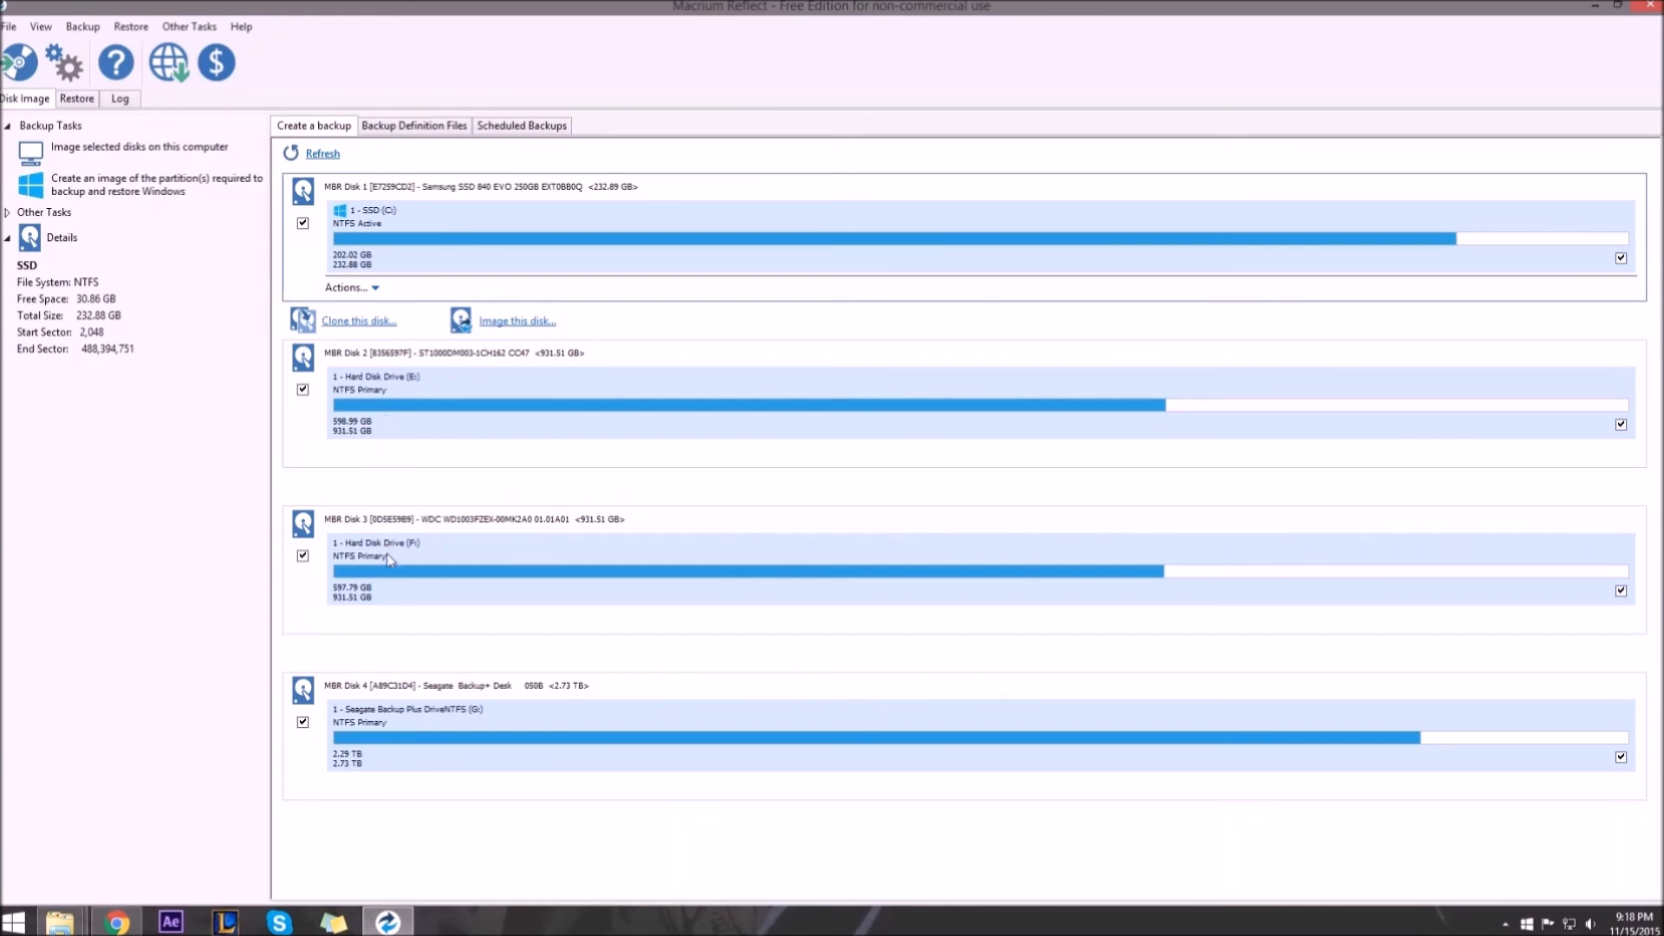
mouse_move(406, 562)
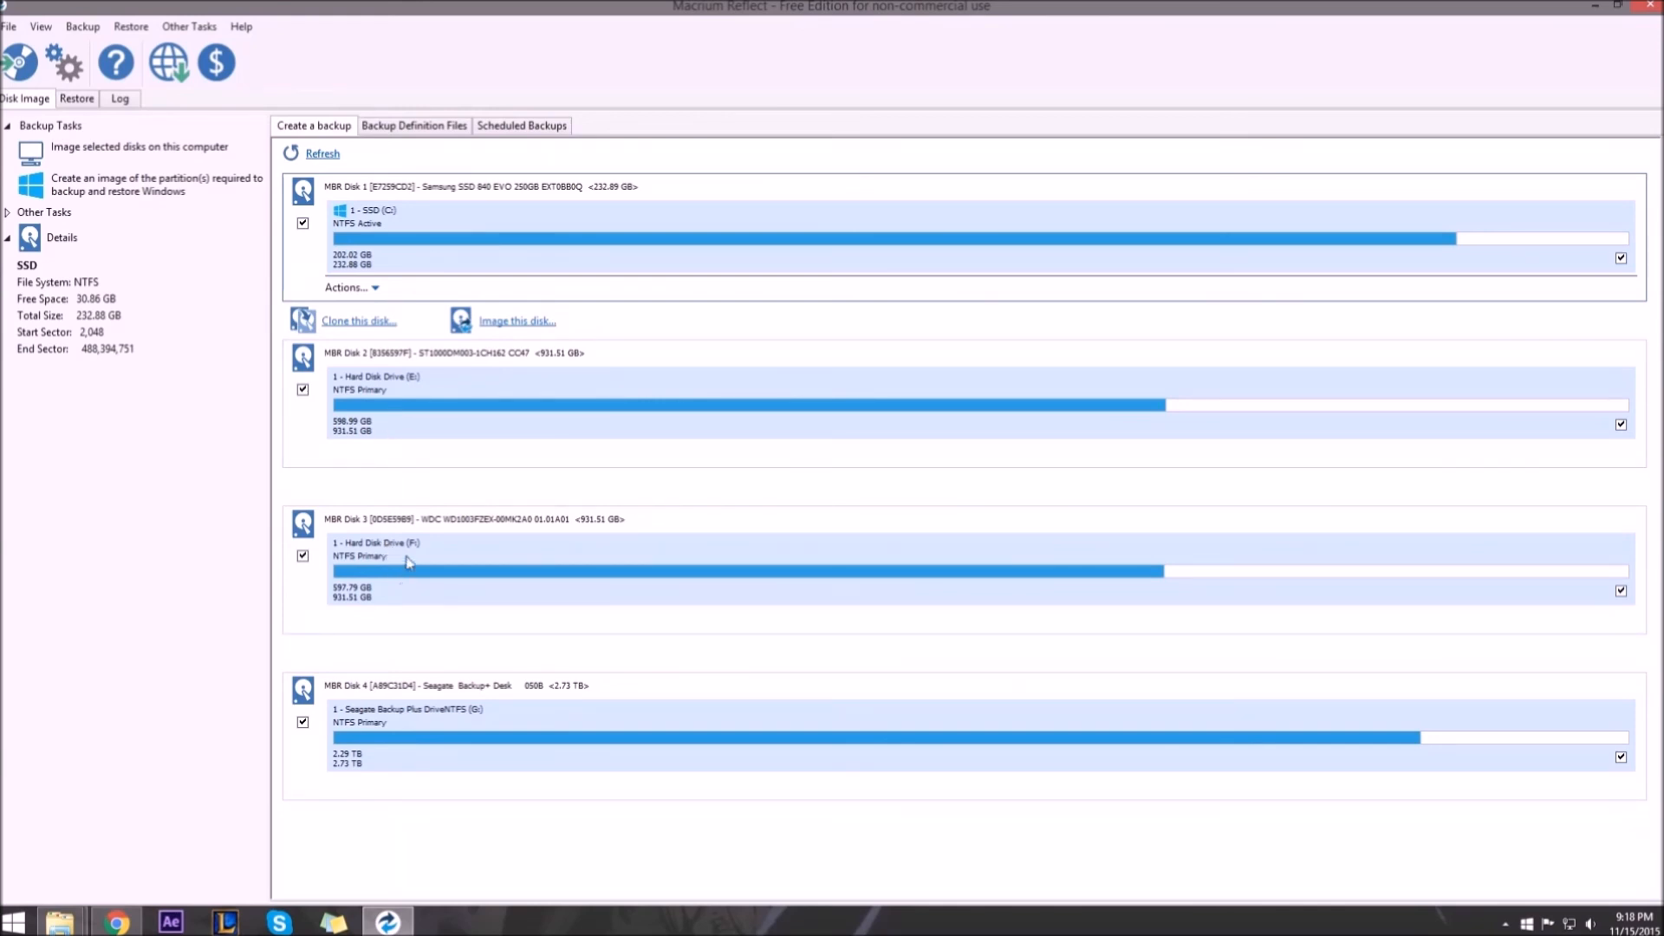
mouse_move(892, 513)
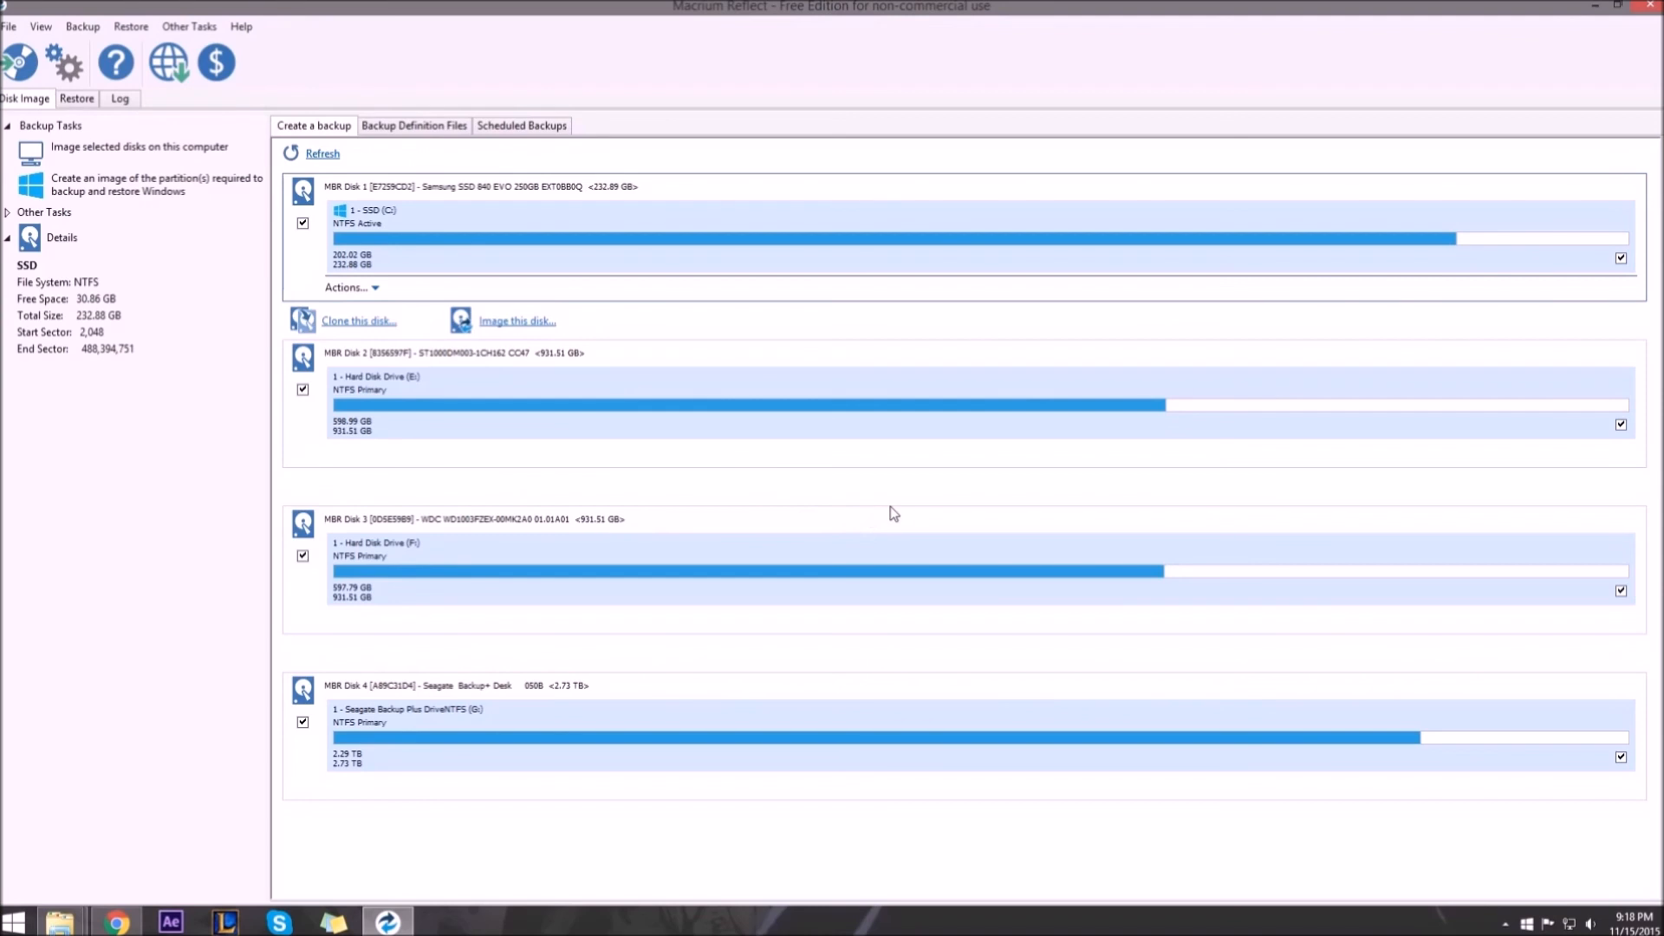
mouse_move(896, 513)
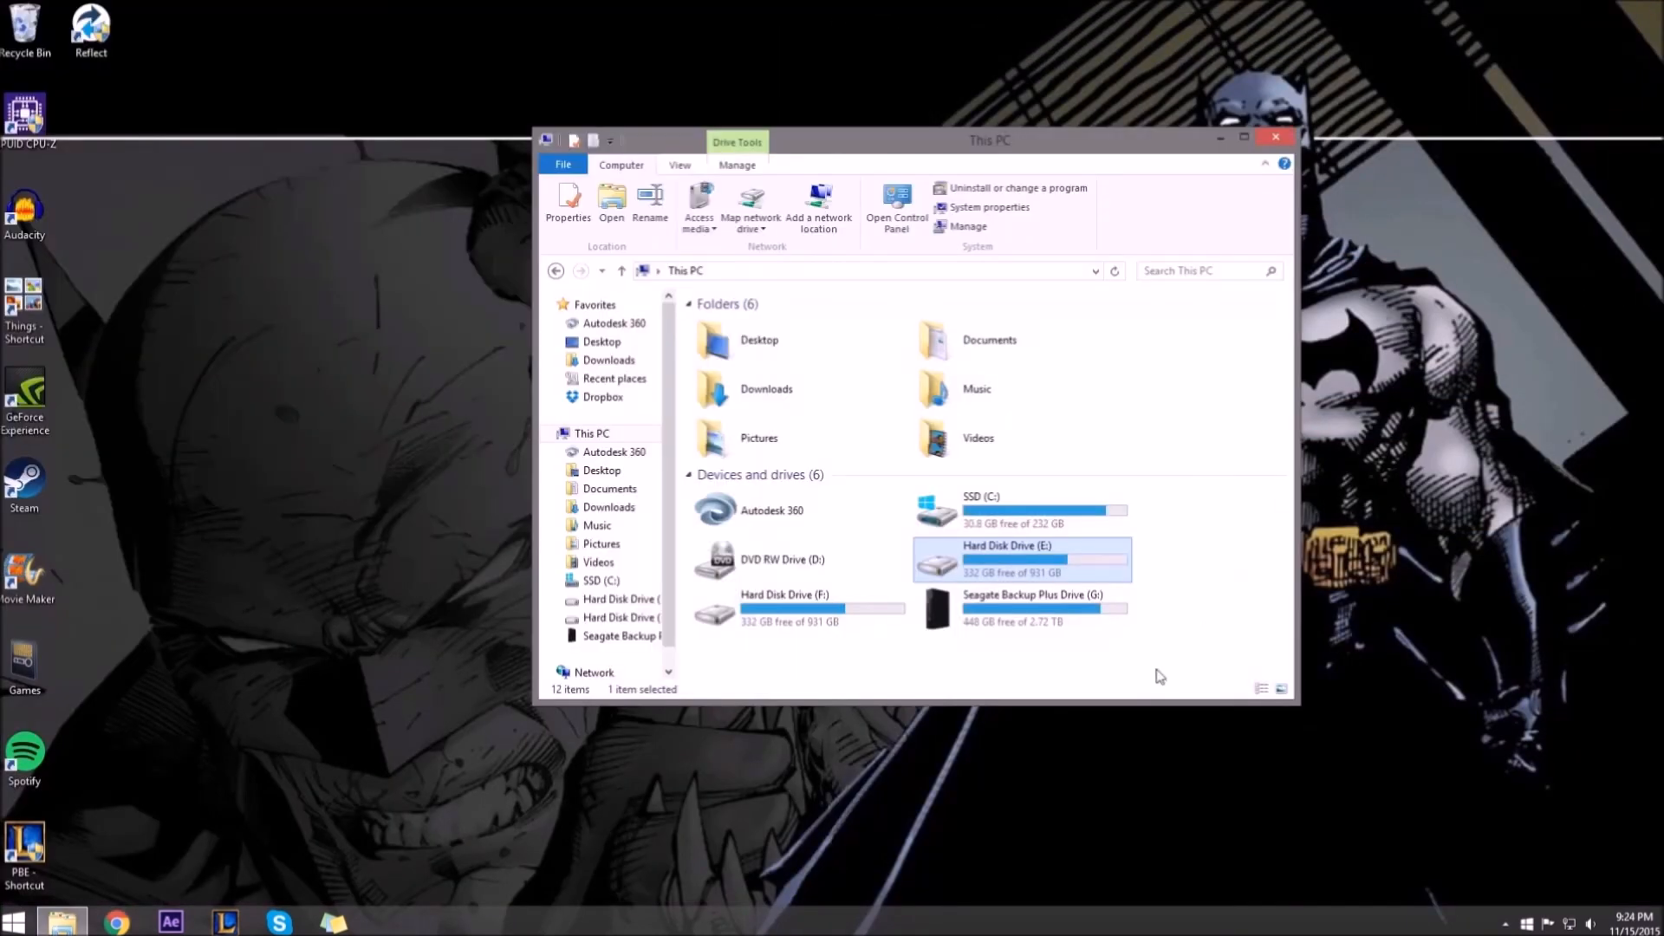
Select cloned Hard Disk Drive (F:) showing 332 GB free of 931 GB like E:
left_click(900, 639)
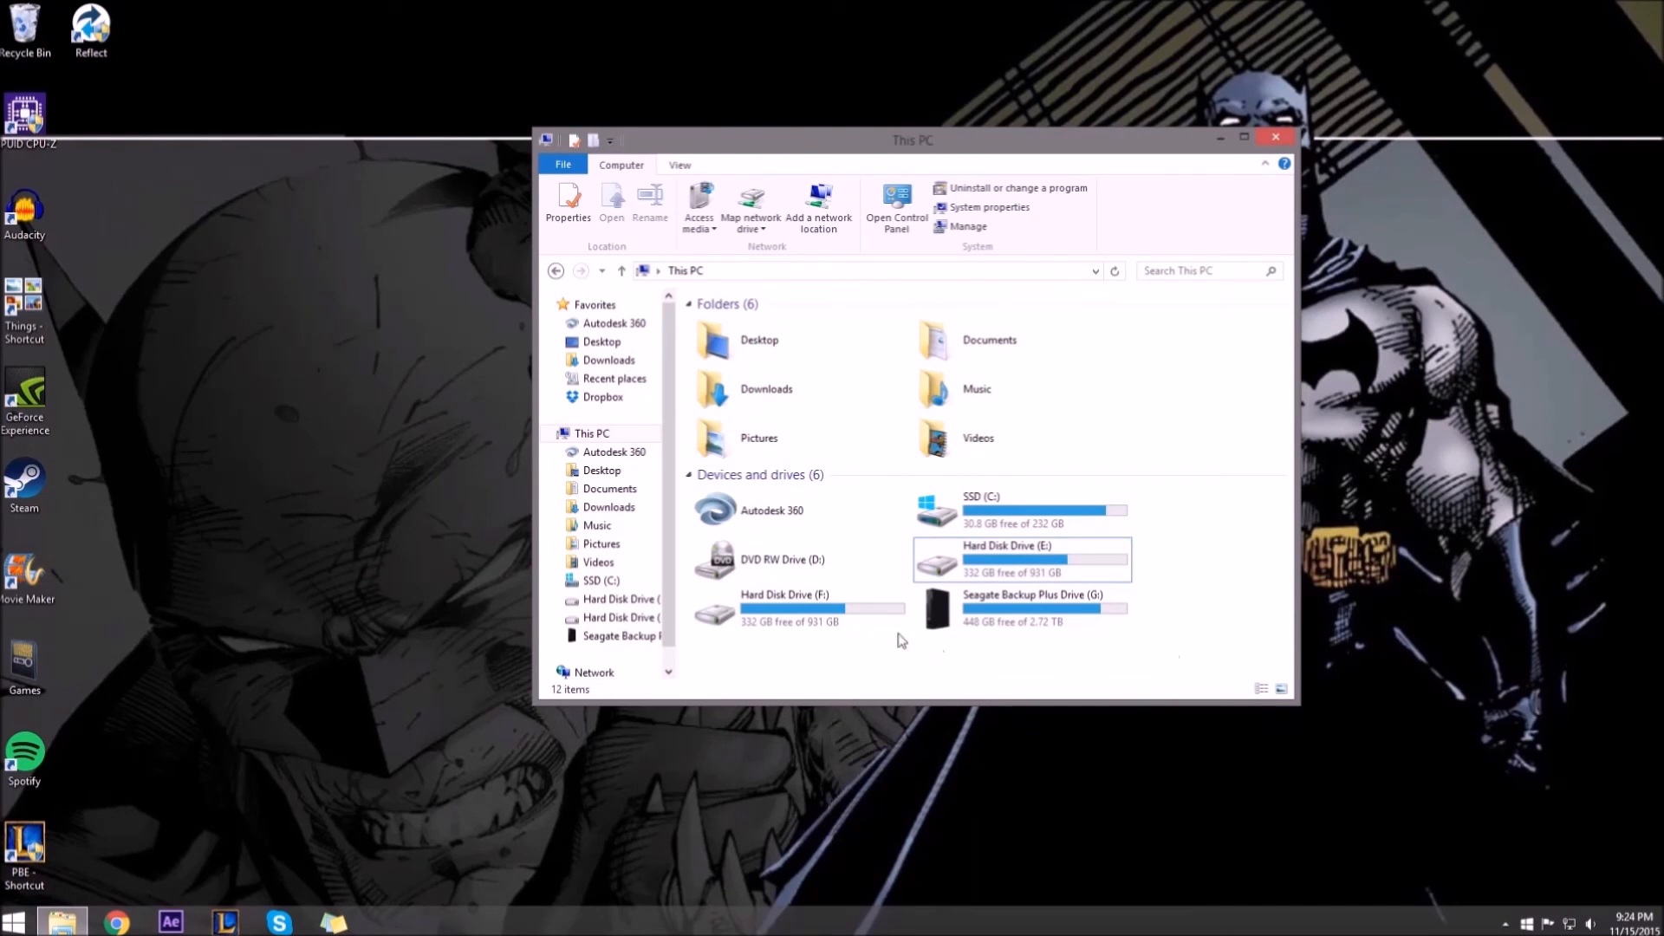
left_click(796, 609)
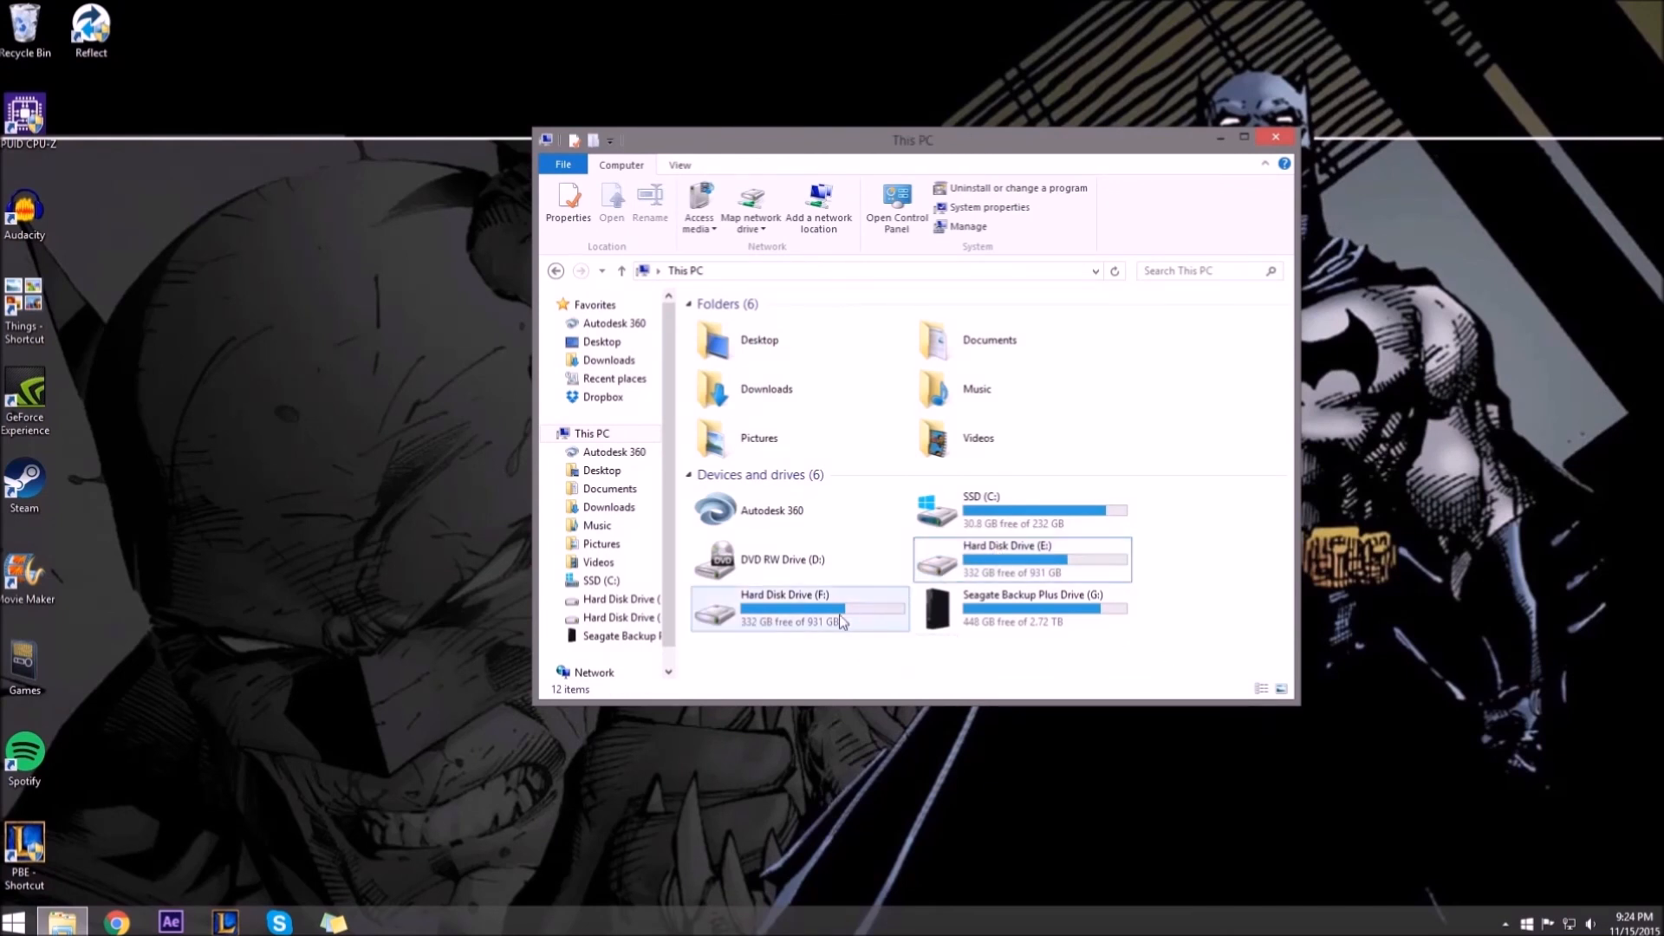